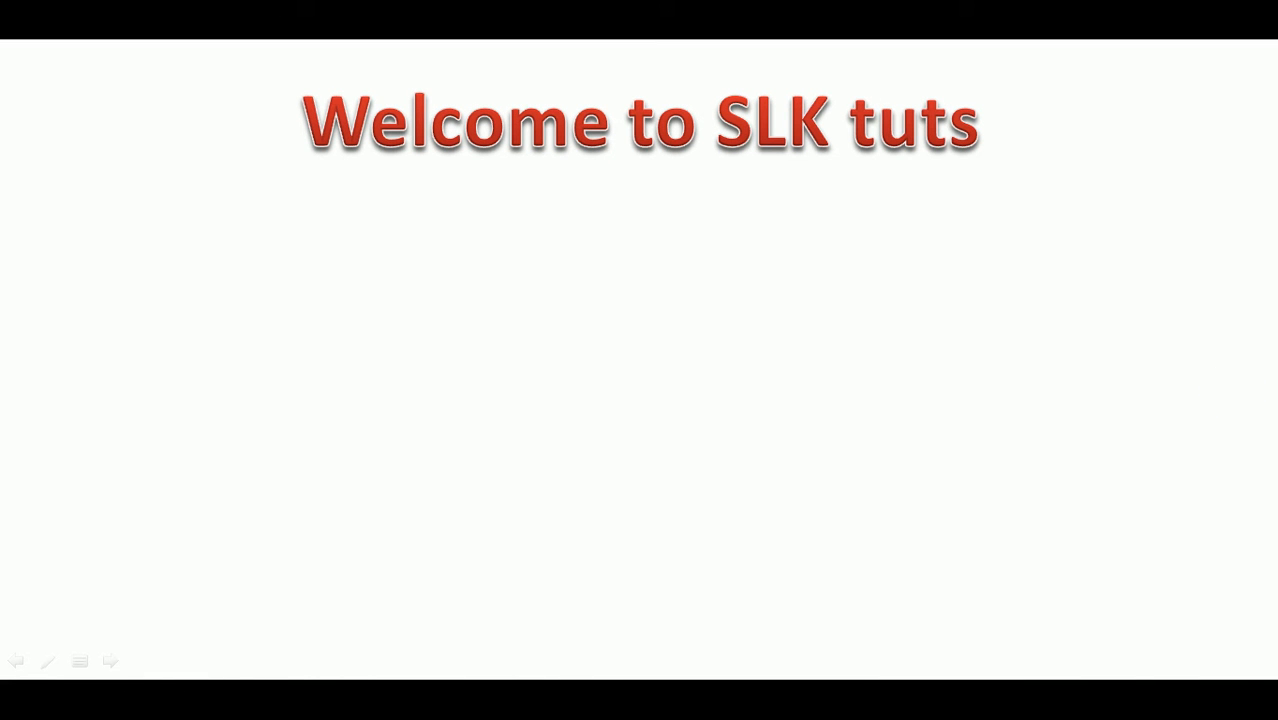
- Write the slide title line 'Civil 3D :- importing Cogo po...' on the welcome slide
{"action": "type", "text": "Civi"}
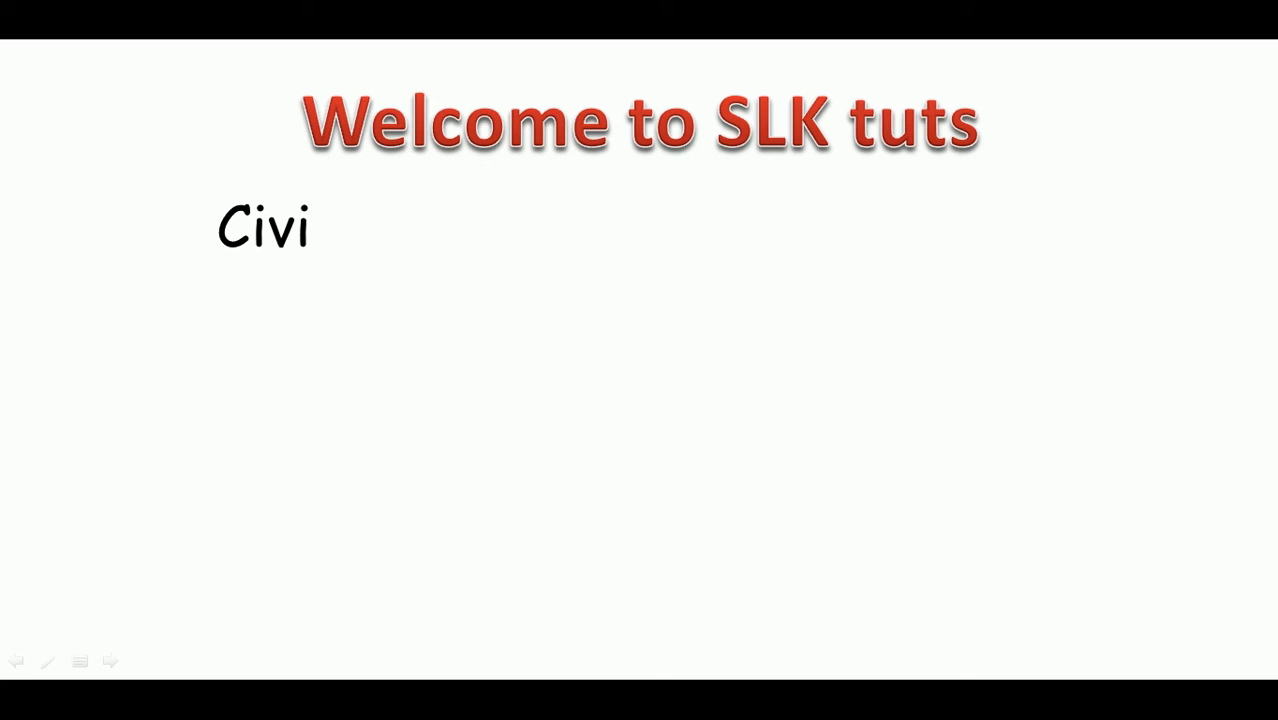
{"action": "type", "text": "l 3D :- impor"}
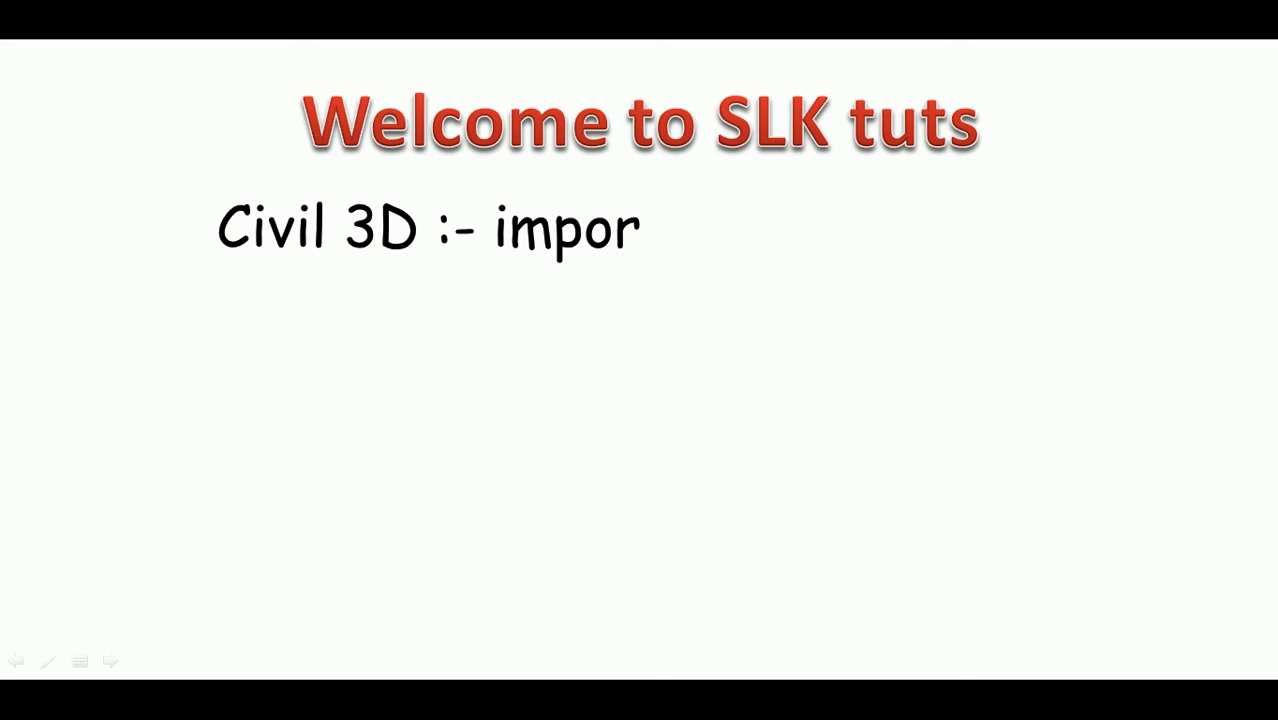
{"action": "type", "text": "ting Cogo po"}
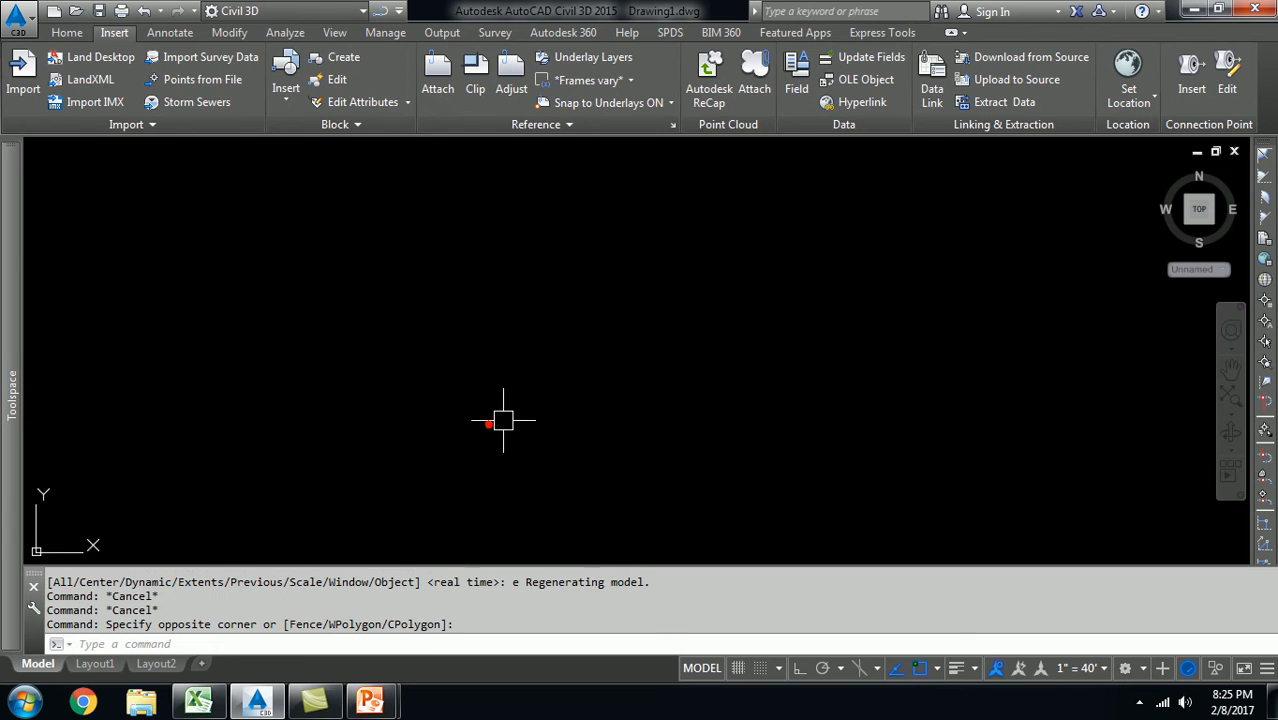
{"action": "left_click", "coordinate": [66, 32]}
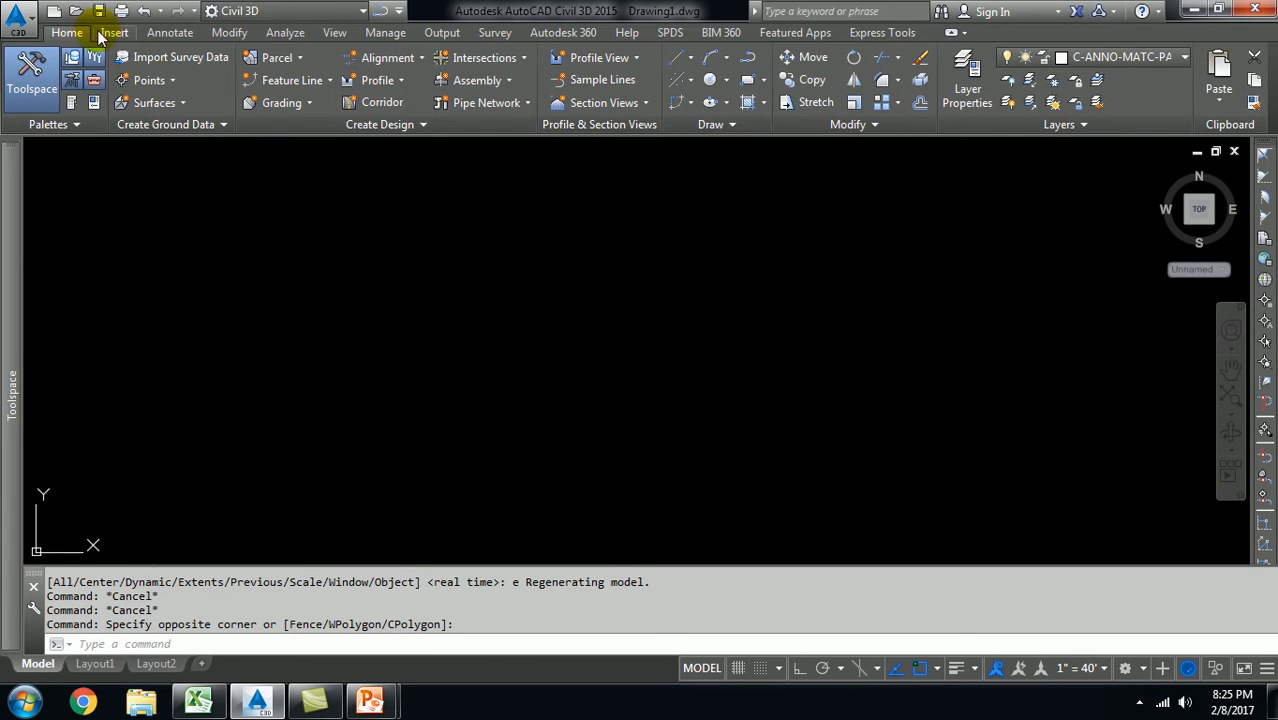
{"action": "left_click", "coordinate": [114, 32]}
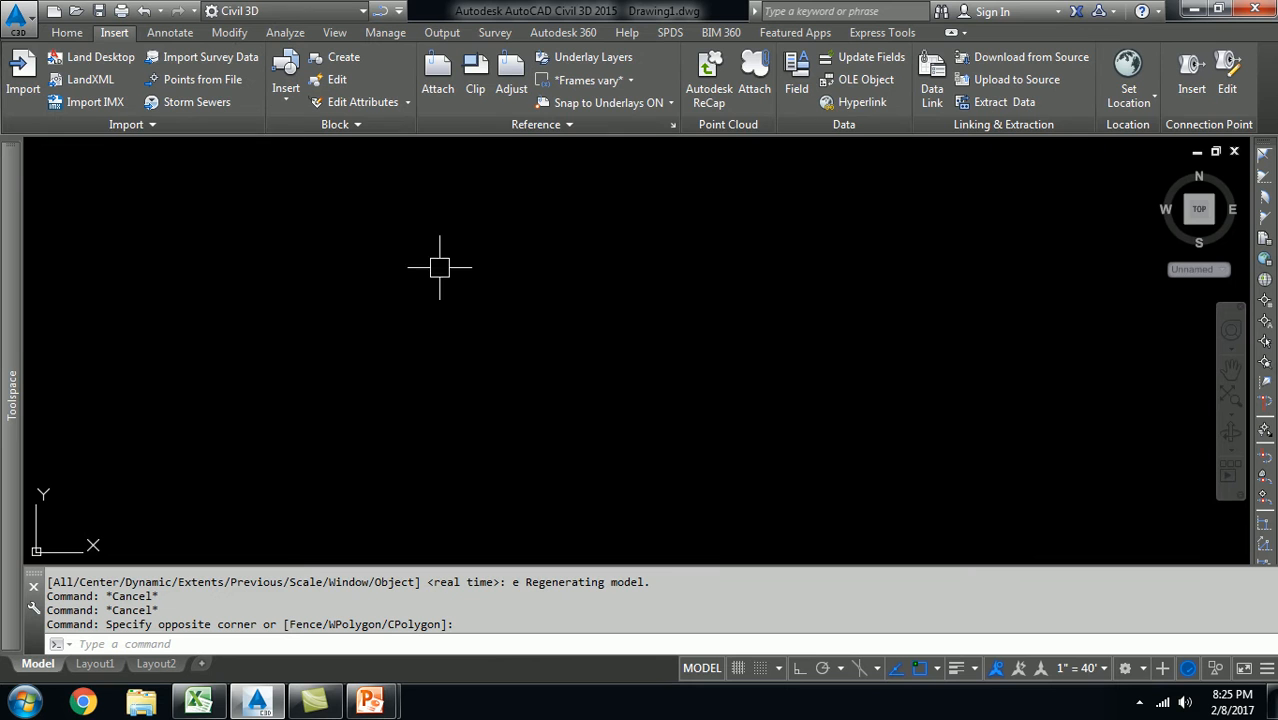
{"action": "mouse_move", "coordinate": [672, 452]}
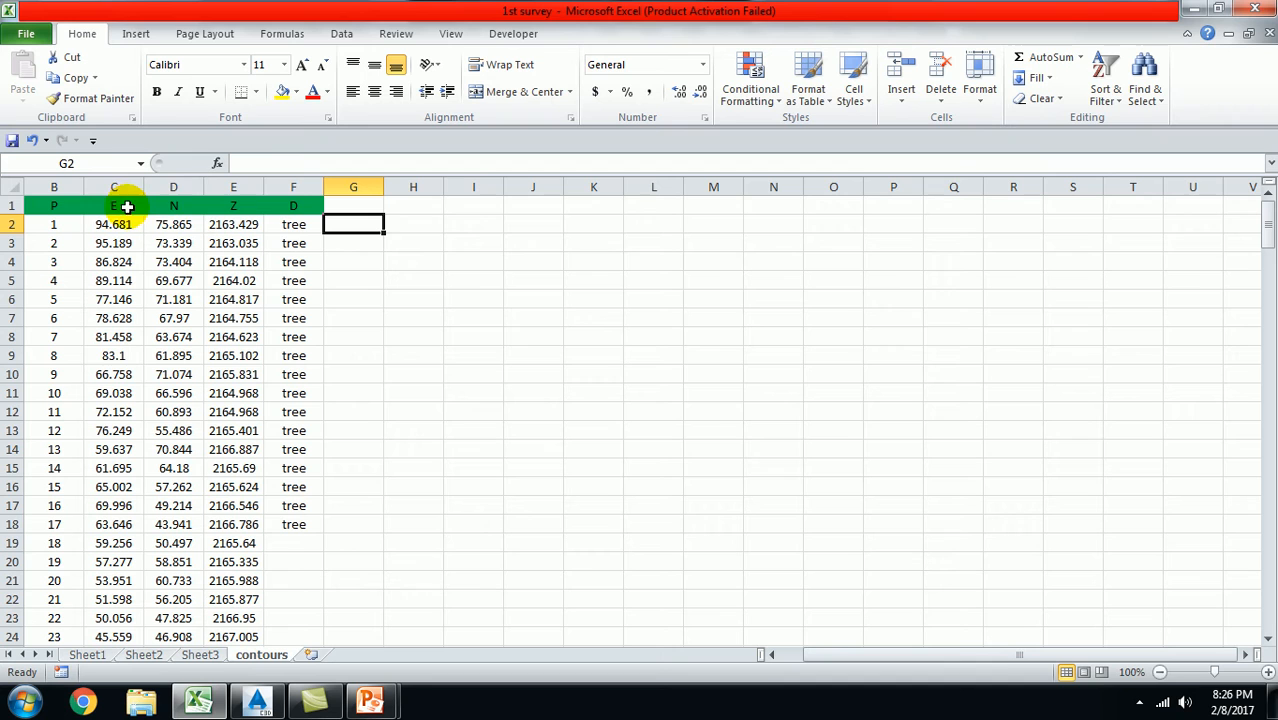
{"action": "mouse_move", "coordinate": [252, 204]}
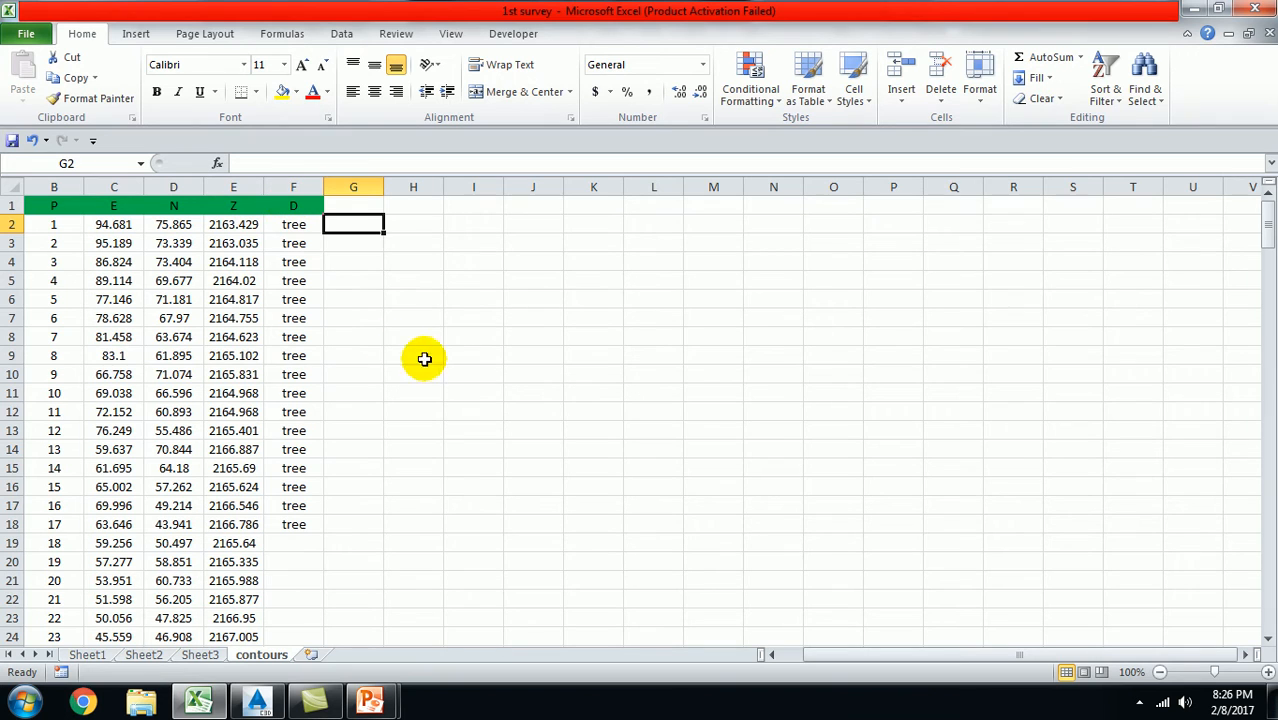
- Glance at empty cells beside the point table, then return to Civil 3D
{"action": "left_click", "coordinate": [472, 356]}
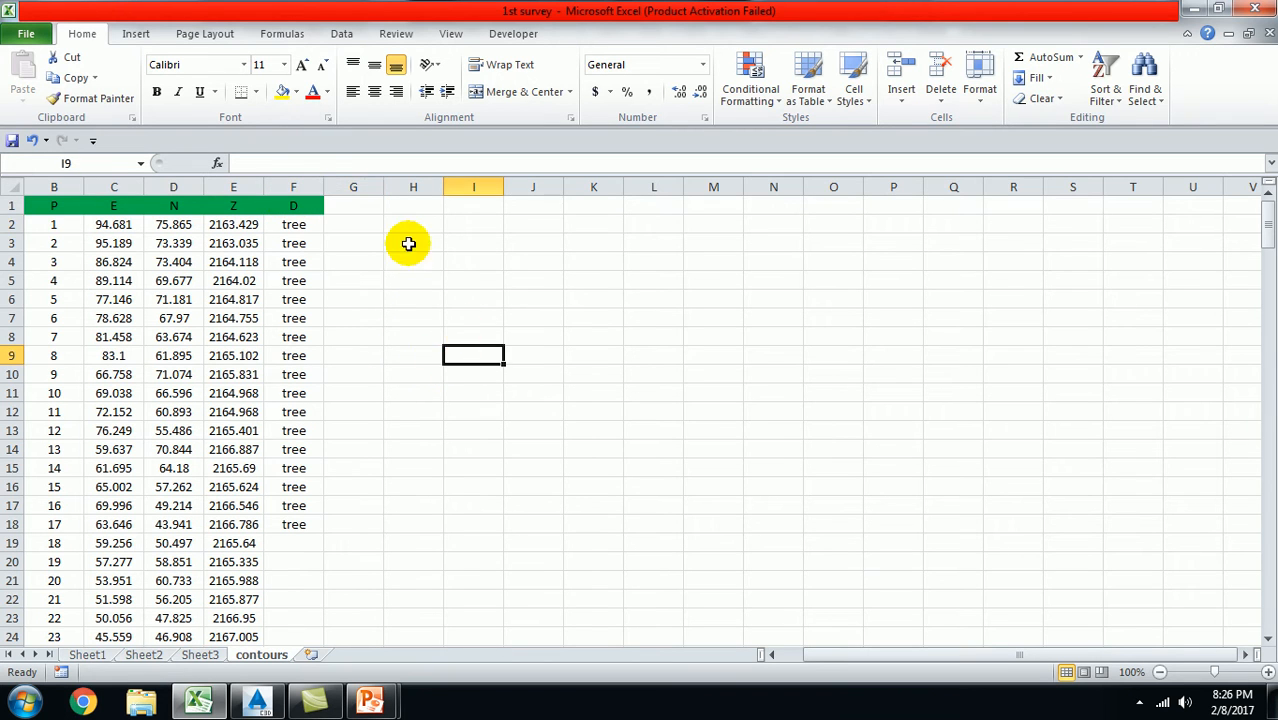
{"action": "left_click", "coordinate": [412, 318]}
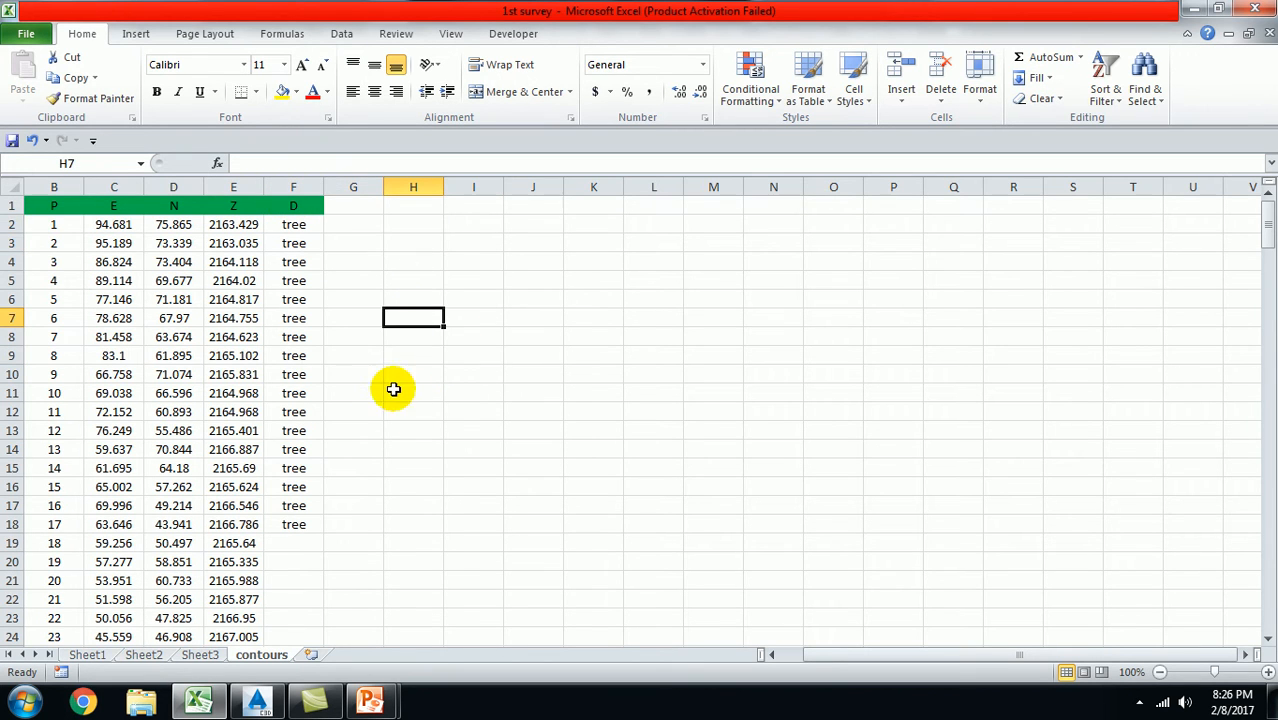
{"action": "left_click", "coordinate": [258, 700]}
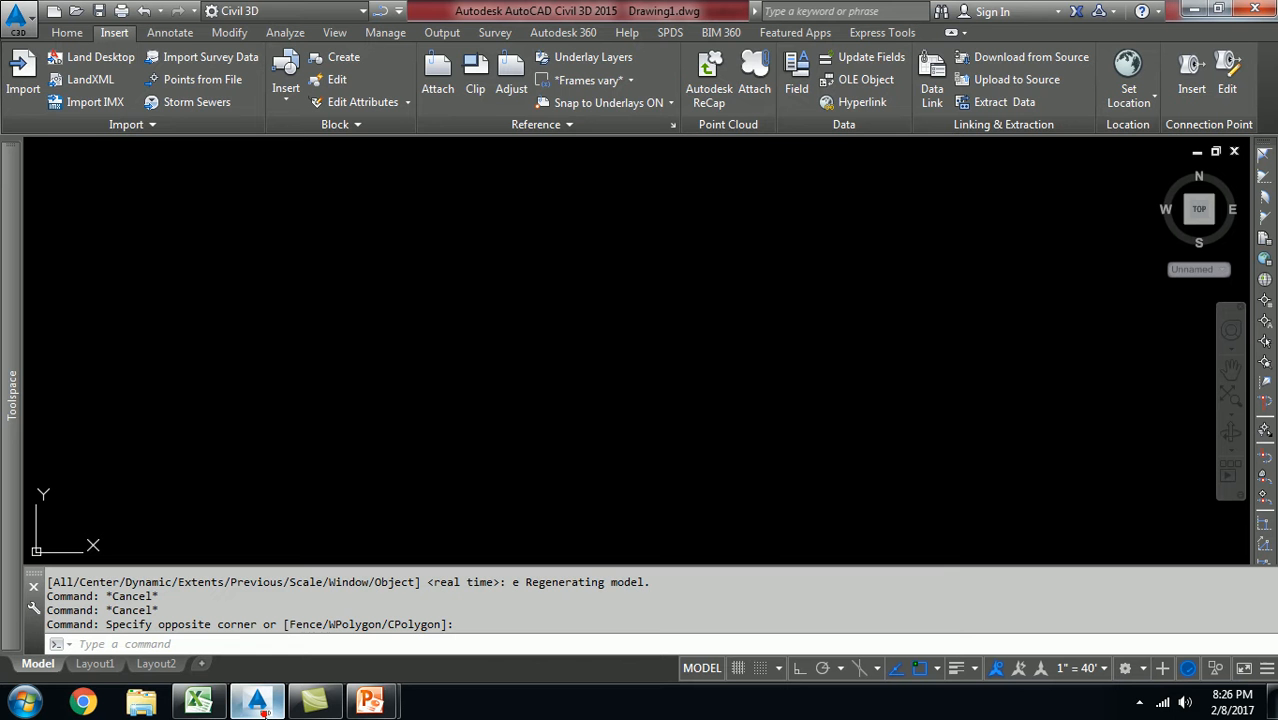
{"action": "left_click", "coordinate": [202, 80]}
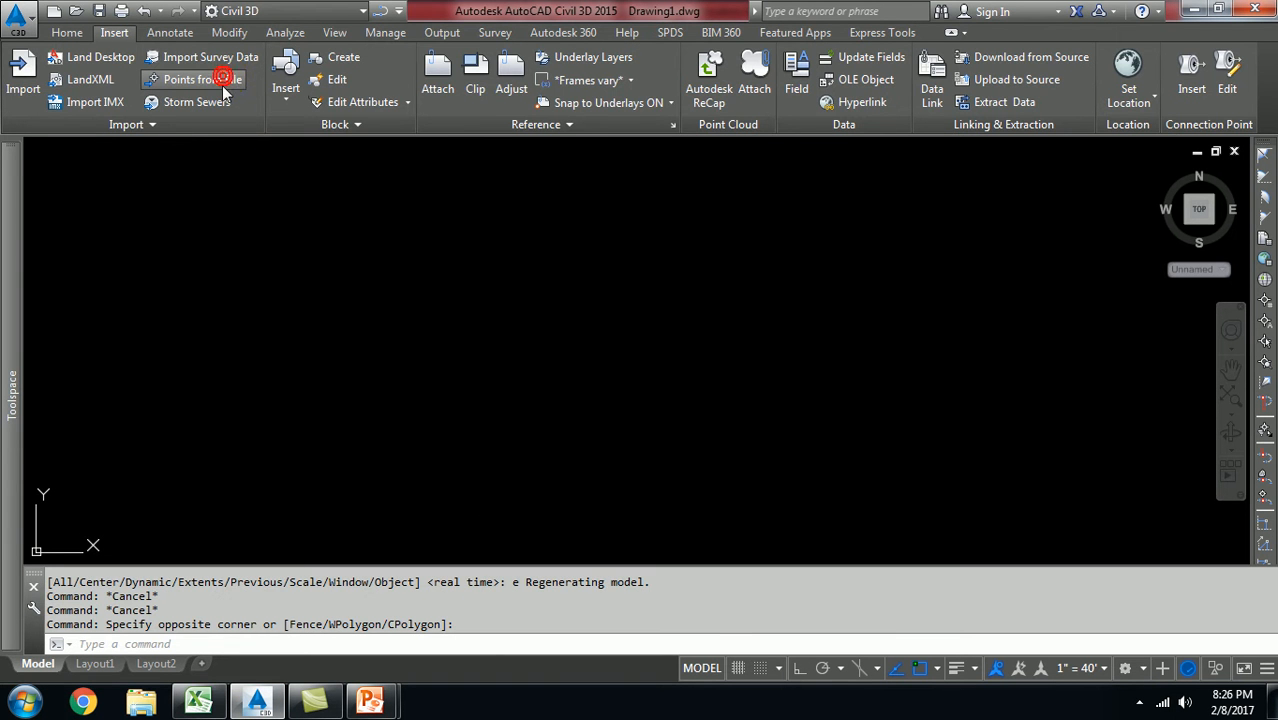
{"action": "left_click", "coordinate": [188, 80]}
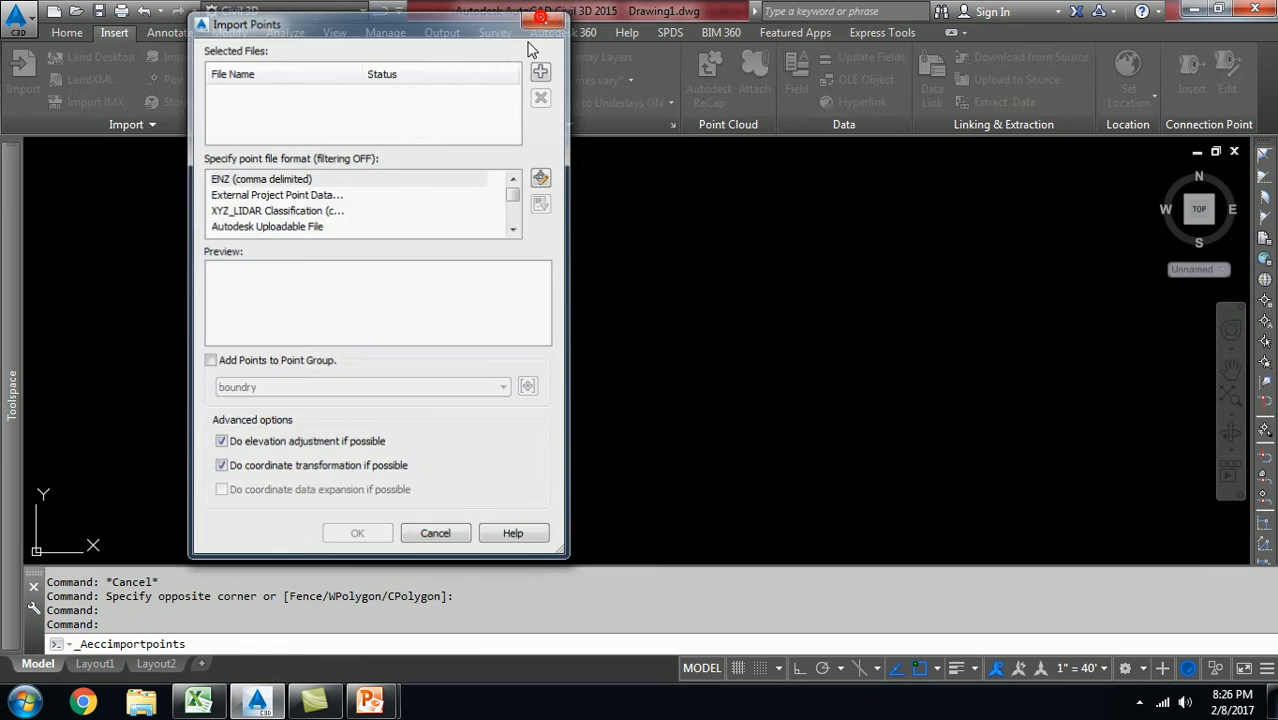
{"action": "left_click", "coordinate": [436, 532]}
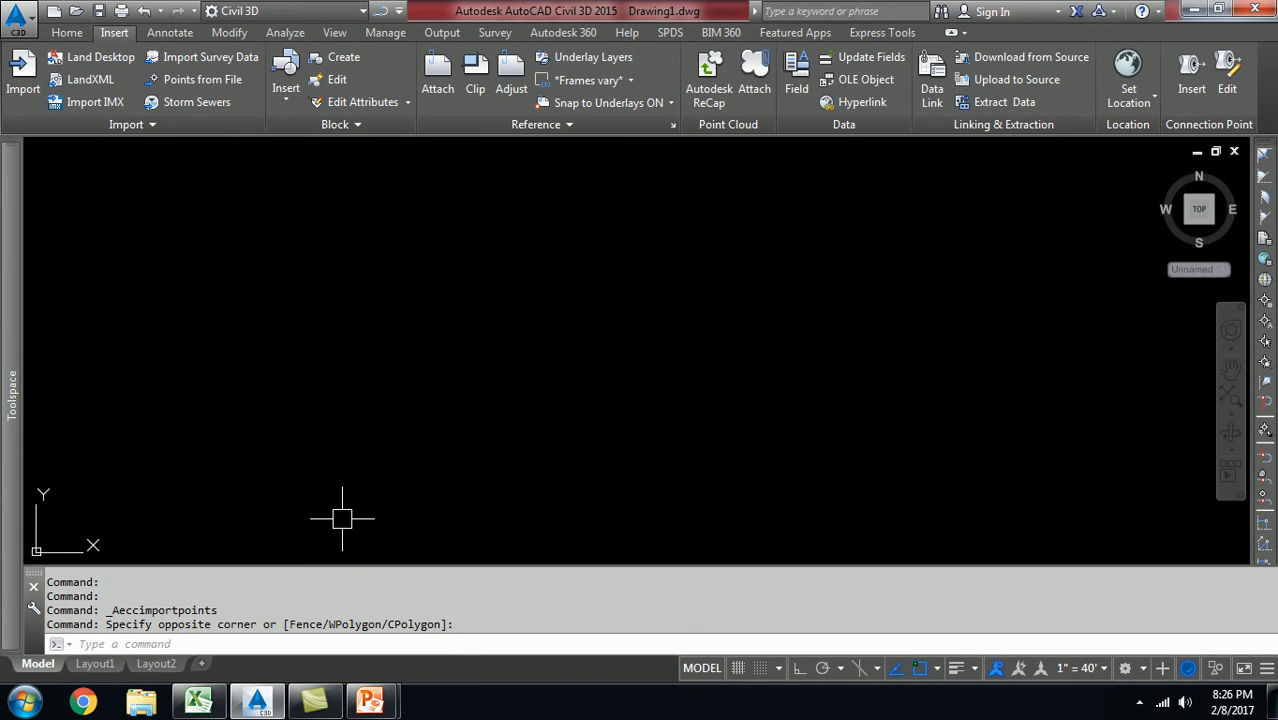
{"action": "mouse_move", "coordinate": [496, 420]}
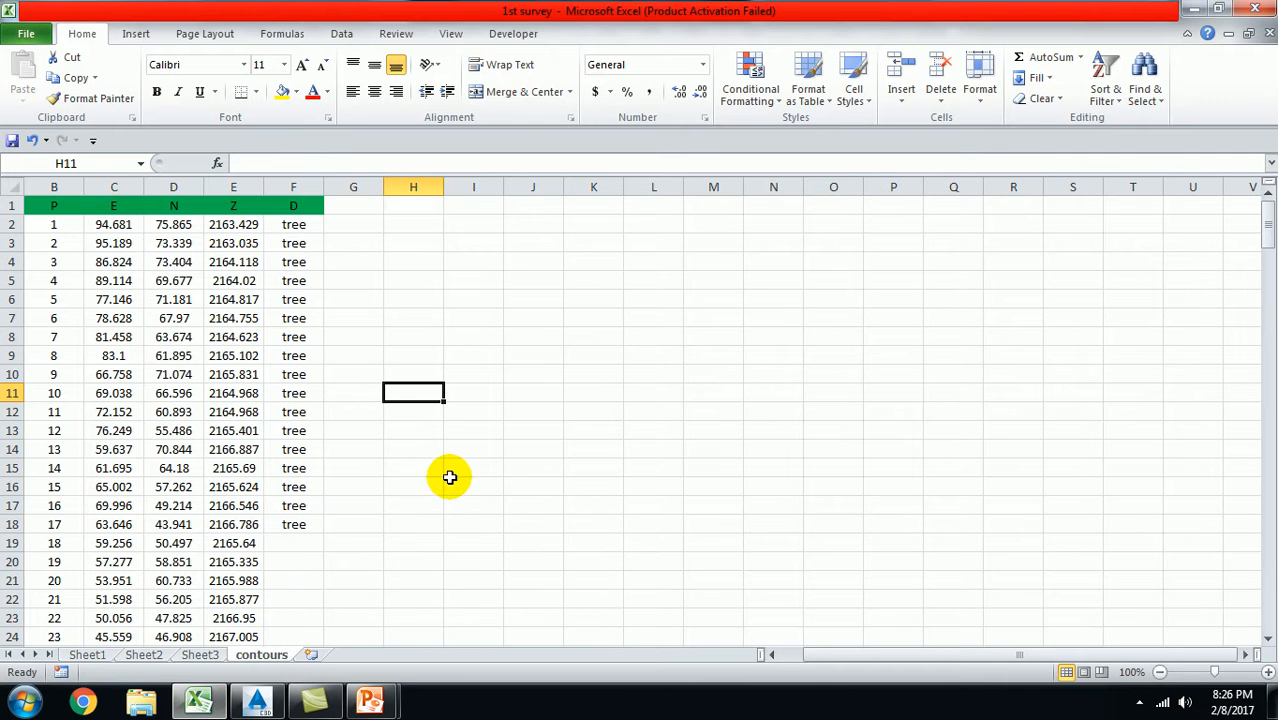
- Start saving a copy of the workbook to the Desktop via Save As
{"action": "left_click", "coordinate": [412, 224]}
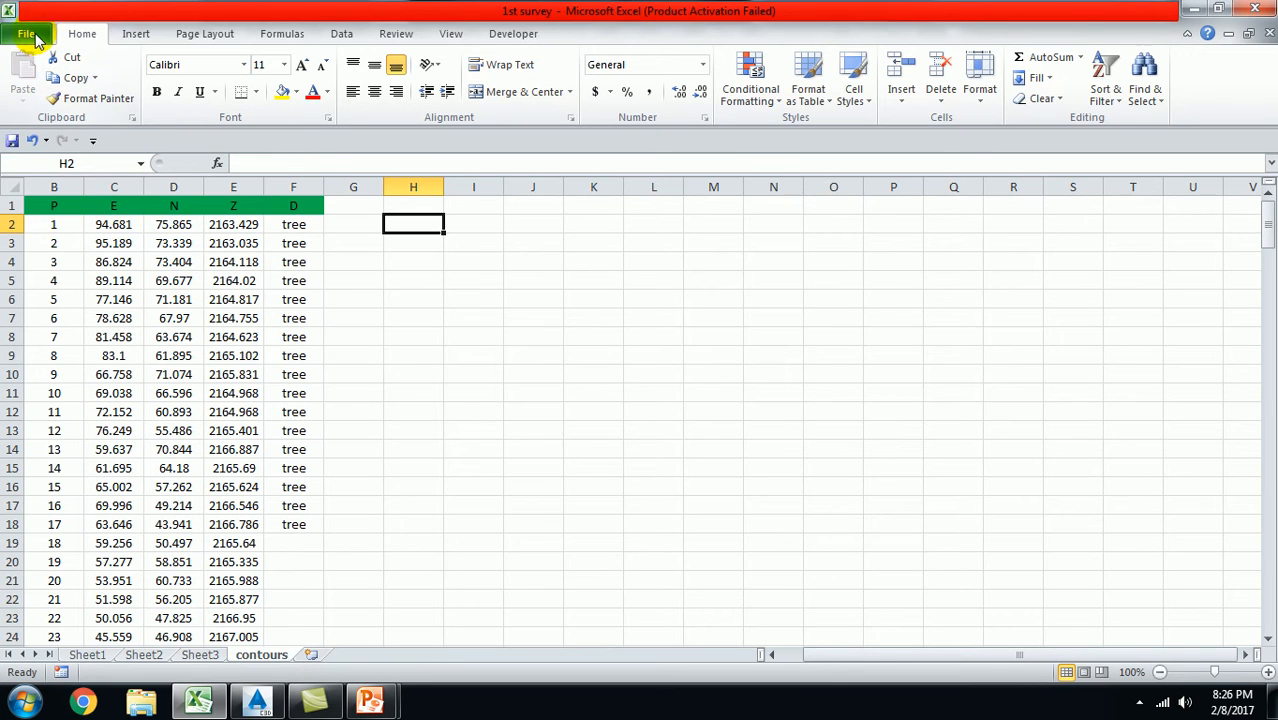
{"action": "left_click", "coordinate": [26, 32]}
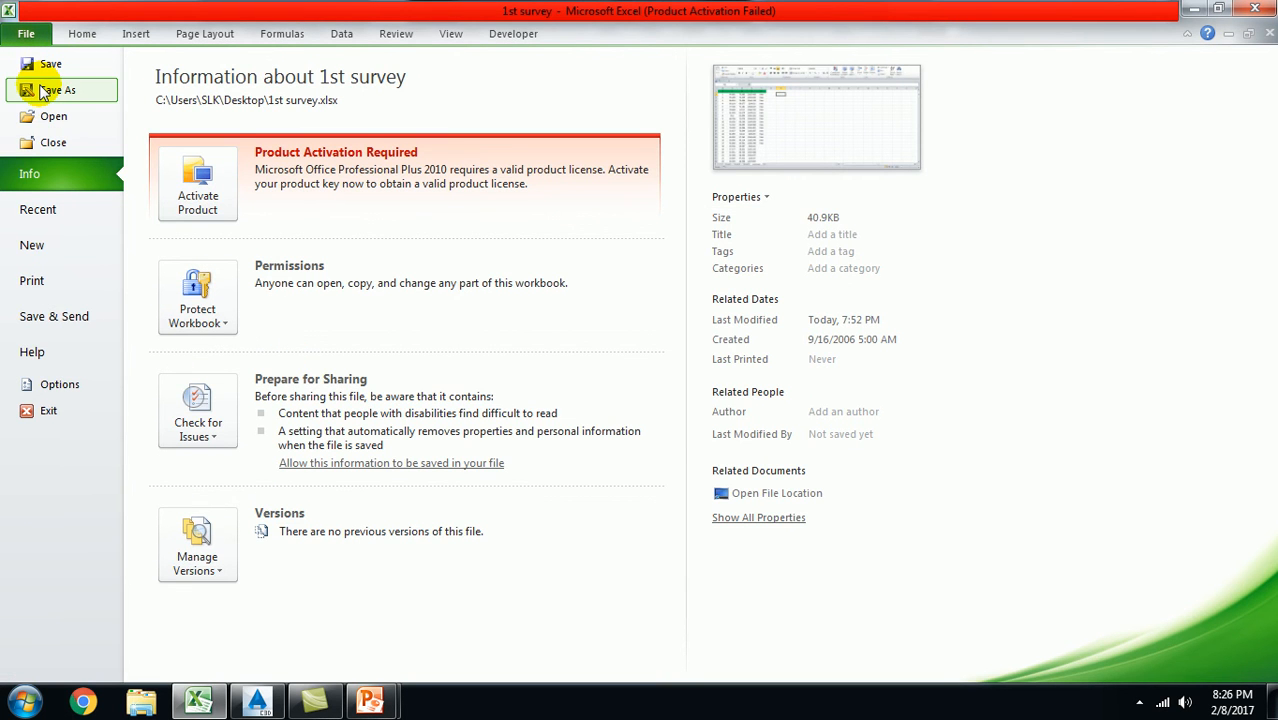
{"action": "left_click", "coordinate": [56, 90]}
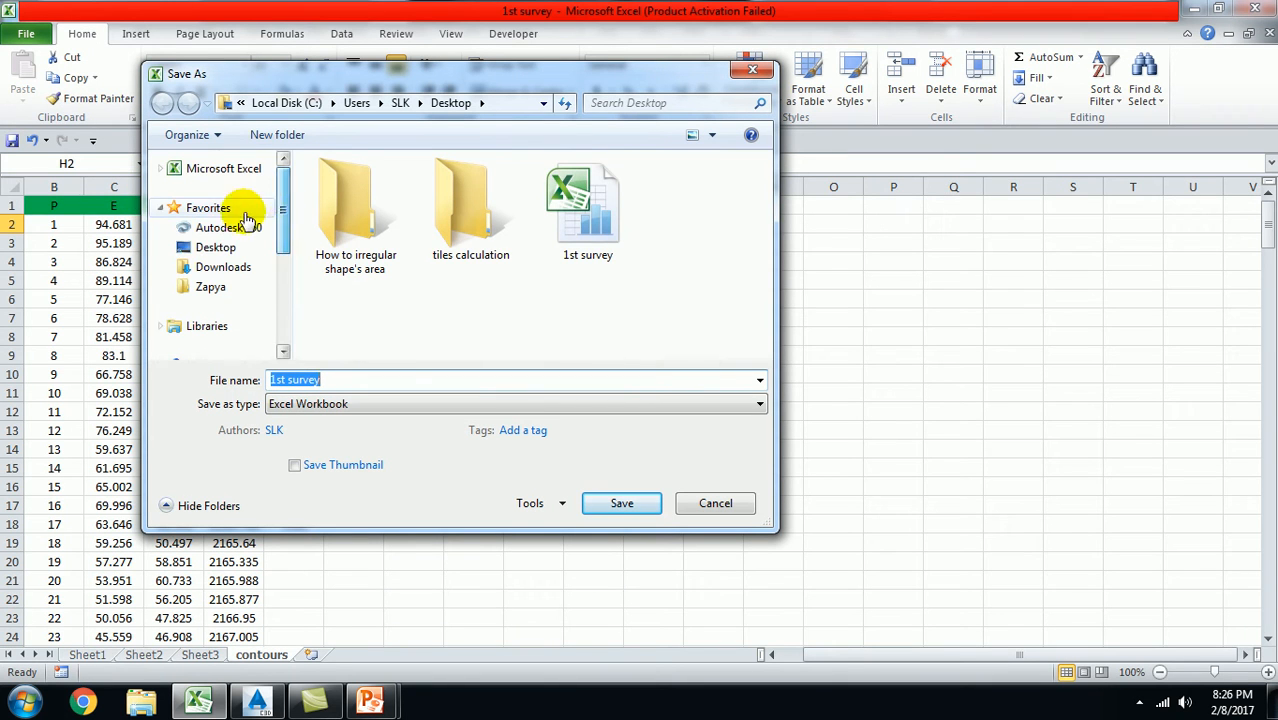
{"action": "left_click", "coordinate": [216, 248]}
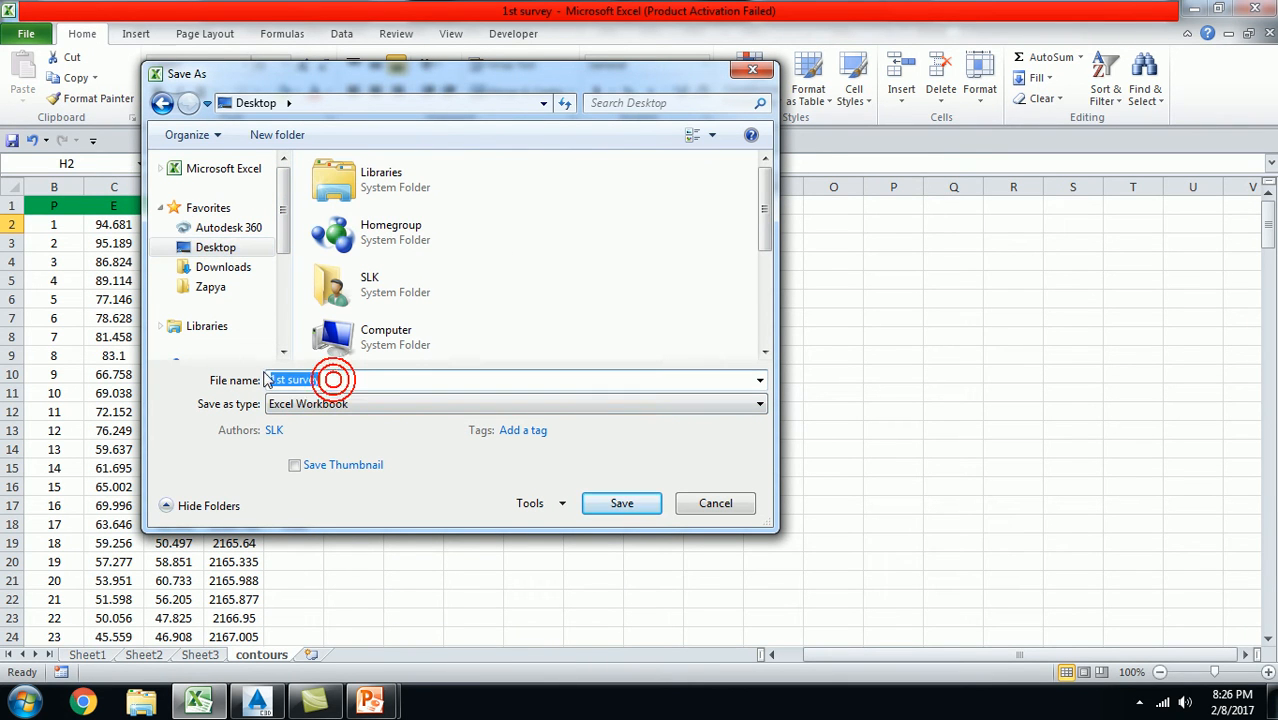
- Name the file 'cogo point for eg' and save it as CSV (Comma delimited)
{"action": "type", "text": "cop"}
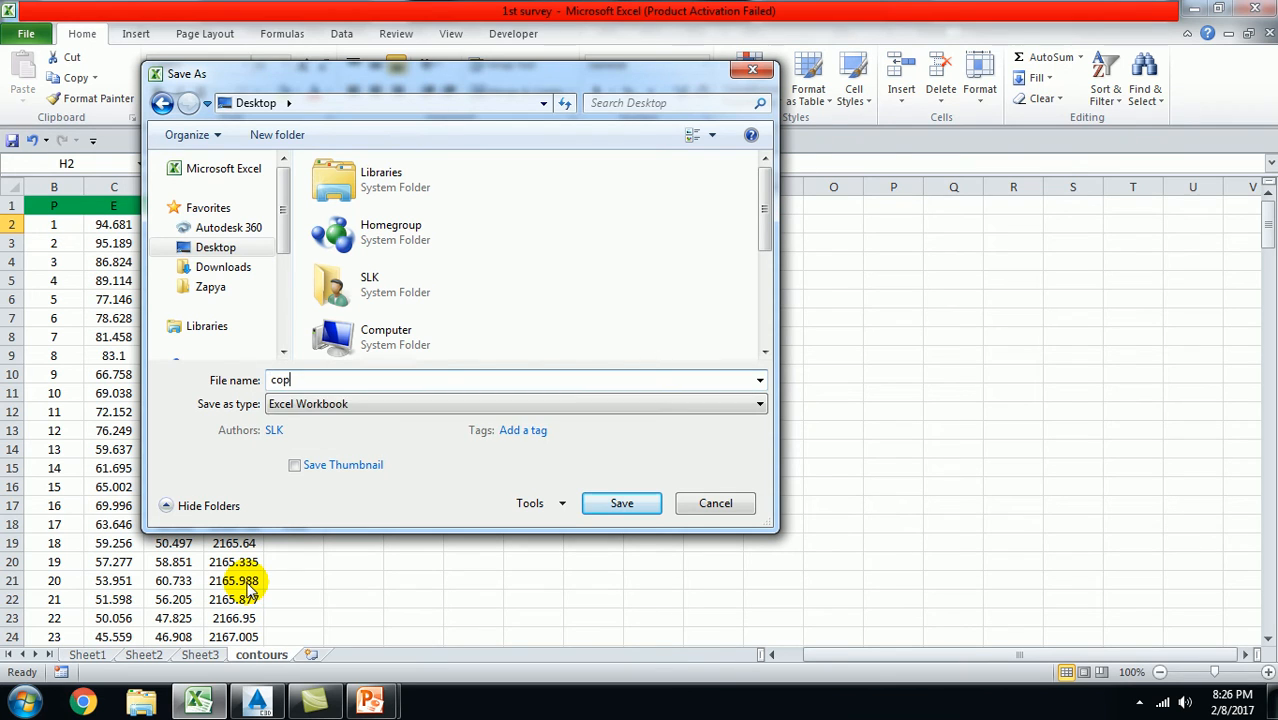
{"action": "type", "text": "cogo point for"}
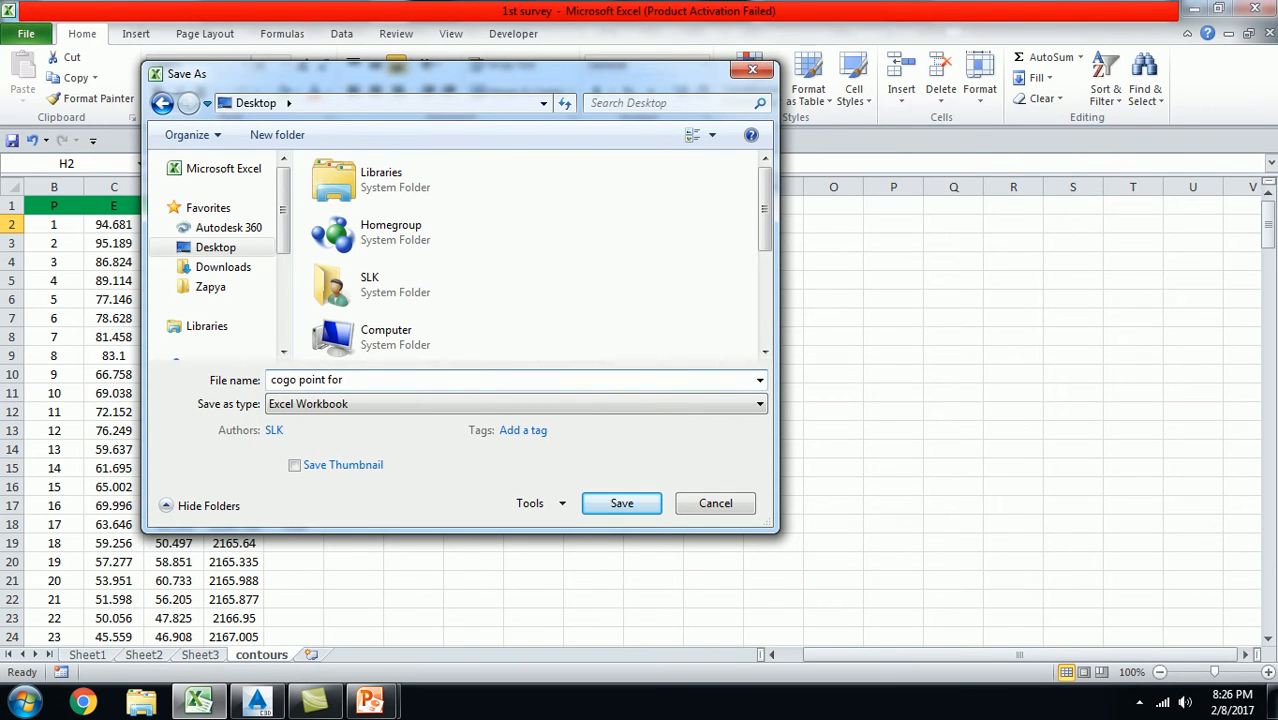
{"action": "type", "text": "eg"}
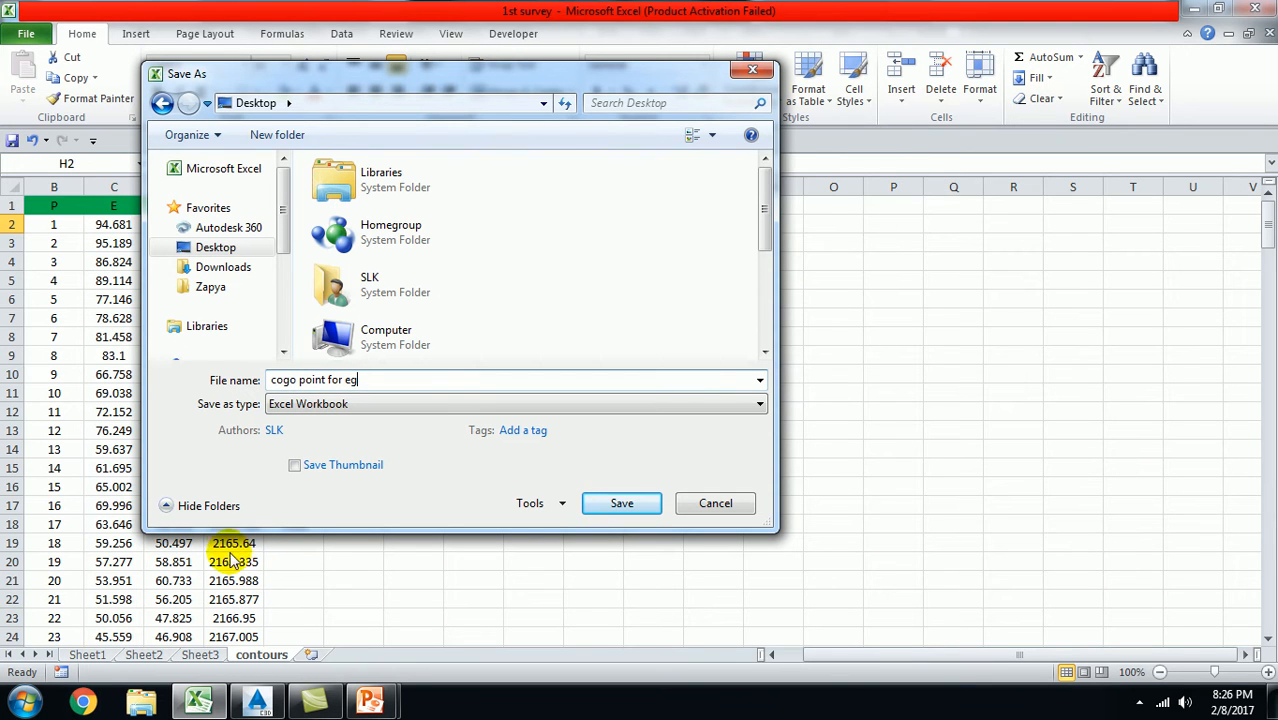
{"action": "left_click", "coordinate": [760, 404]}
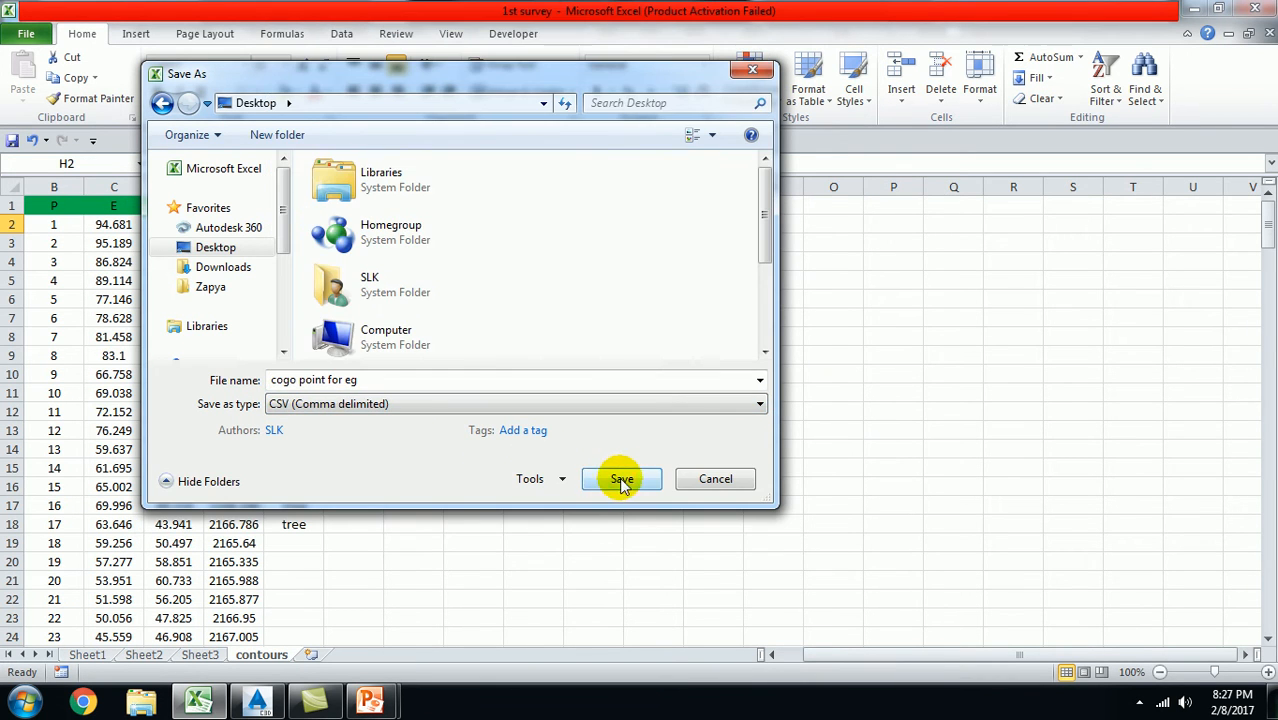
{"action": "left_click", "coordinate": [620, 478]}
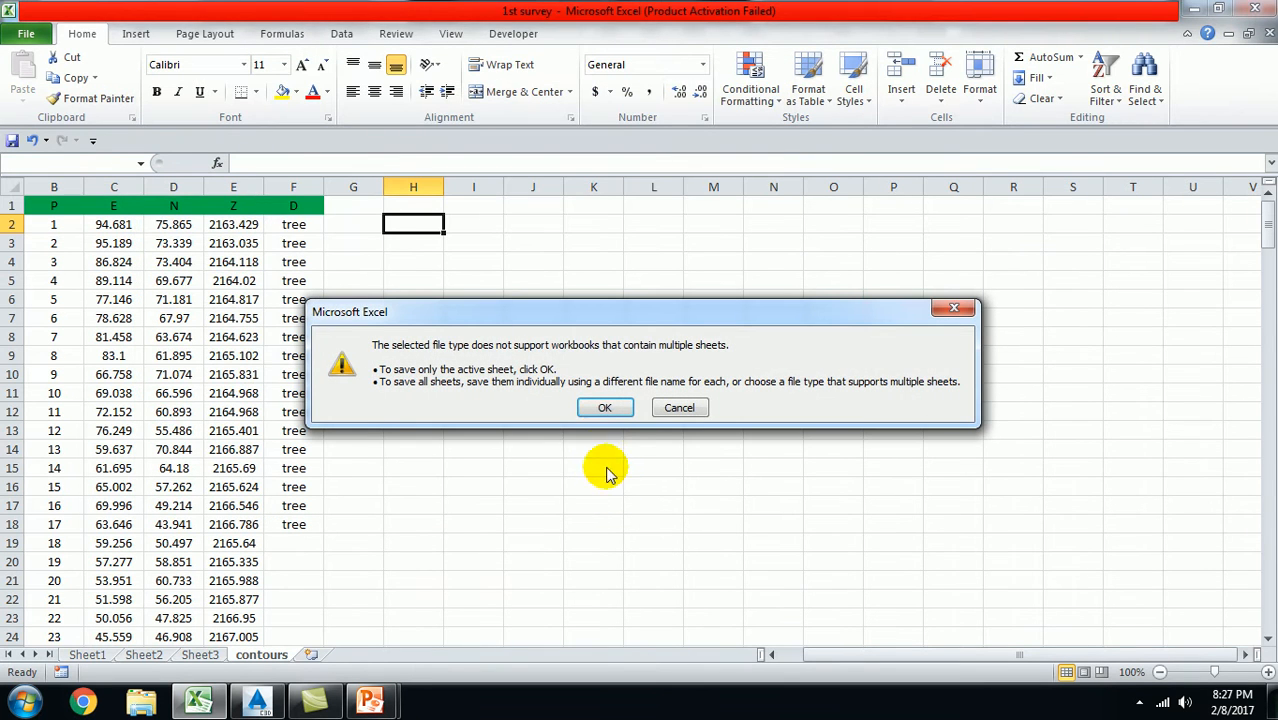
- Save only the active sheet in CSV format and close Excel without further saving
{"action": "left_click", "coordinate": [604, 408]}
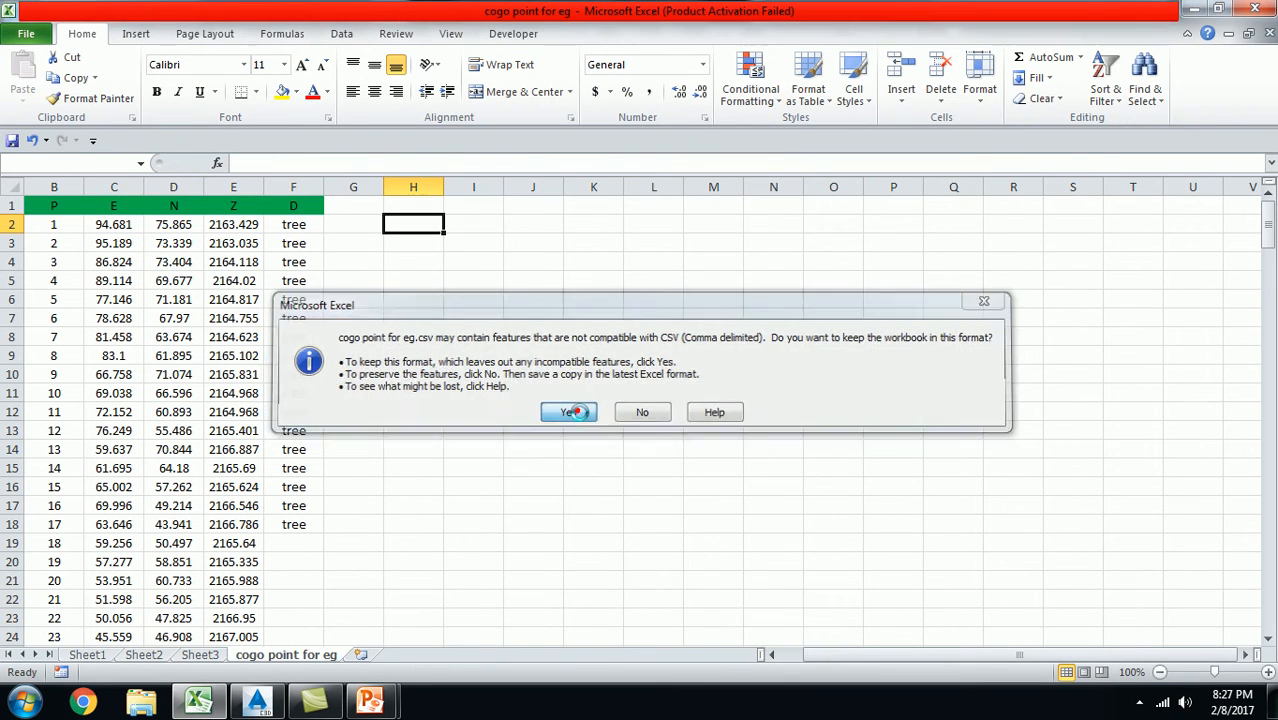
{"action": "left_click", "coordinate": [568, 412]}
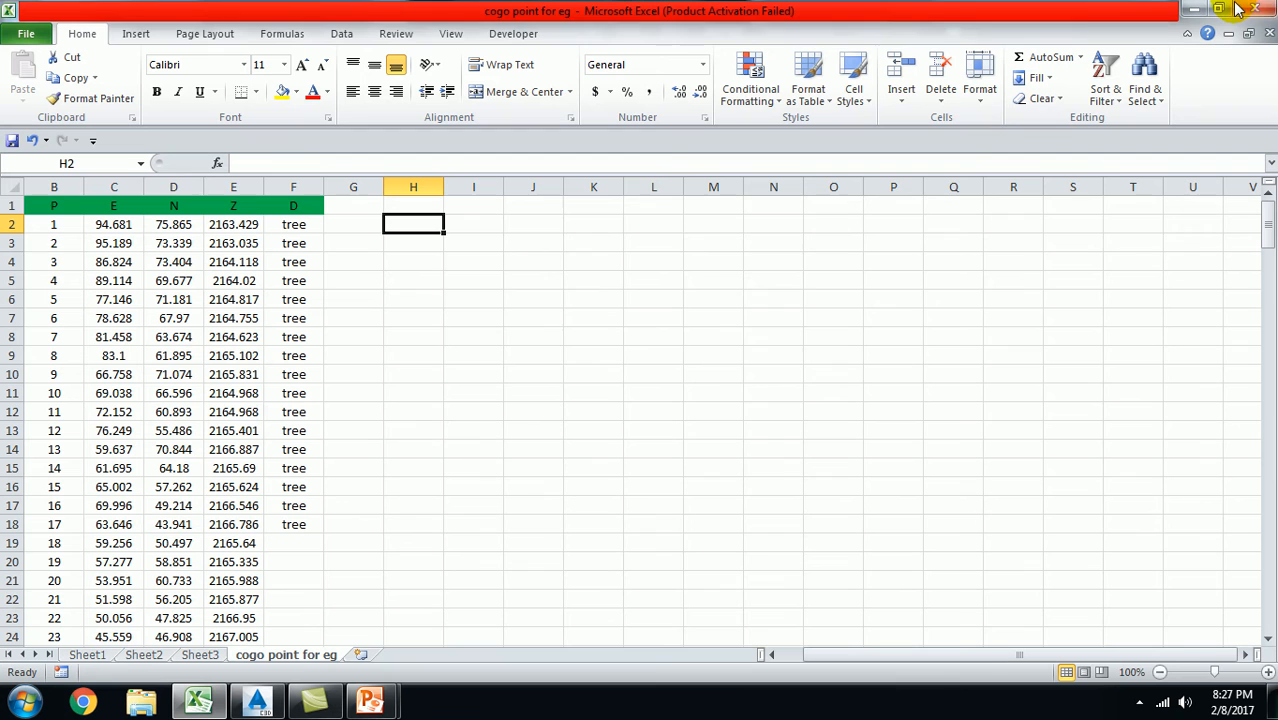
{"action": "left_click", "coordinate": [1260, 8]}
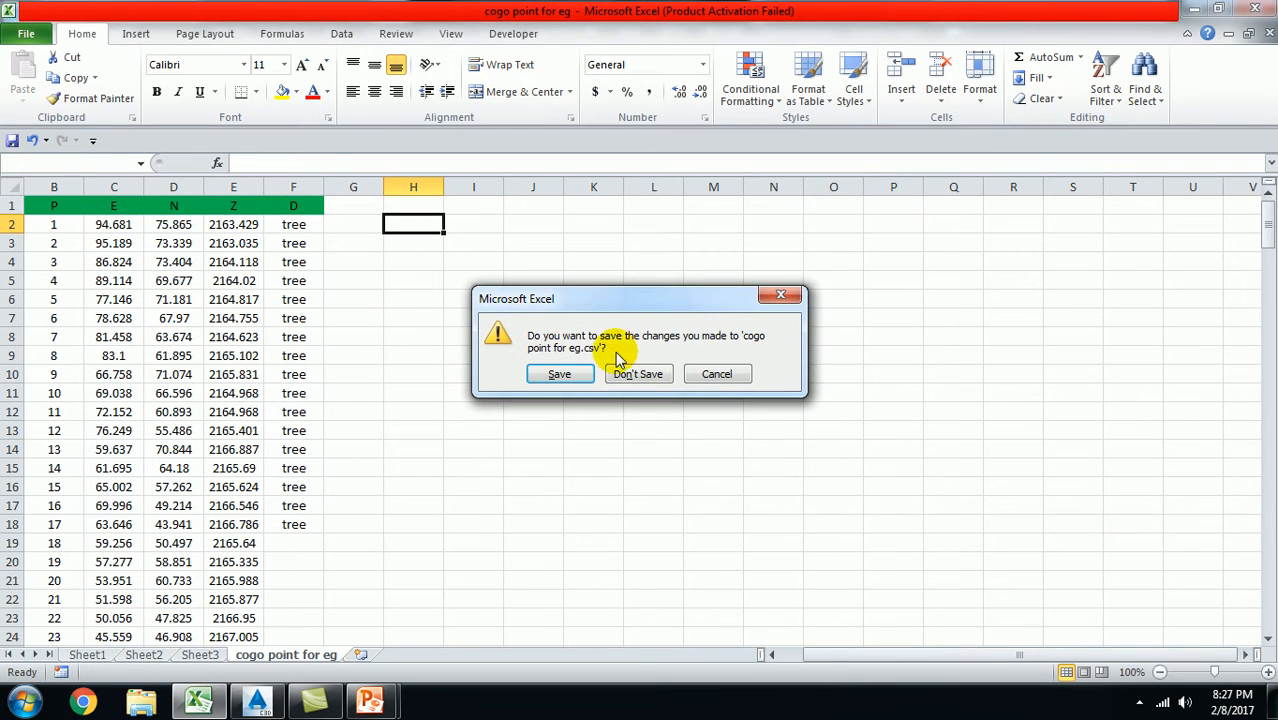
{"action": "left_click", "coordinate": [636, 374]}
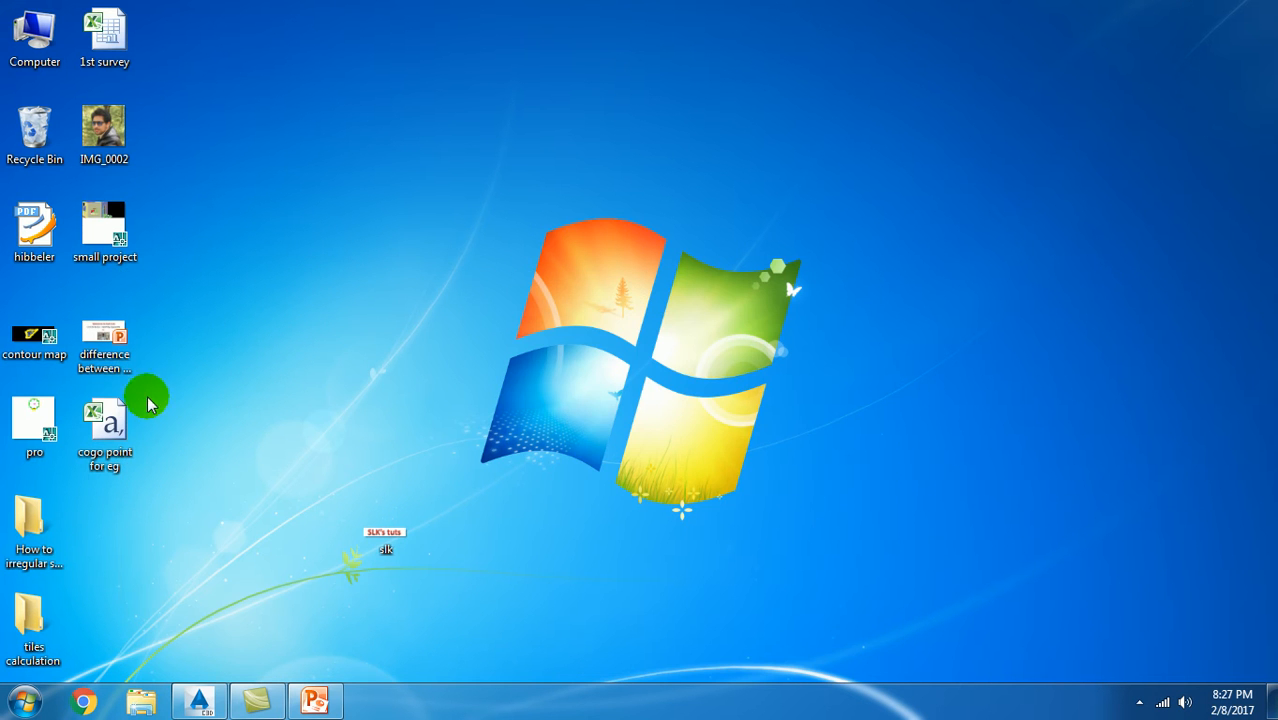
- Reopen the 'cogo point for eg' CSV and remove its header row
{"action": "double_click", "coordinate": [104, 414]}
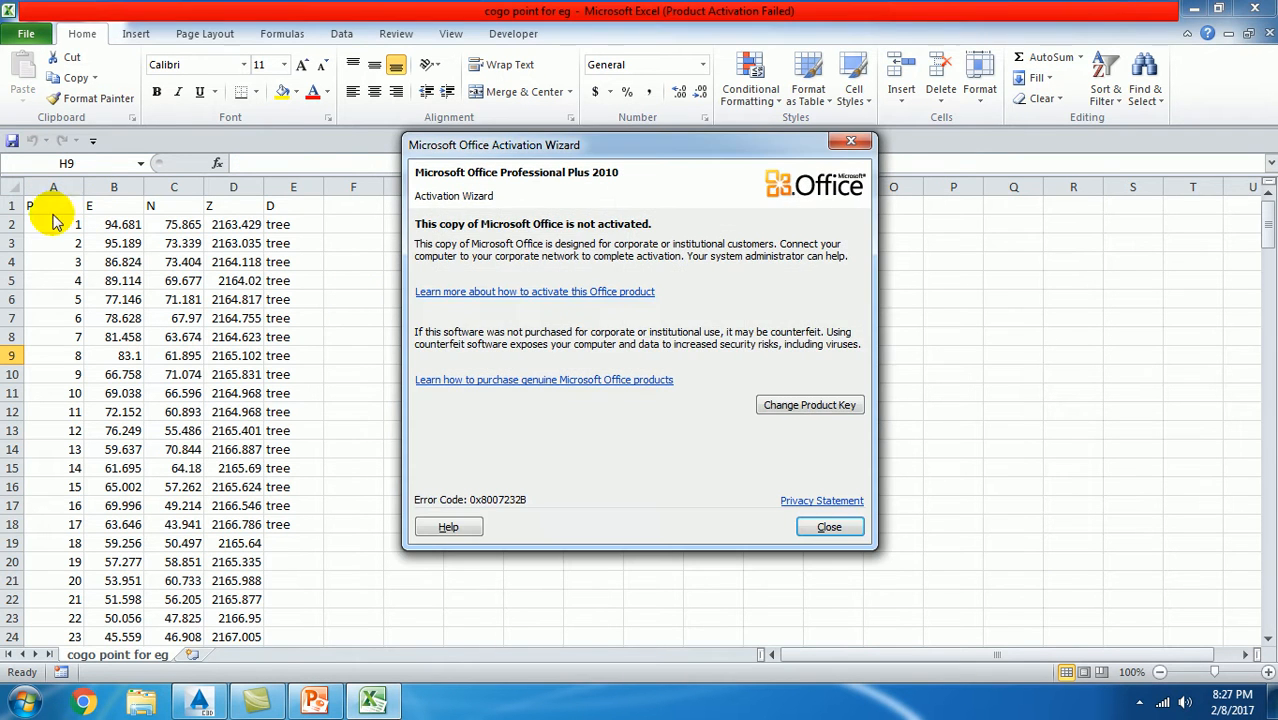
{"action": "left_click", "coordinate": [828, 528]}
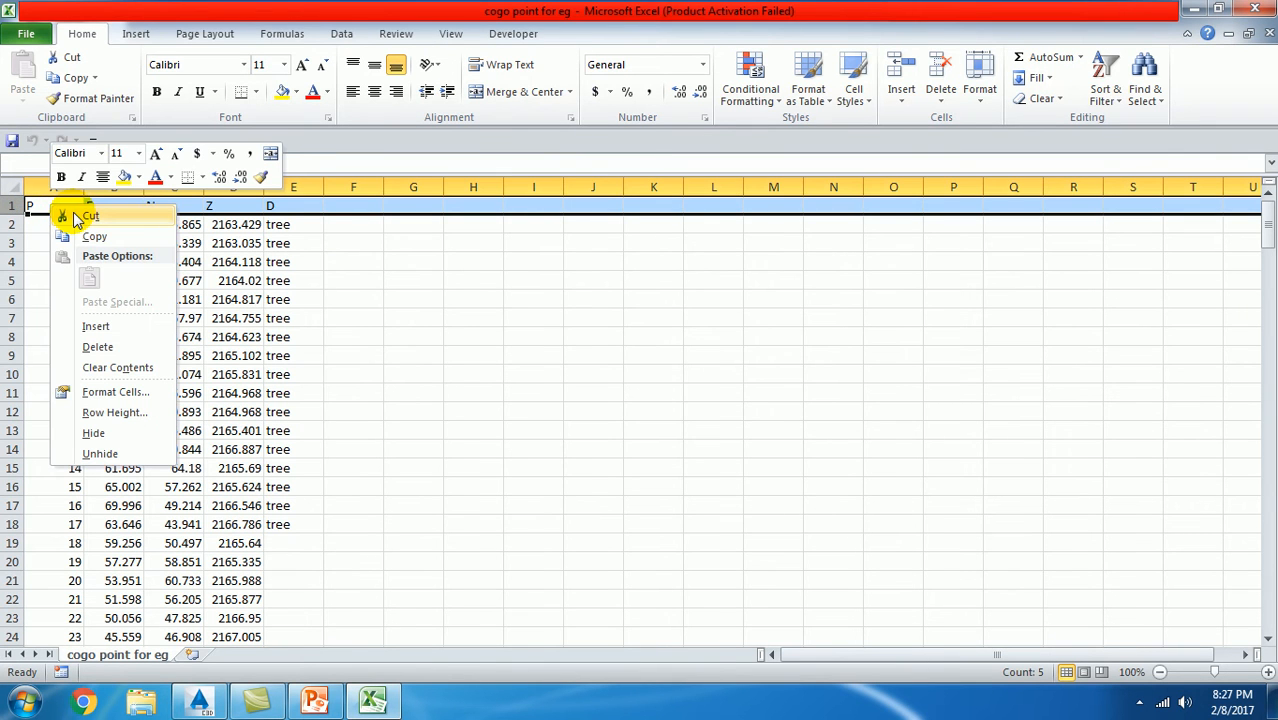
{"action": "mouse_move", "coordinate": [150, 230]}
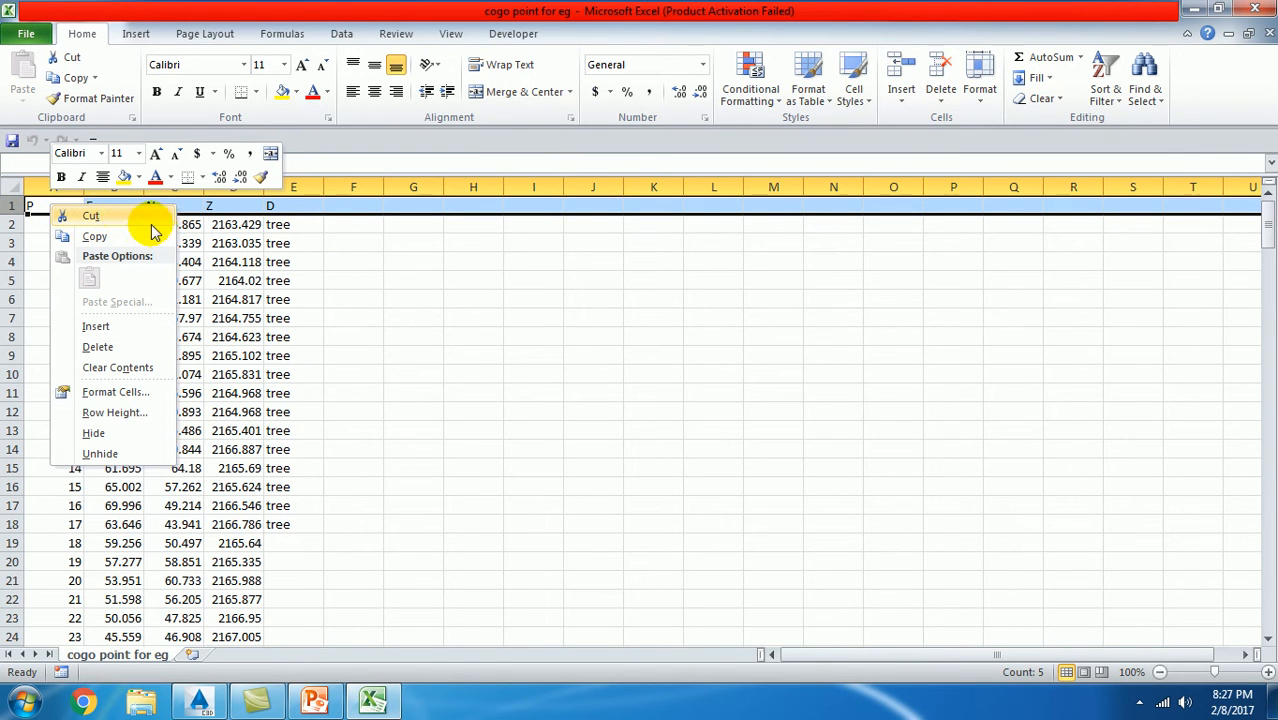
{"action": "mouse_move", "coordinate": [108, 356]}
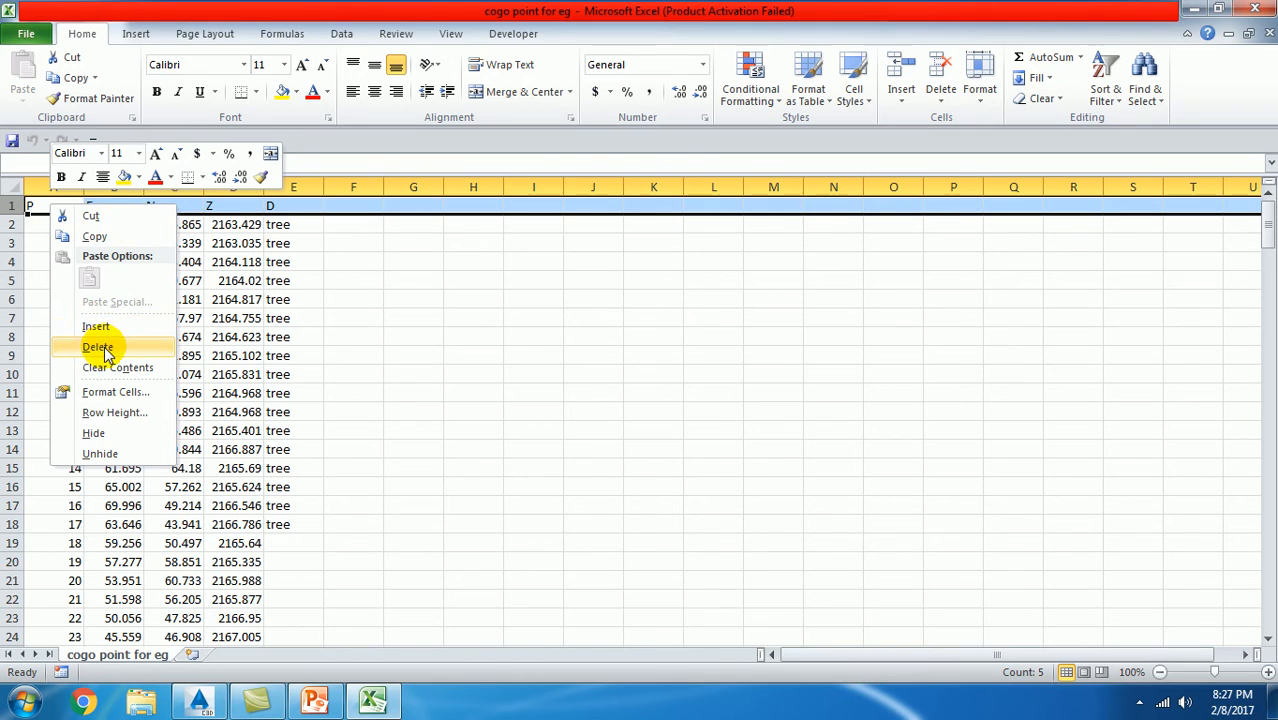
{"action": "left_click", "coordinate": [98, 348]}
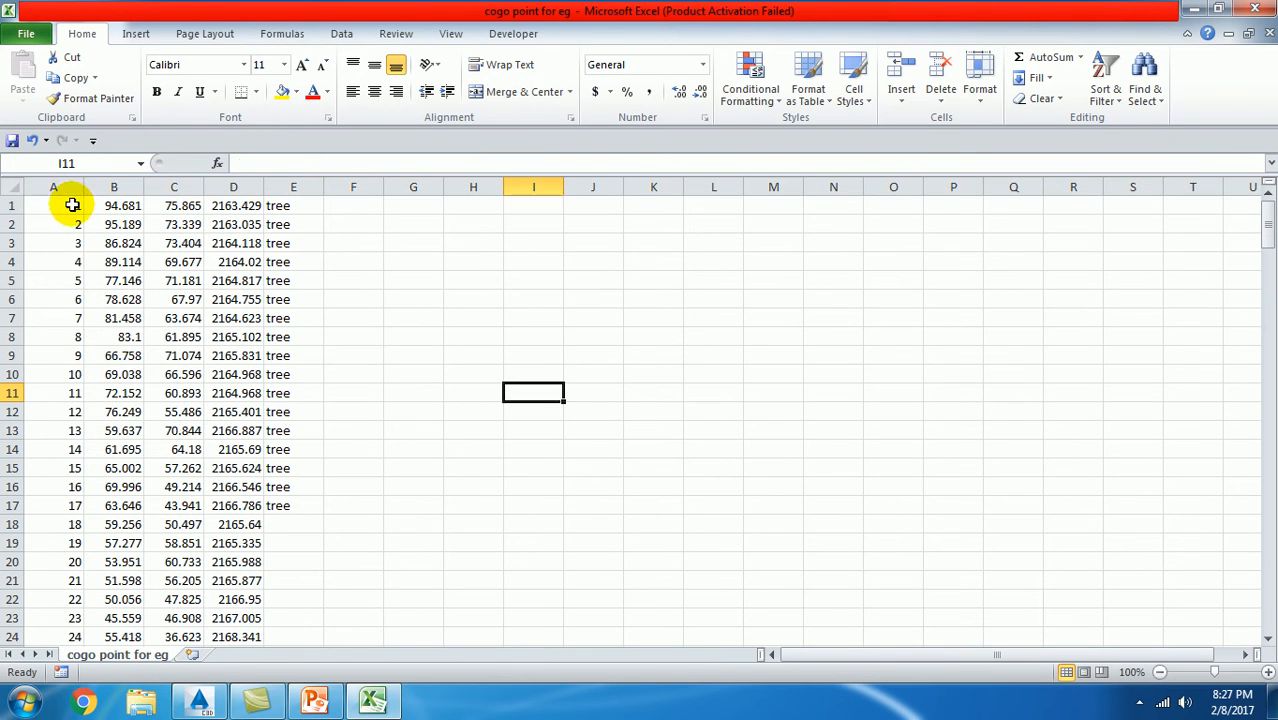
- Check the coordinate and tree description columns, then close the workbook to get the save prompt
{"action": "left_click", "coordinate": [174, 204]}
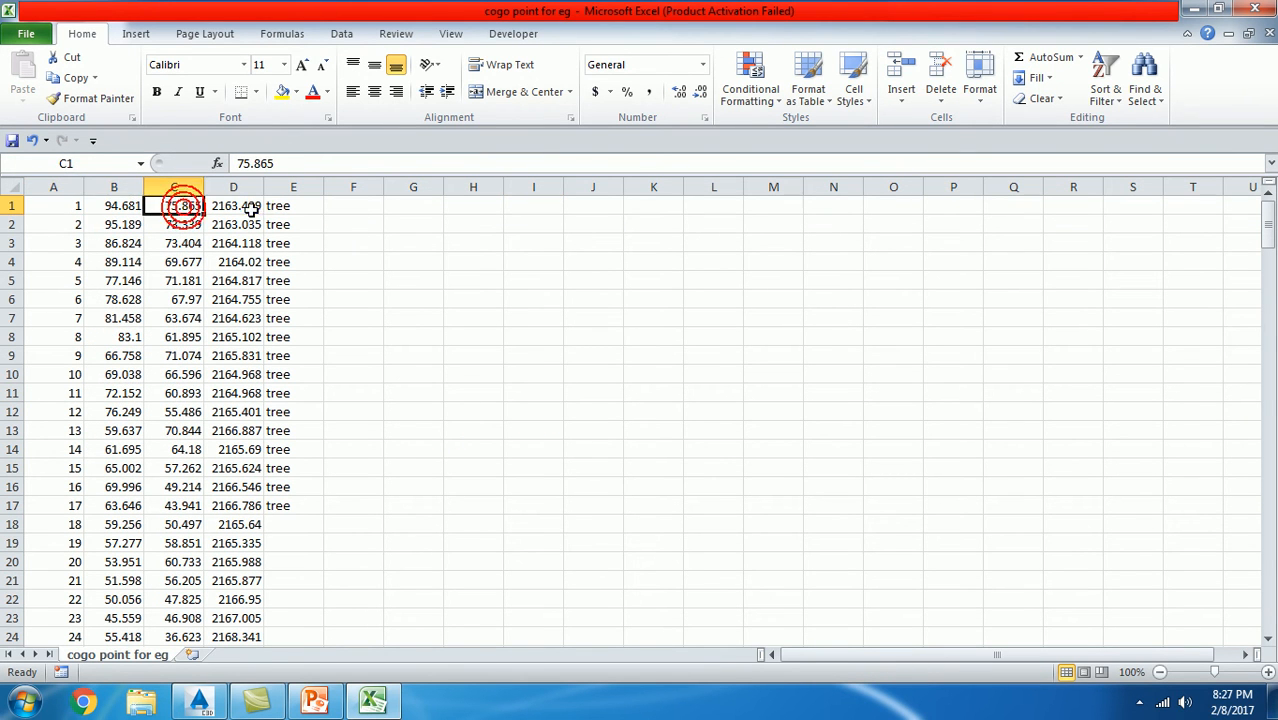
{"action": "left_click", "coordinate": [292, 204]}
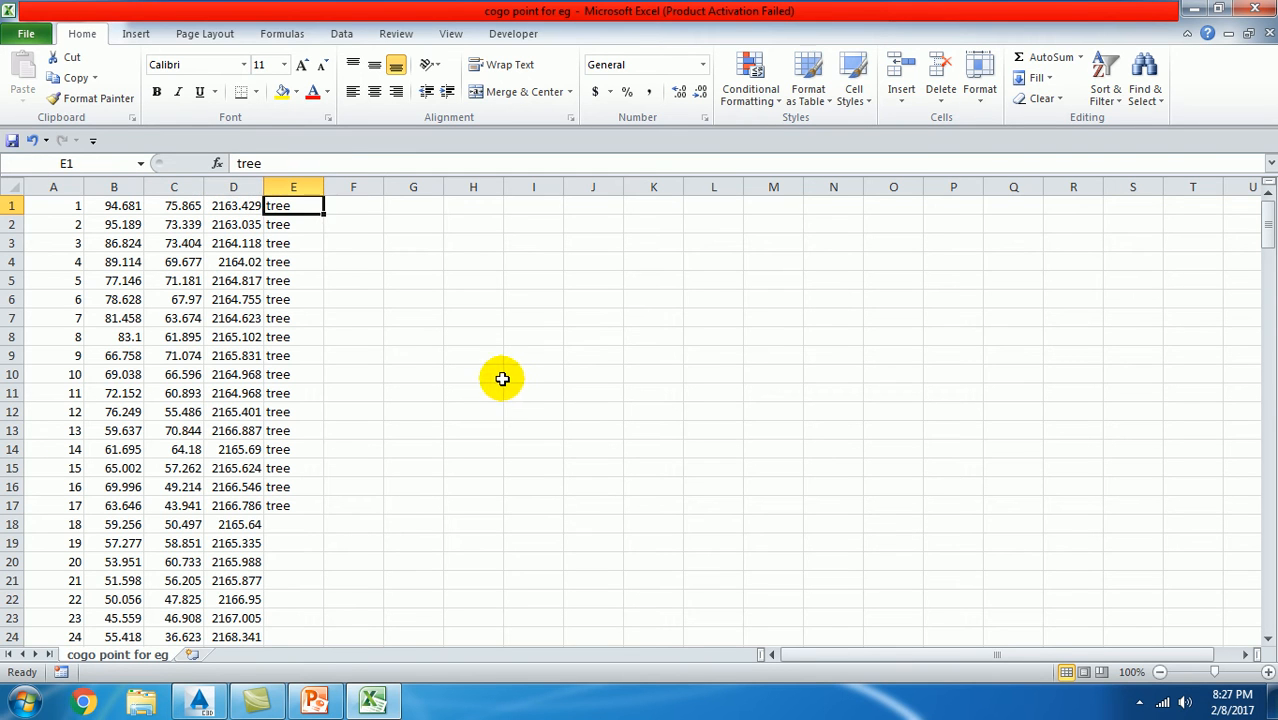
{"action": "left_click", "coordinate": [532, 374]}
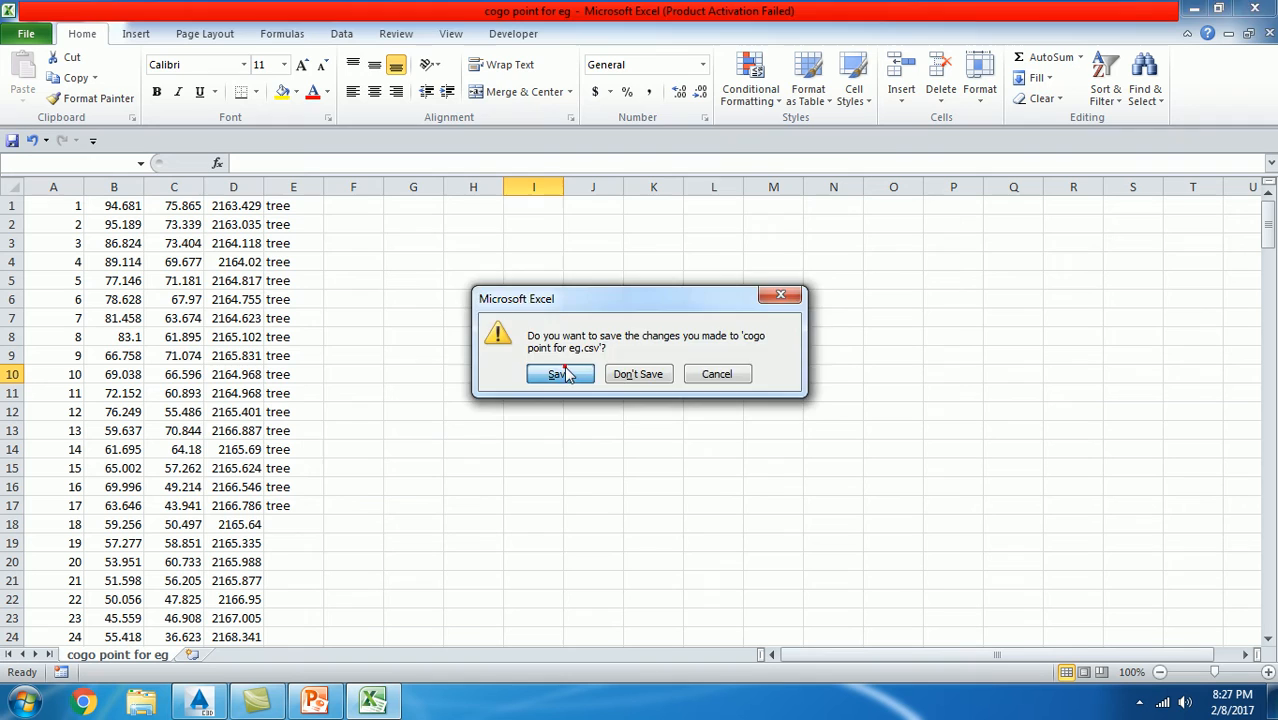
- Save the headerless list over the existing 'cogo point for eg' CSV
{"action": "left_click", "coordinate": [558, 374]}
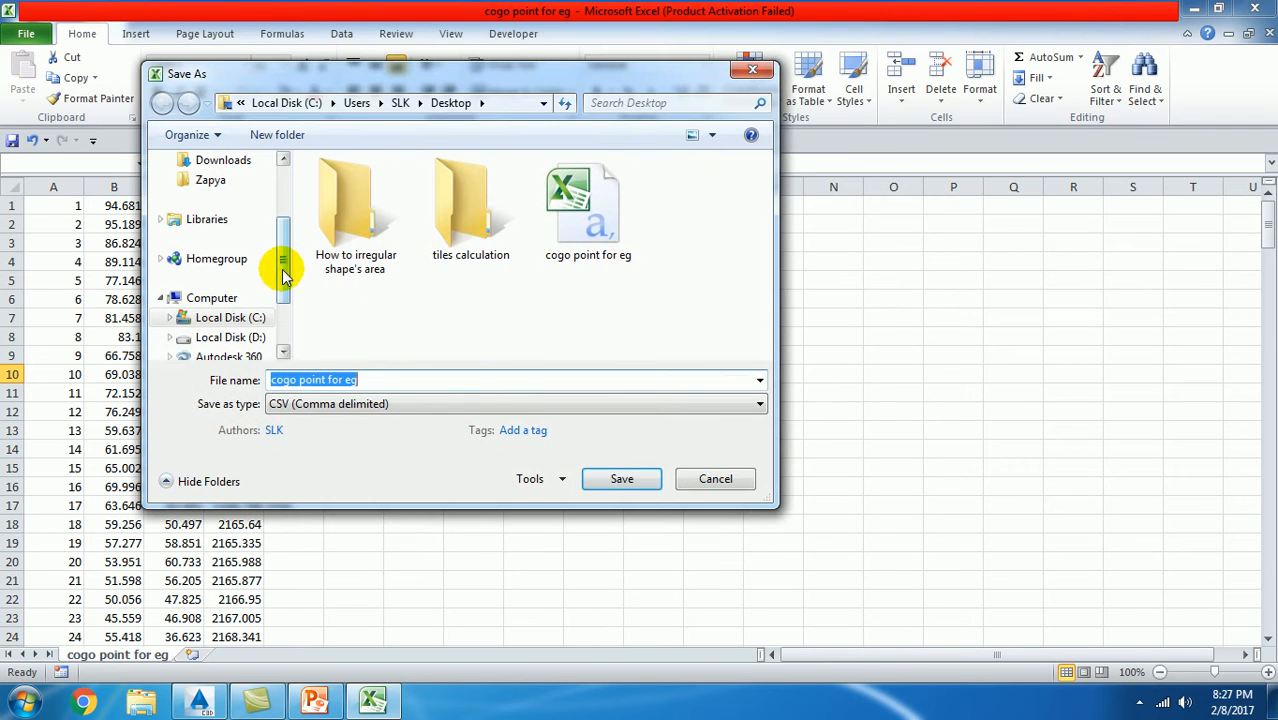
{"action": "left_click", "coordinate": [588, 210]}
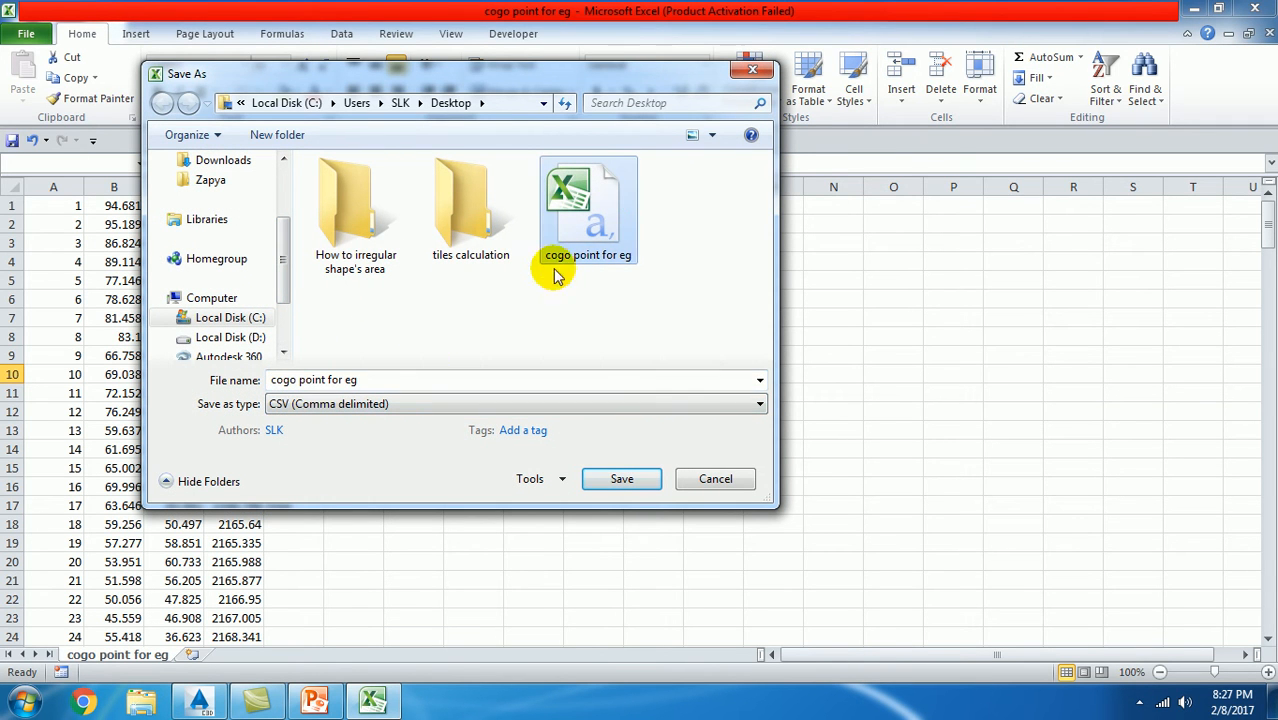
{"action": "mouse_move", "coordinate": [620, 478]}
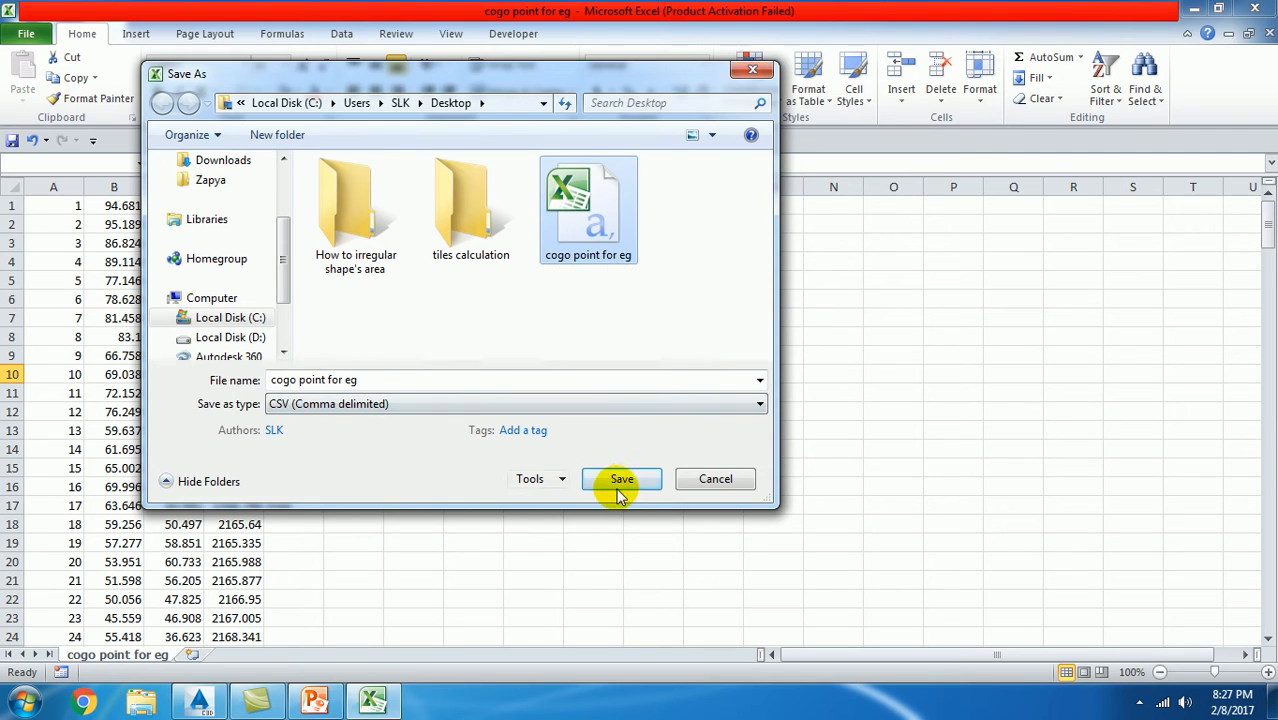
{"action": "left_click", "coordinate": [620, 478]}
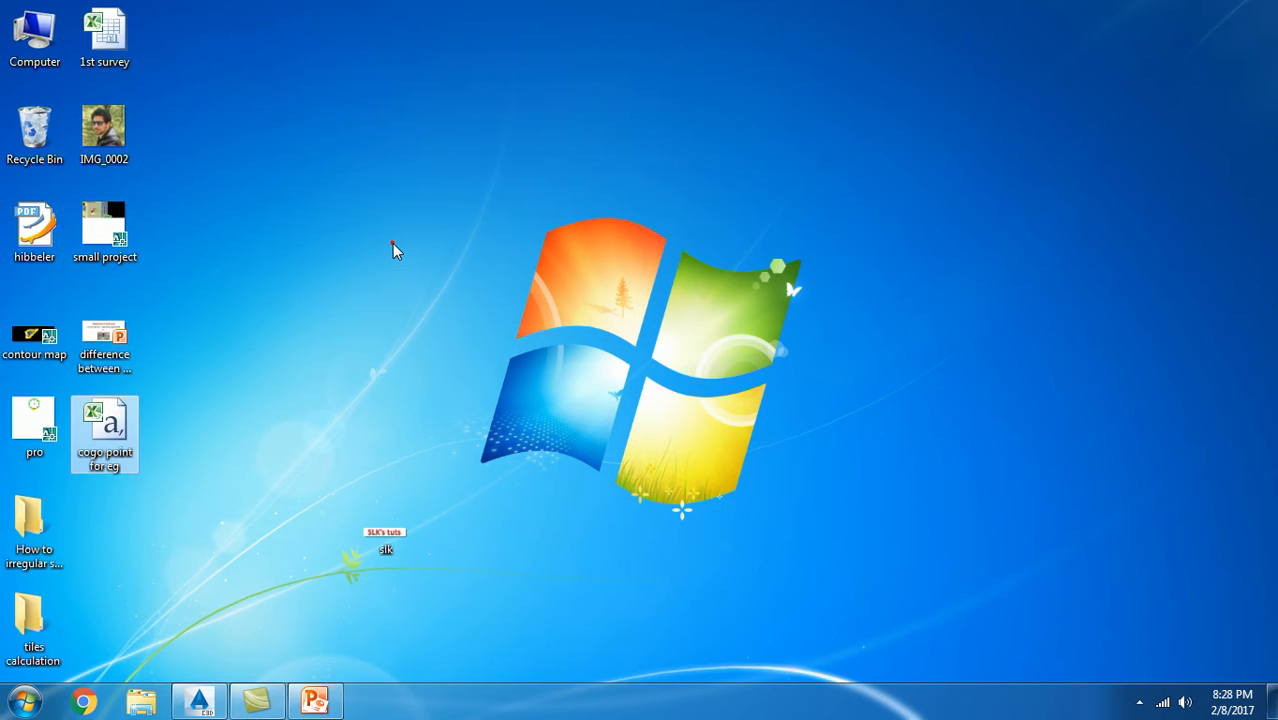
- Reopen the saved CSV from the Desktop and switch to the Civil 3D drawing
{"action": "double_click", "coordinate": [104, 434]}
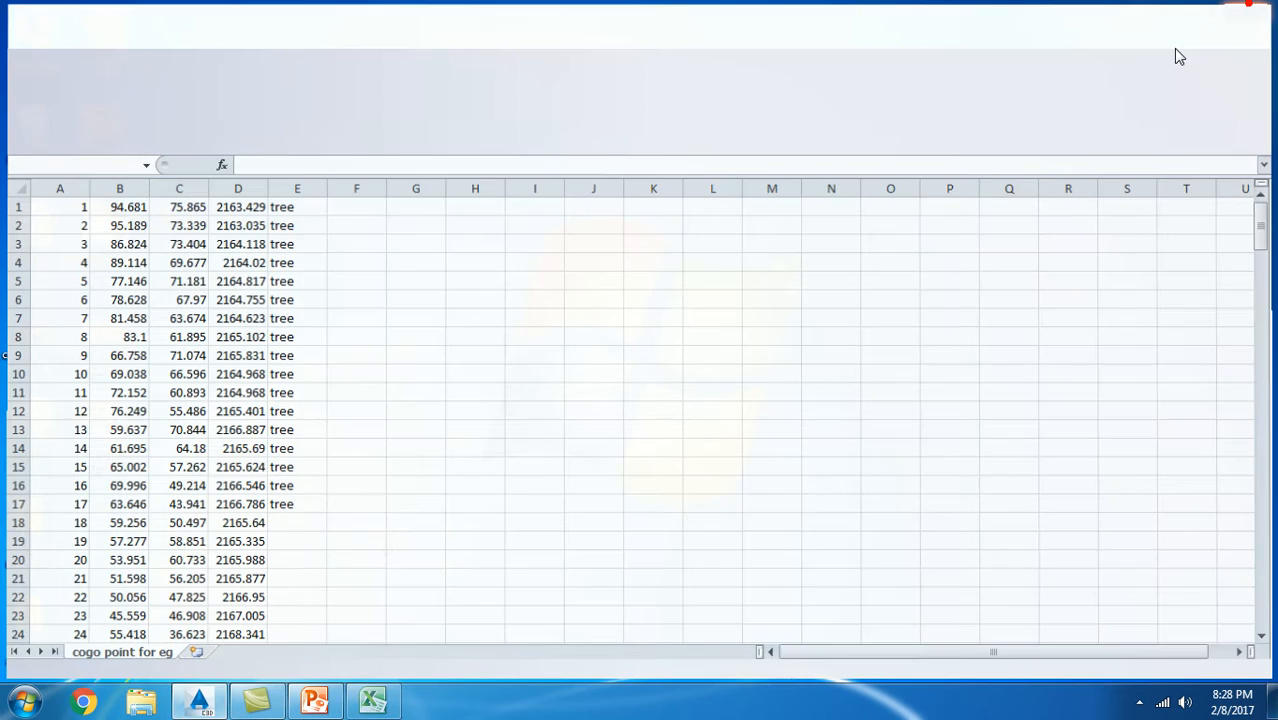
{"action": "left_click", "coordinate": [212, 700]}
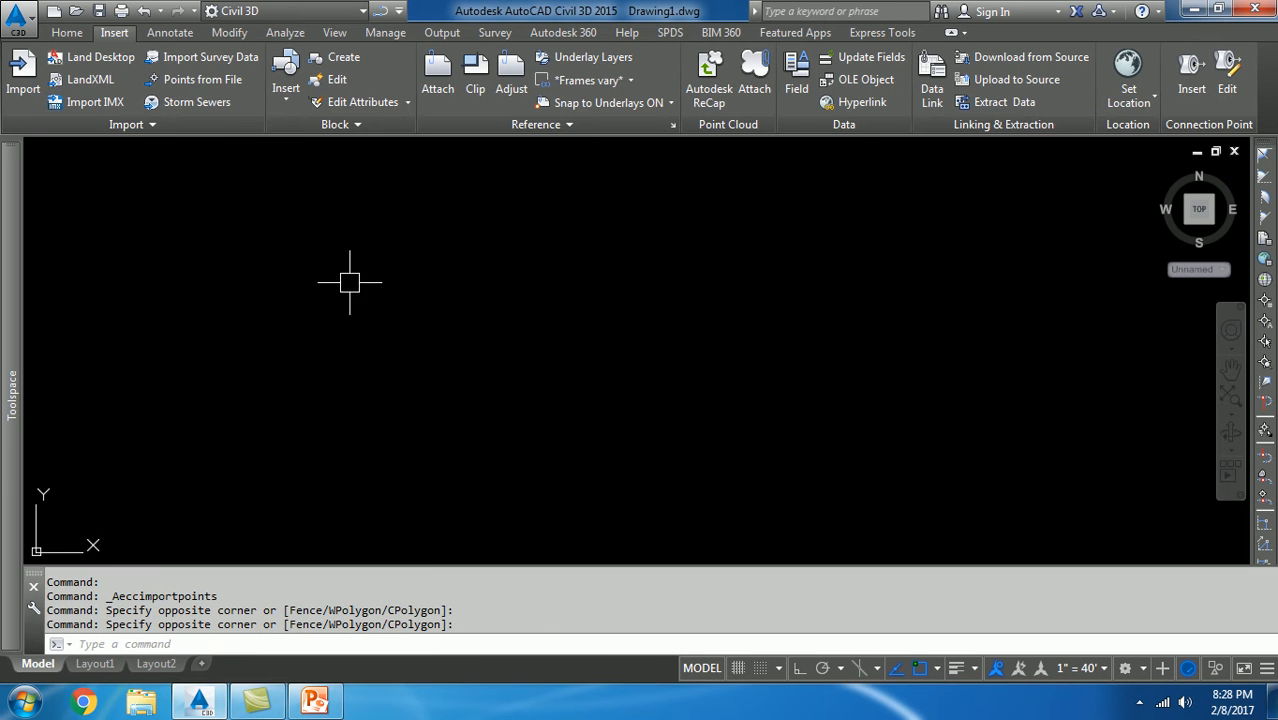
- Start a Points from File import and begin adding a source file
{"action": "left_click", "coordinate": [66, 32]}
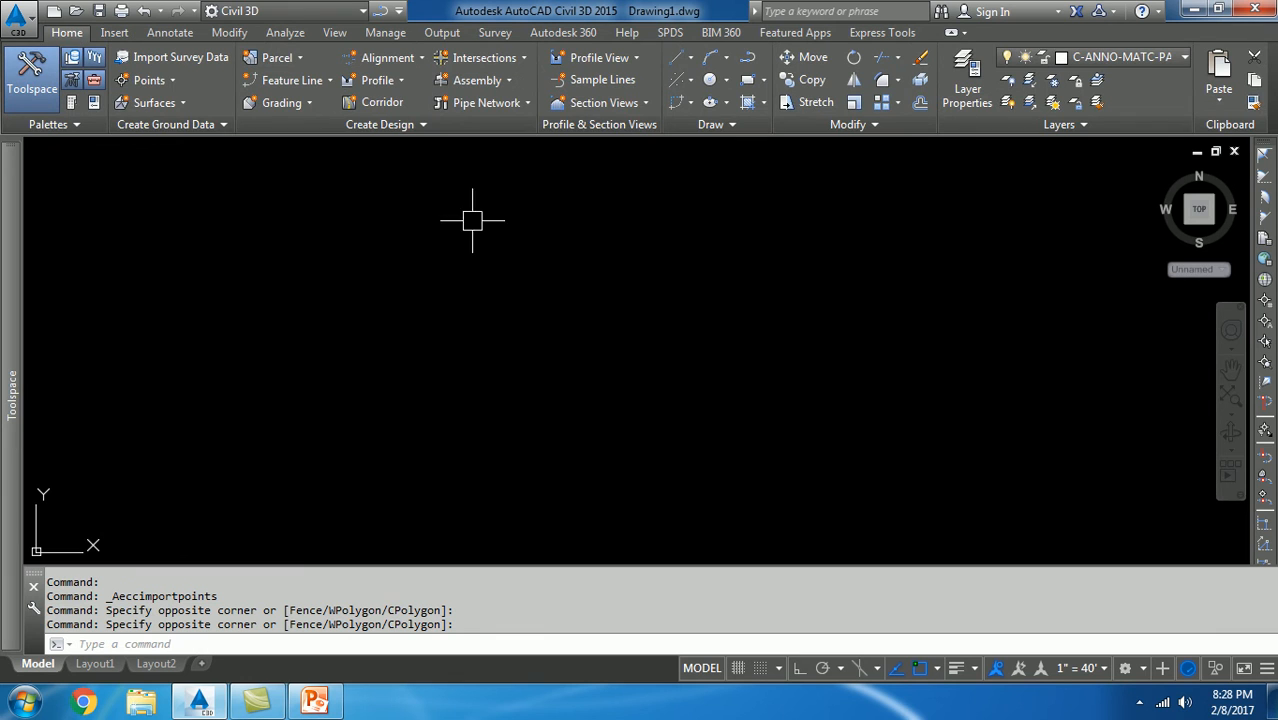
{"action": "mouse_move", "coordinate": [796, 296]}
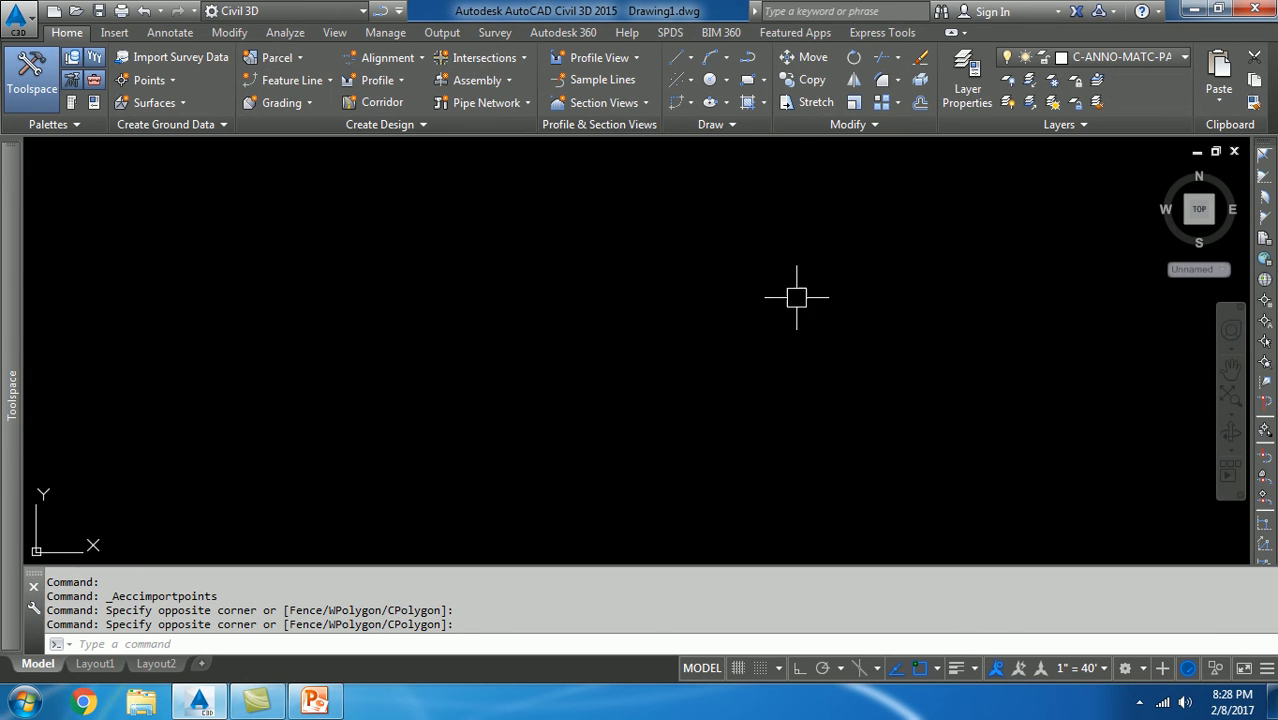
{"action": "mouse_move", "coordinate": [672, 410]}
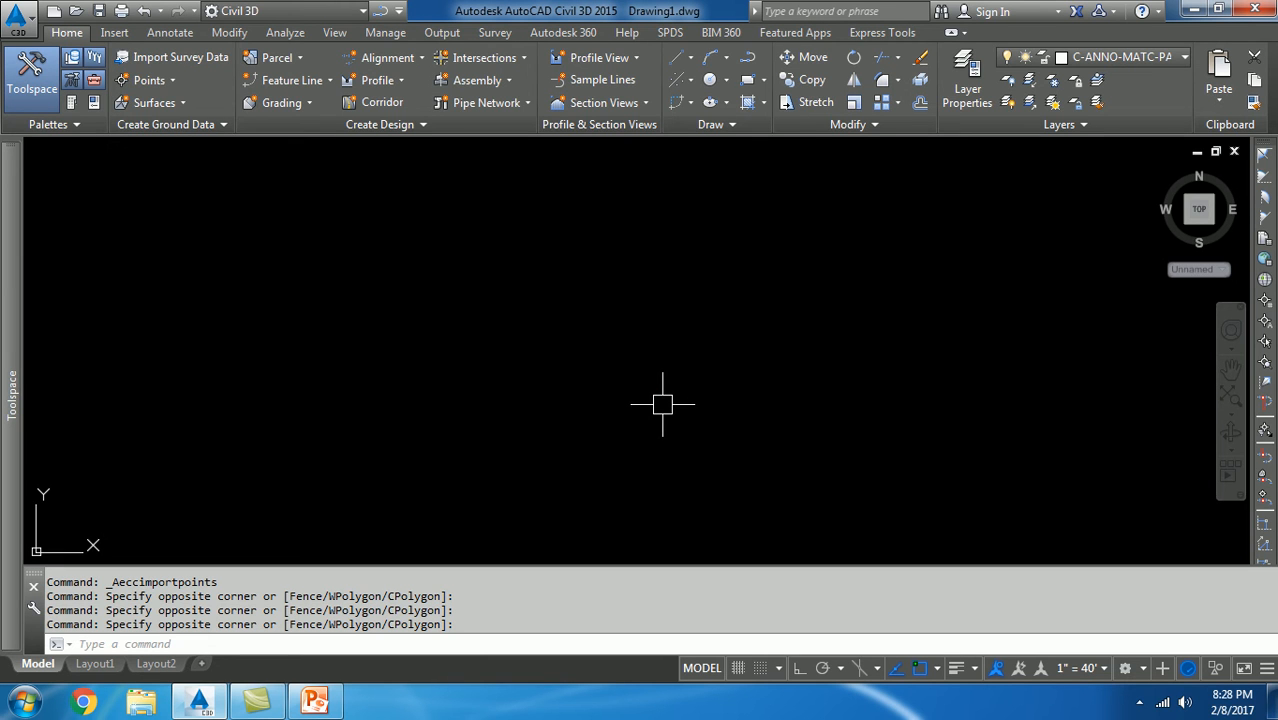
{"action": "mouse_move", "coordinate": [656, 408]}
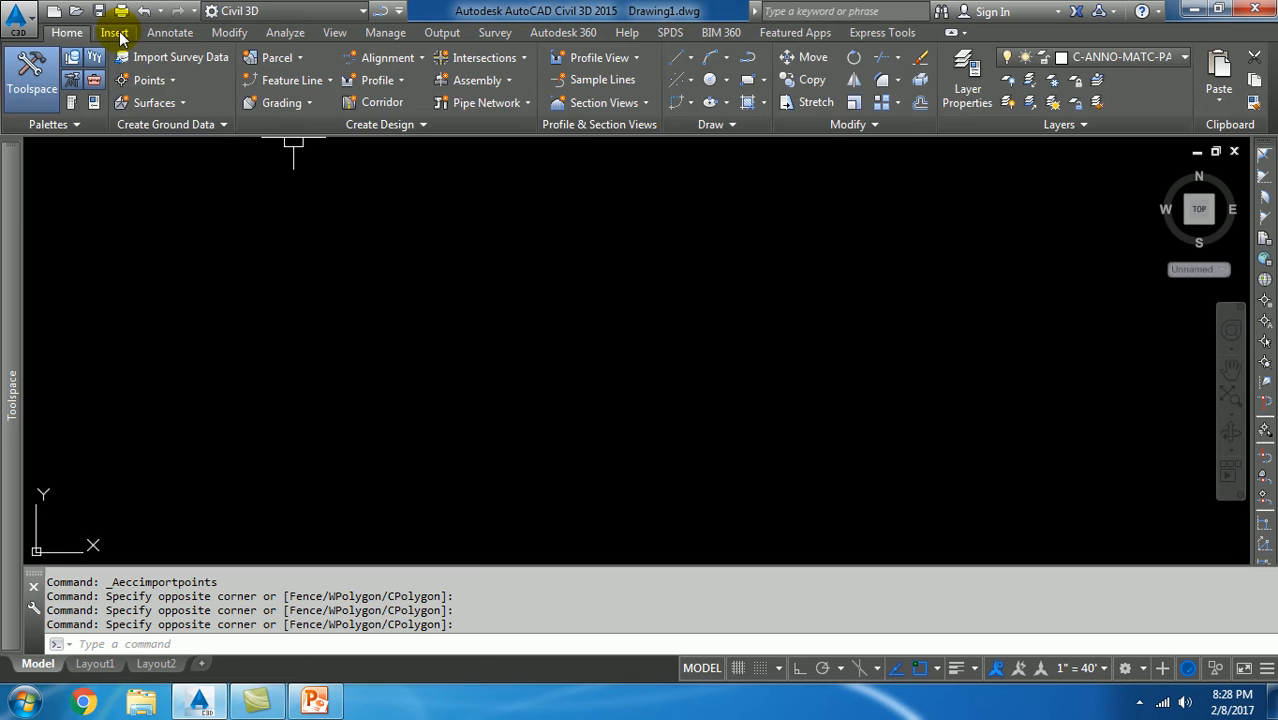
{"action": "left_click", "coordinate": [114, 32]}
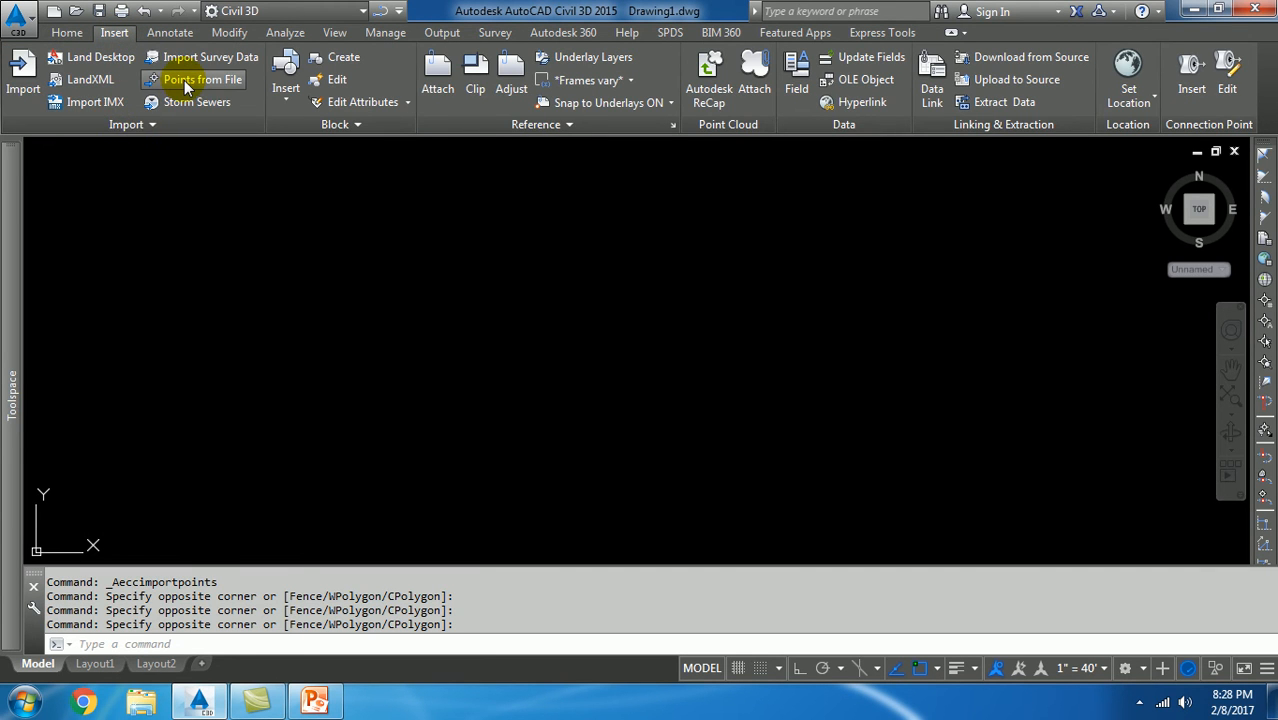
{"action": "left_click", "coordinate": [202, 80]}
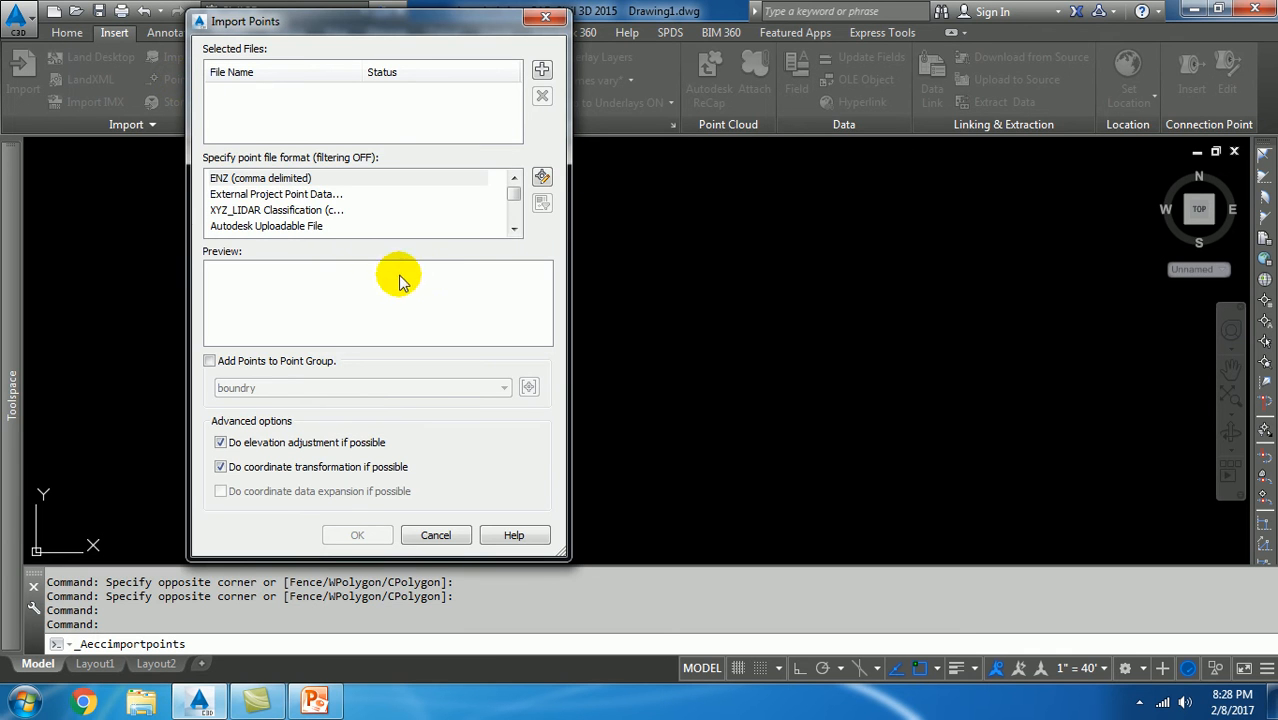
{"action": "mouse_move", "coordinate": [542, 70]}
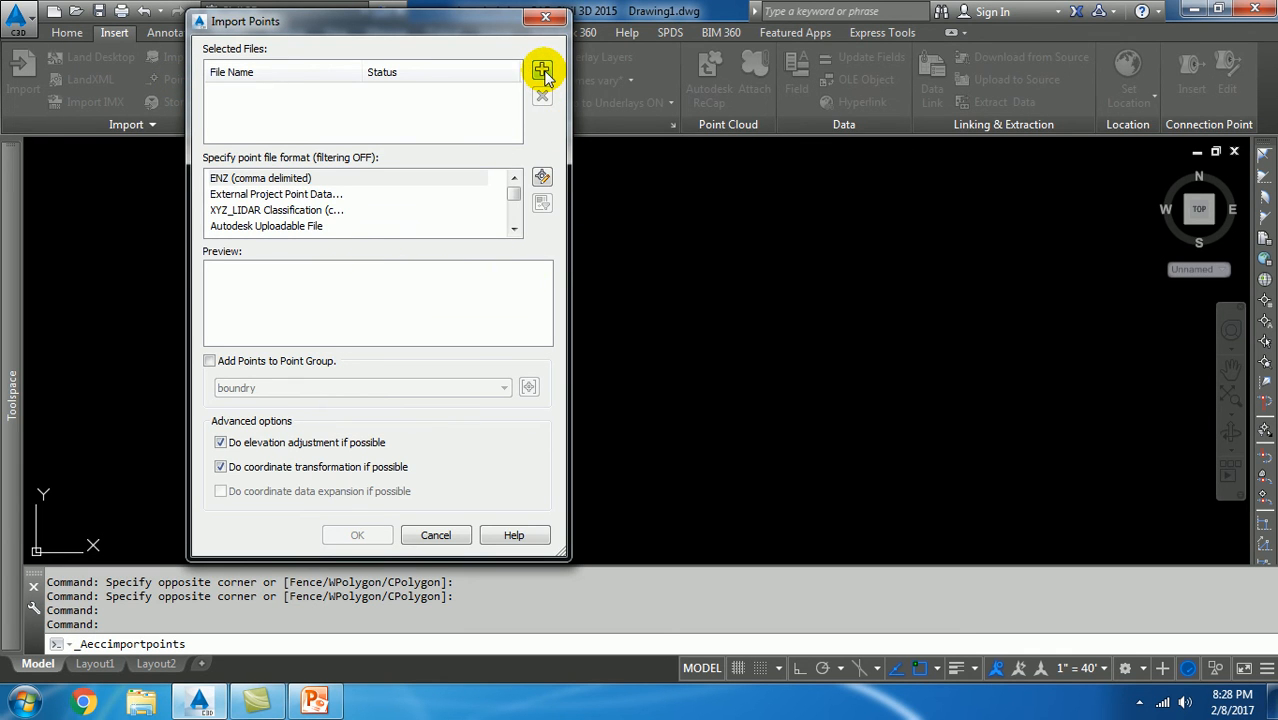
{"action": "mouse_move", "coordinate": [542, 72]}
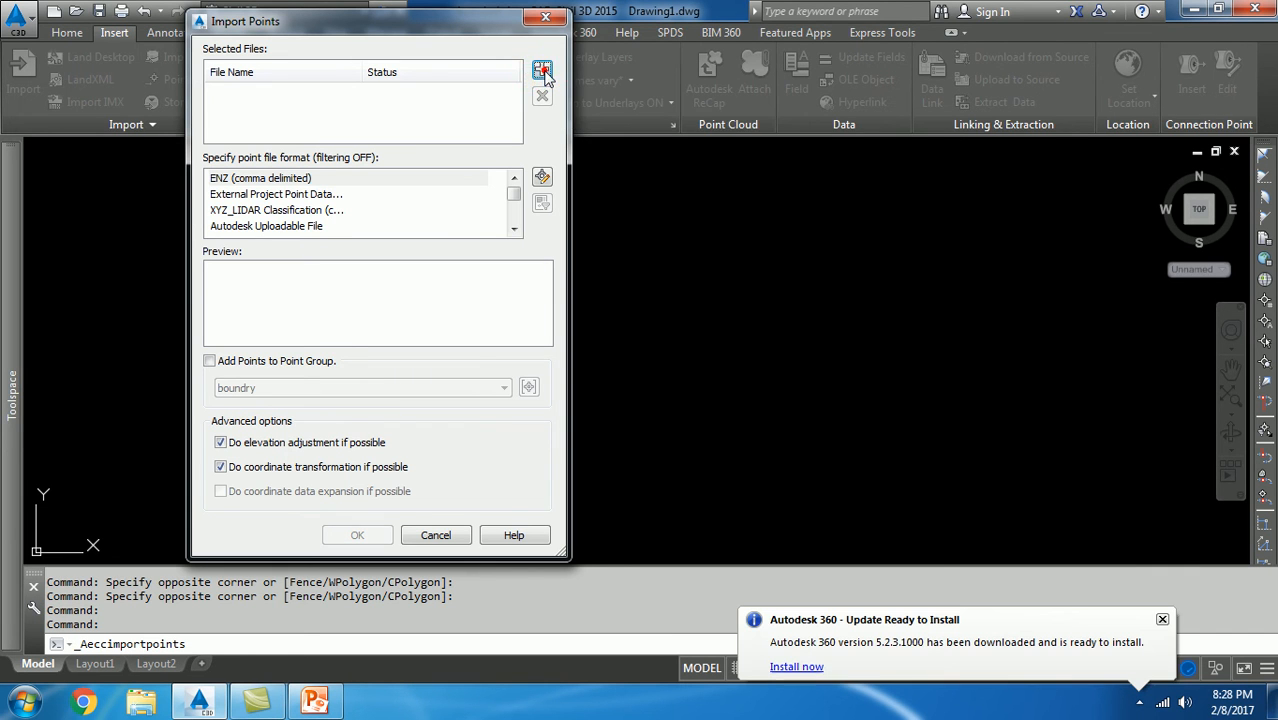
{"action": "left_click", "coordinate": [542, 70]}
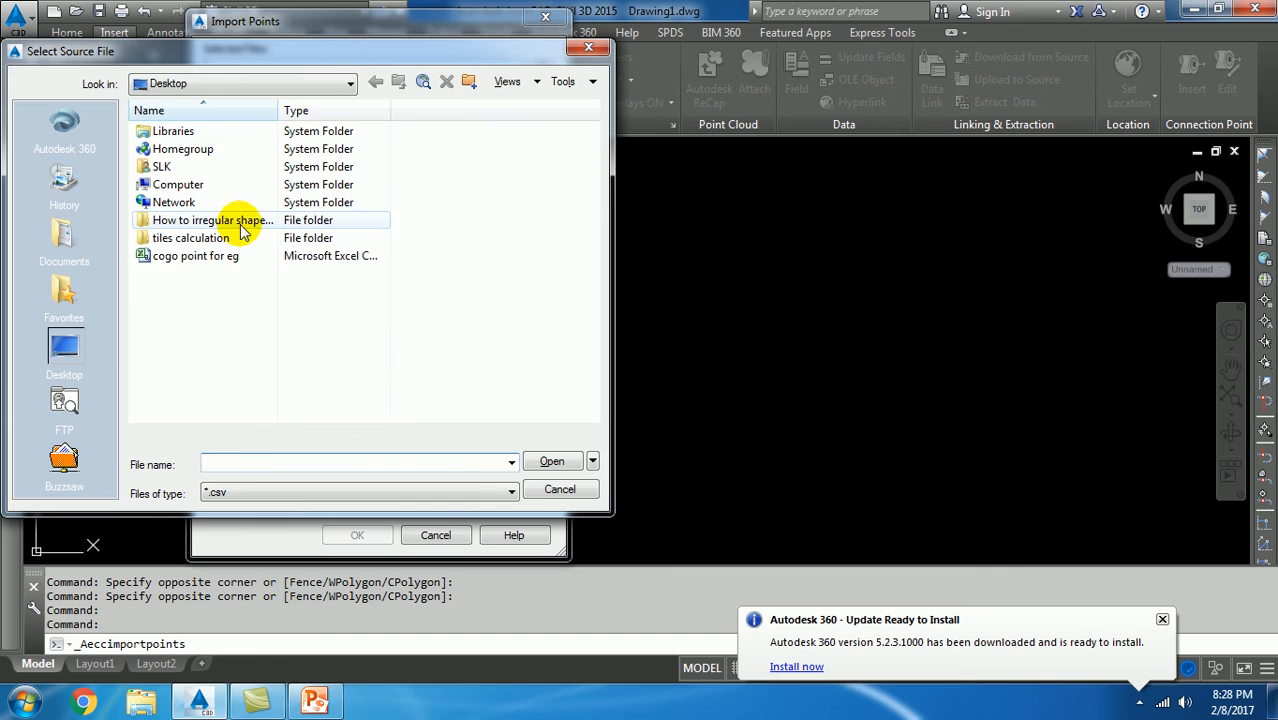
- Select the 'cogo point for eg' CSV (file type *.csv) and load it into the import
{"action": "left_click", "coordinate": [196, 256]}
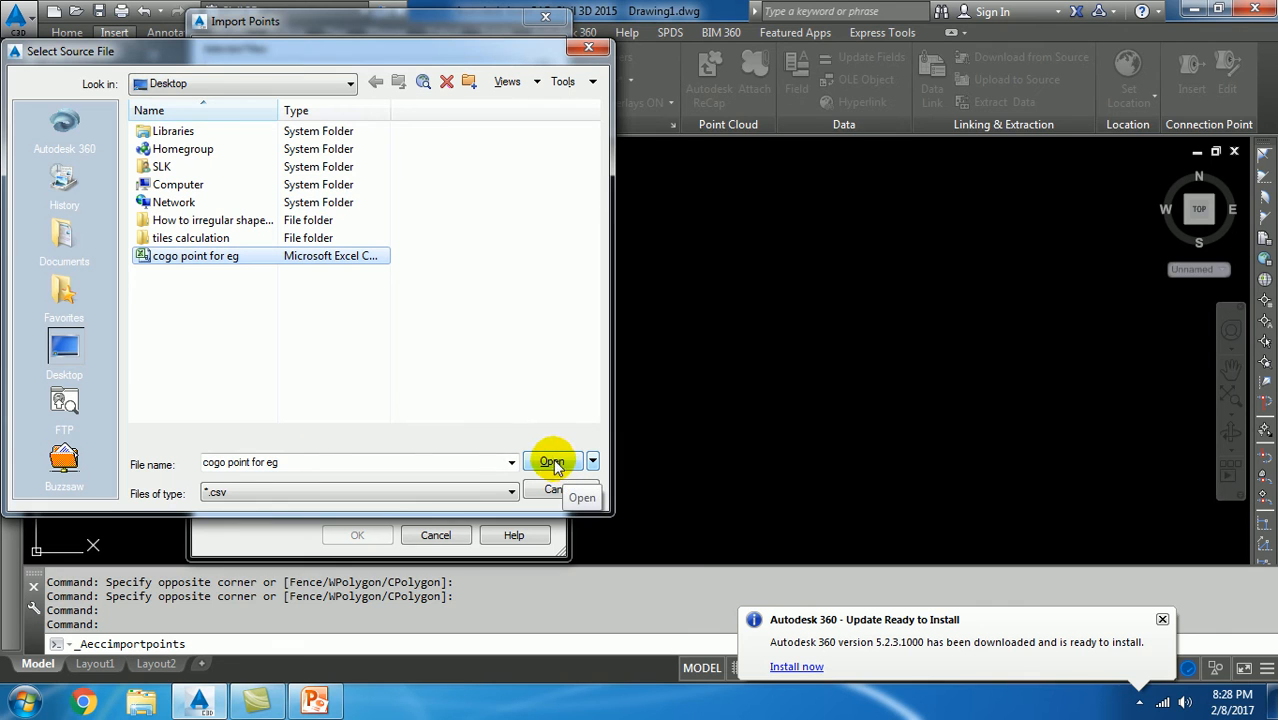
{"action": "left_click", "coordinate": [510, 492]}
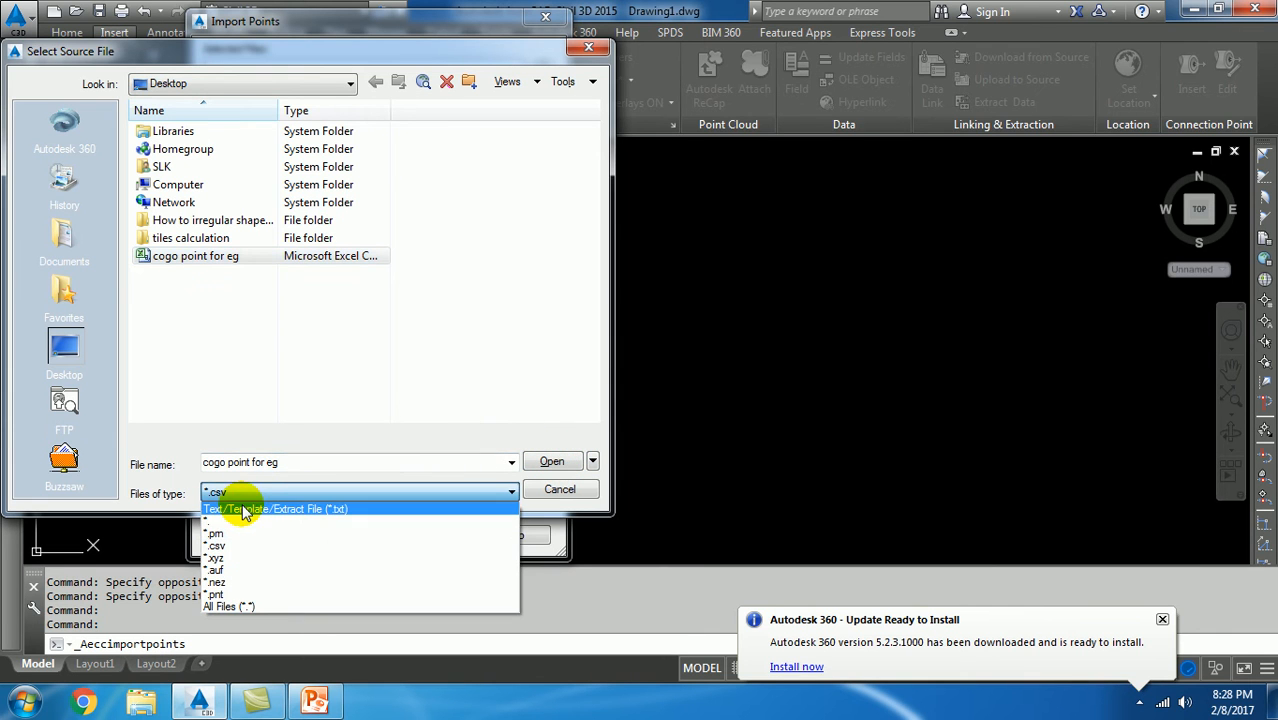
{"action": "left_click", "coordinate": [276, 508]}
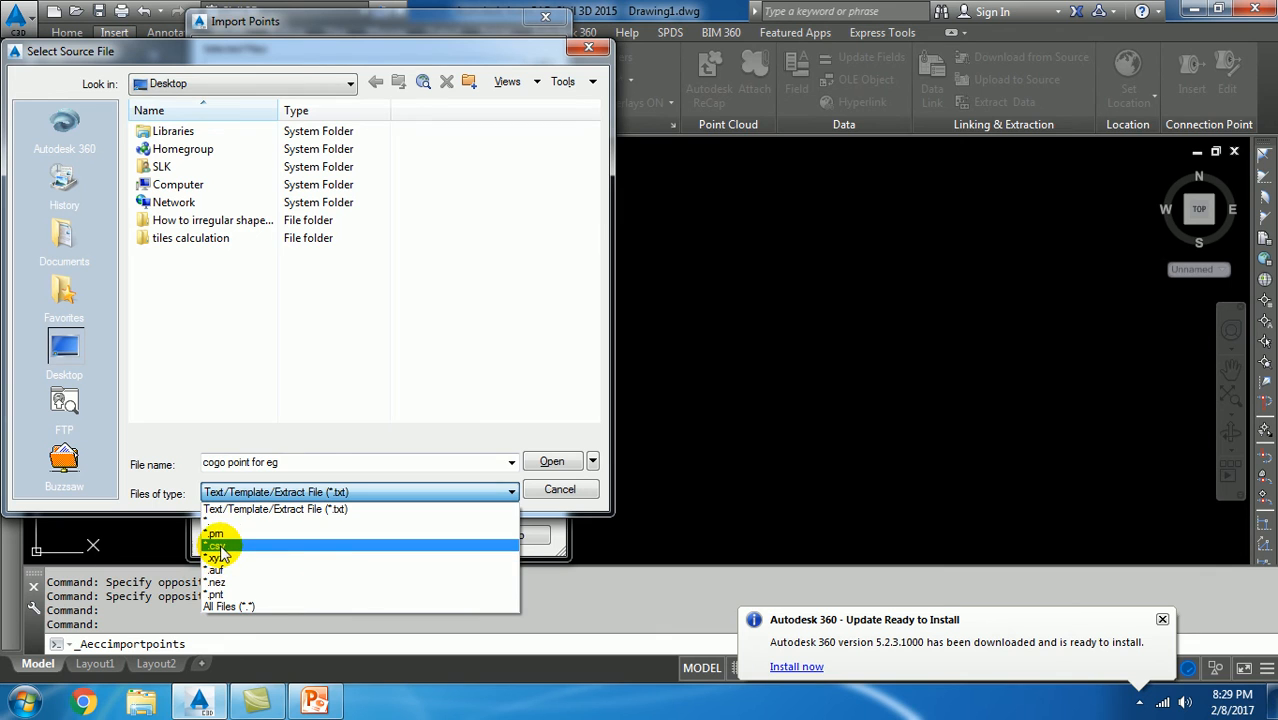
{"action": "left_click", "coordinate": [216, 548]}
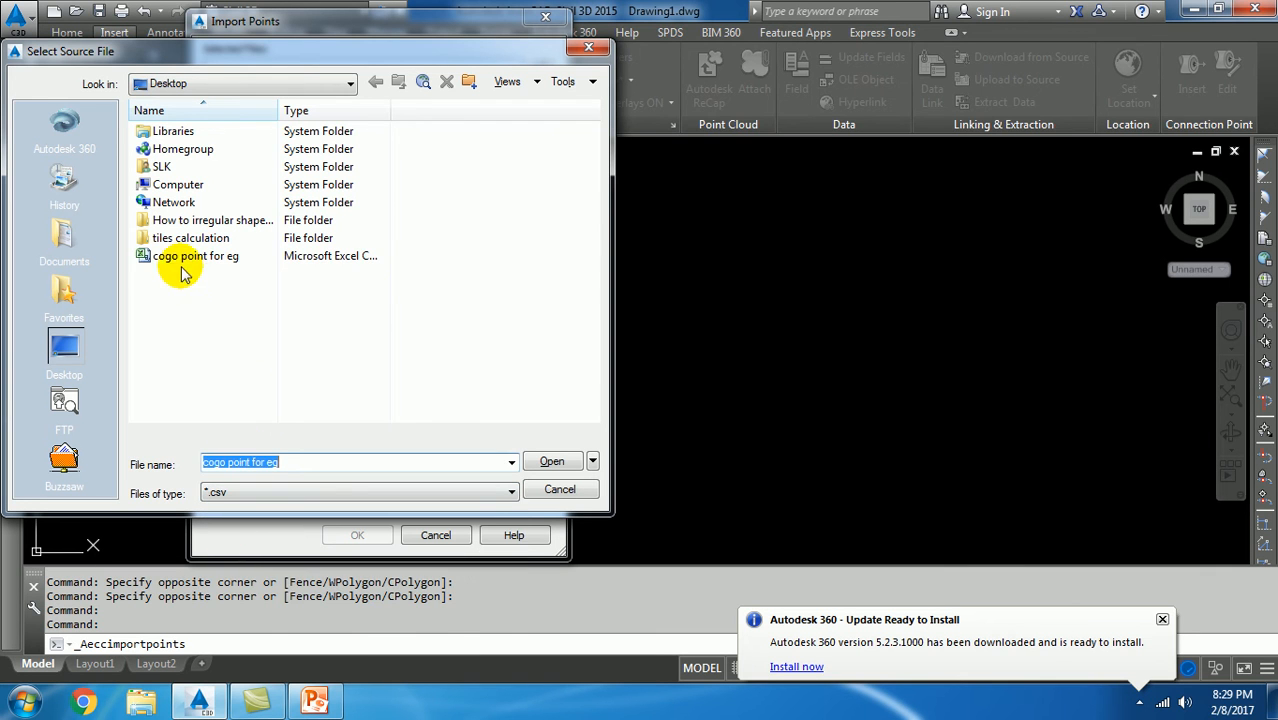
{"action": "left_click", "coordinate": [196, 256]}
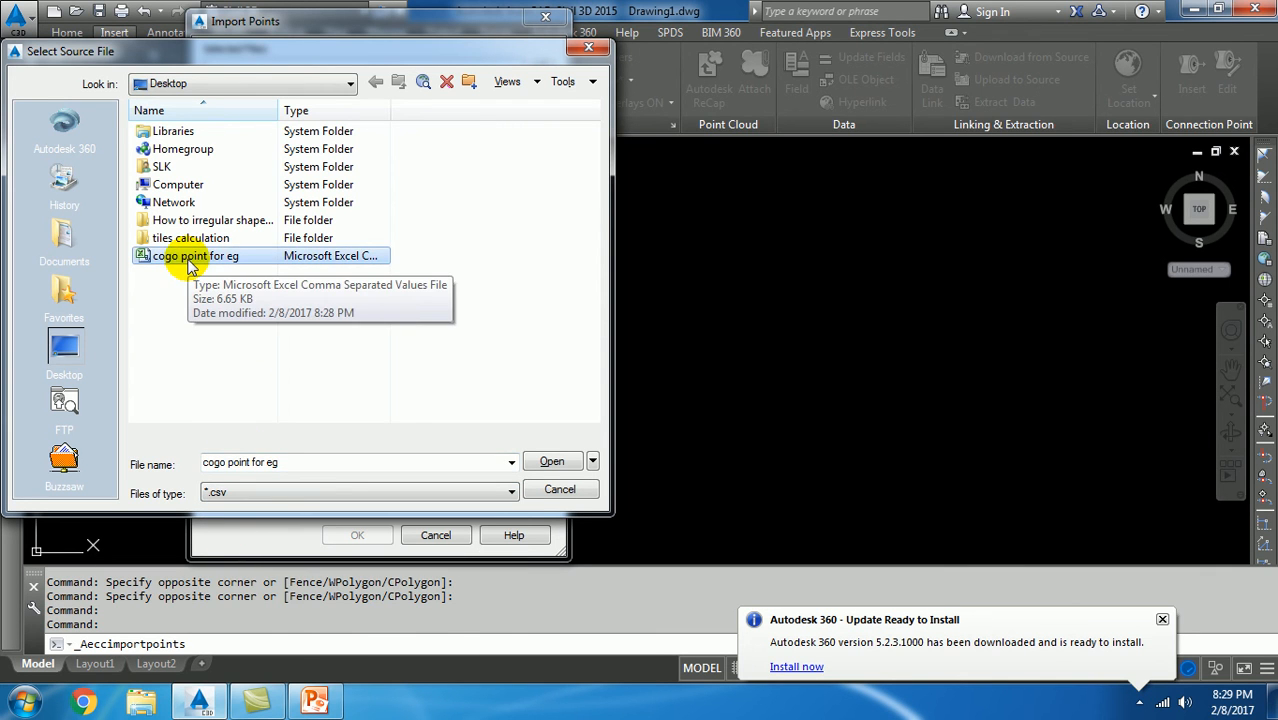
{"action": "left_click", "coordinate": [552, 462]}
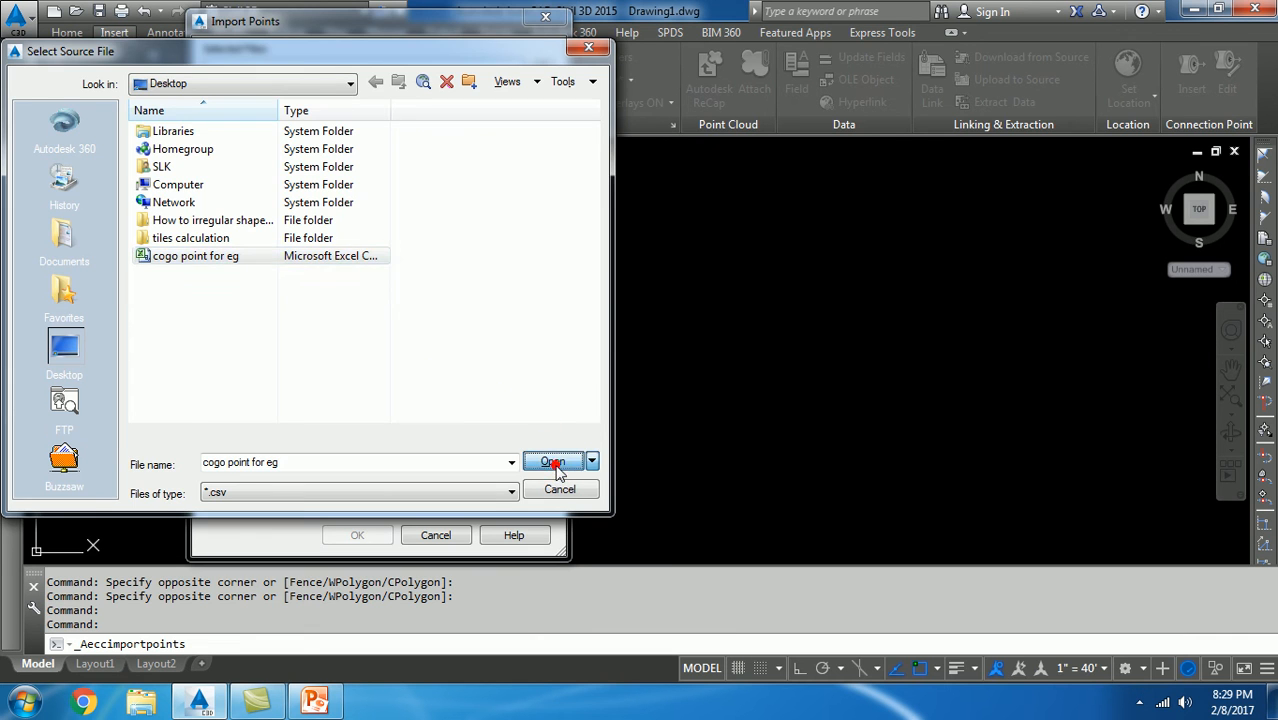
{"action": "left_click", "coordinate": [552, 462]}
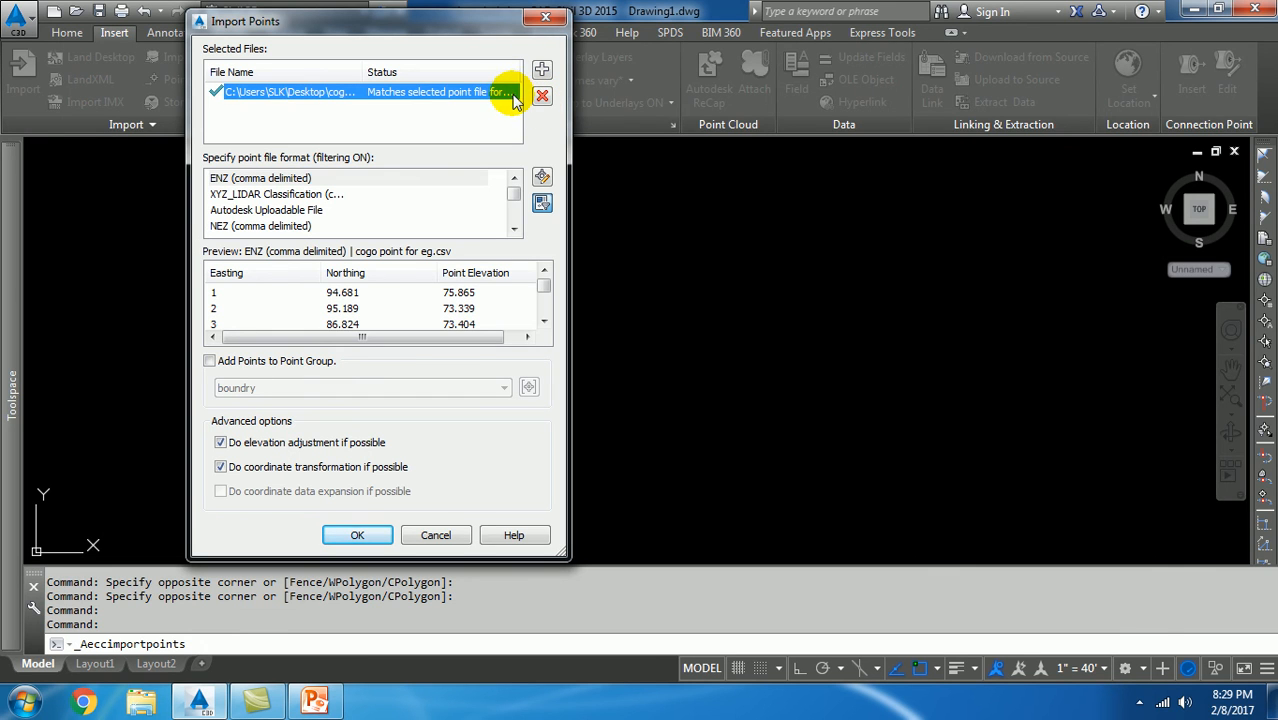
{"action": "mouse_move", "coordinate": [332, 188]}
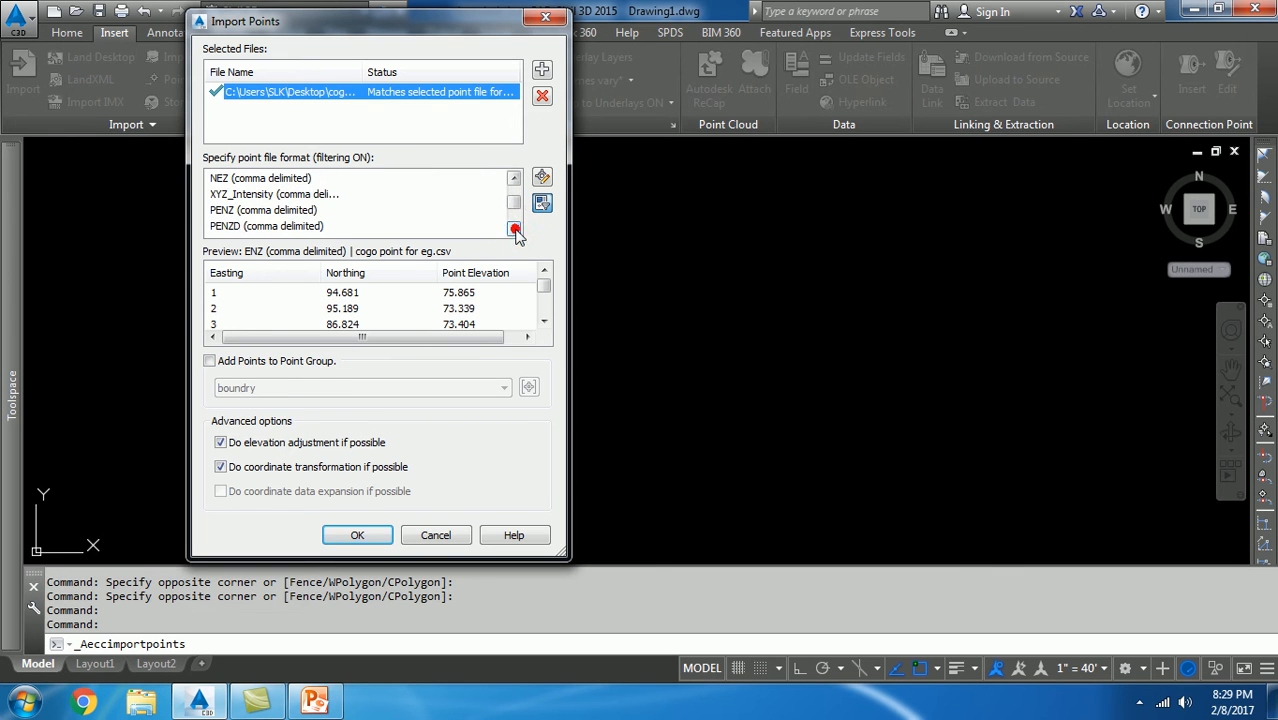
- Set the point file format to PENZD (comma delimited)
{"action": "left_click", "coordinate": [516, 228]}
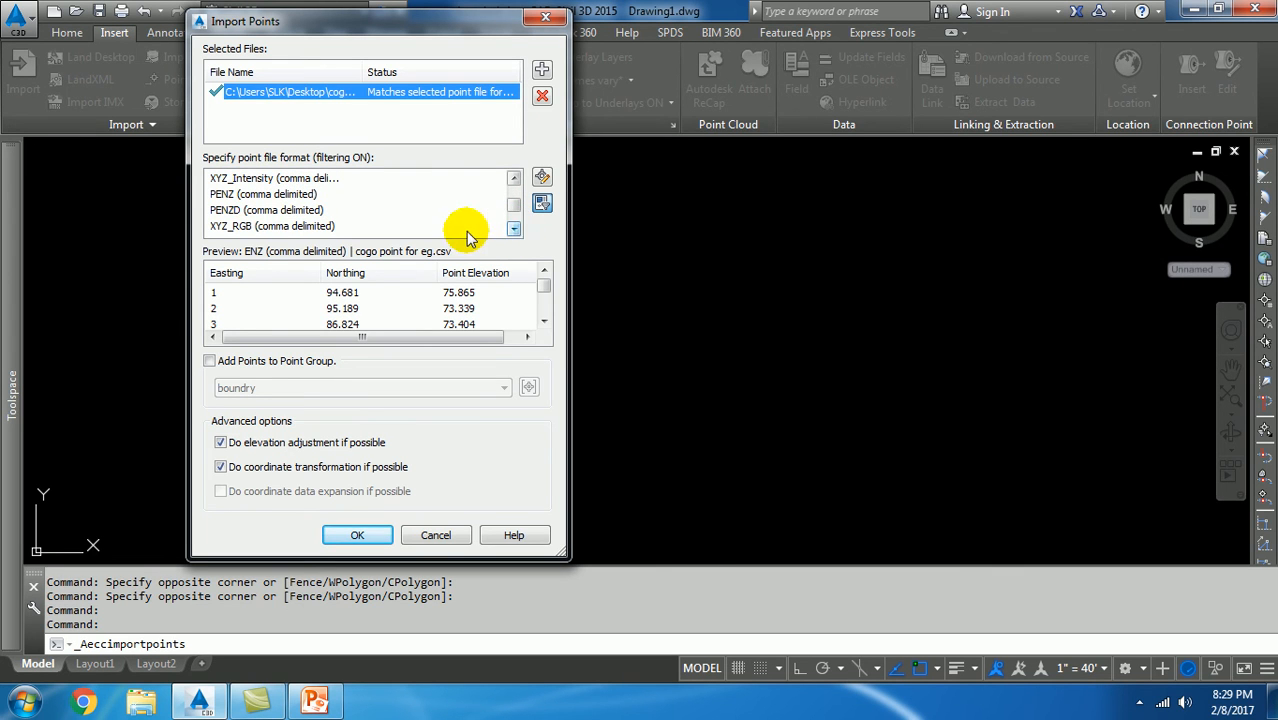
{"action": "left_click", "coordinate": [290, 210]}
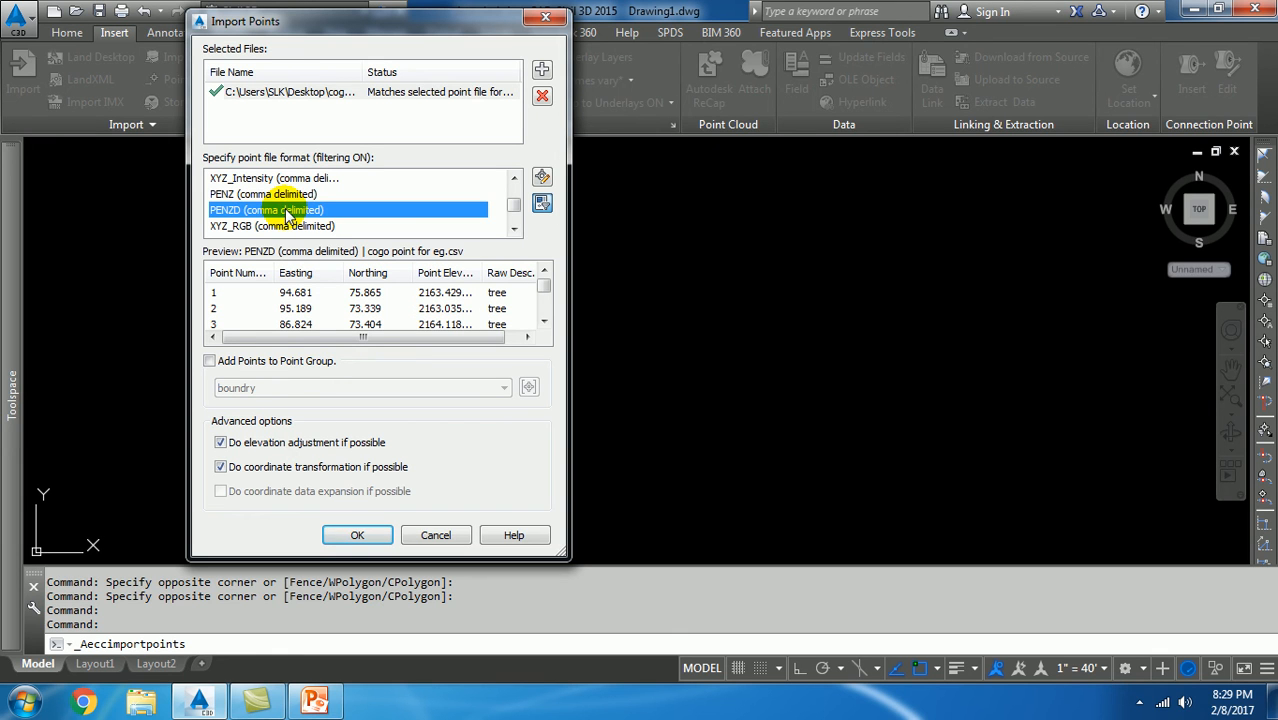
{"action": "mouse_move", "coordinate": [550, 288]}
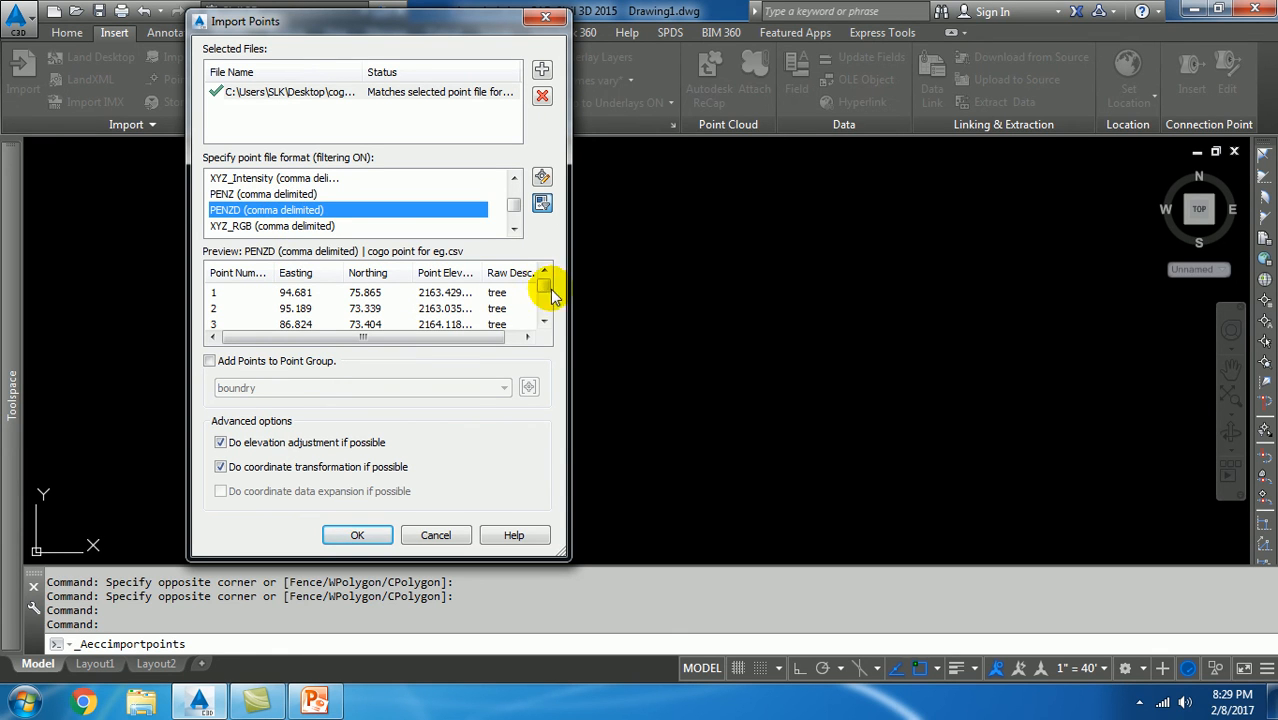
{"action": "left_click", "coordinate": [544, 300]}
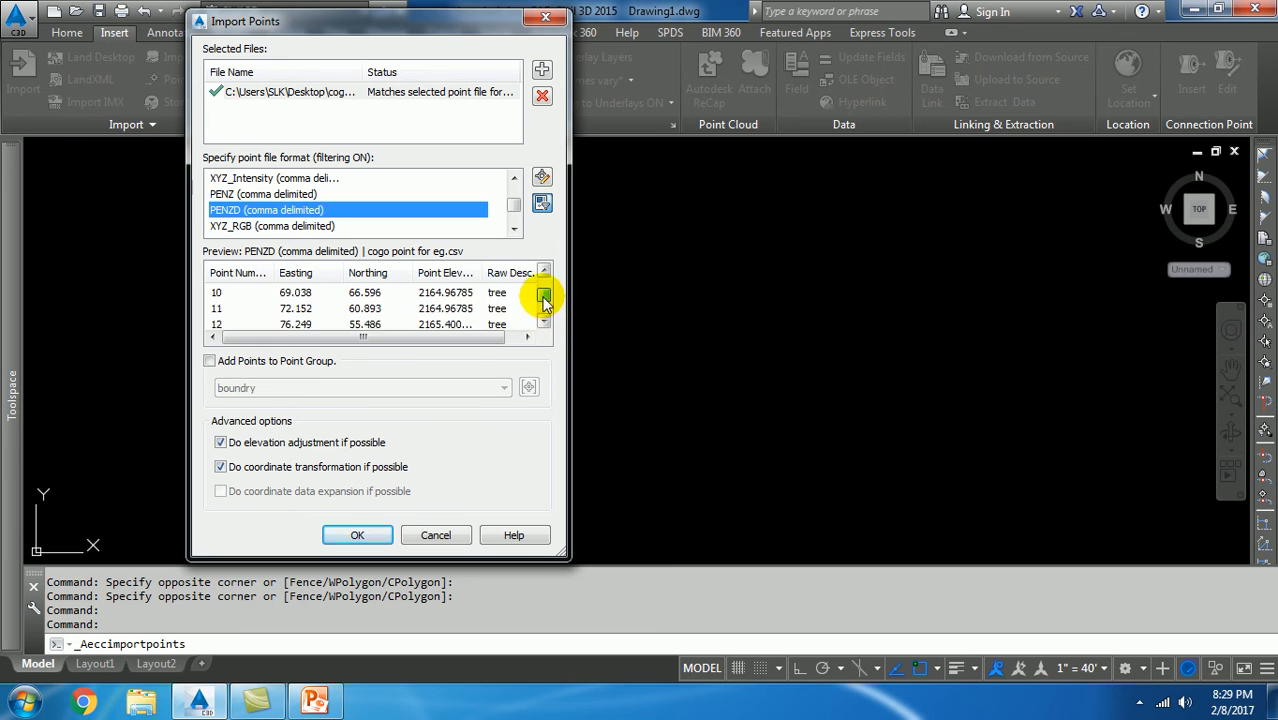
{"action": "left_click", "coordinate": [544, 300]}
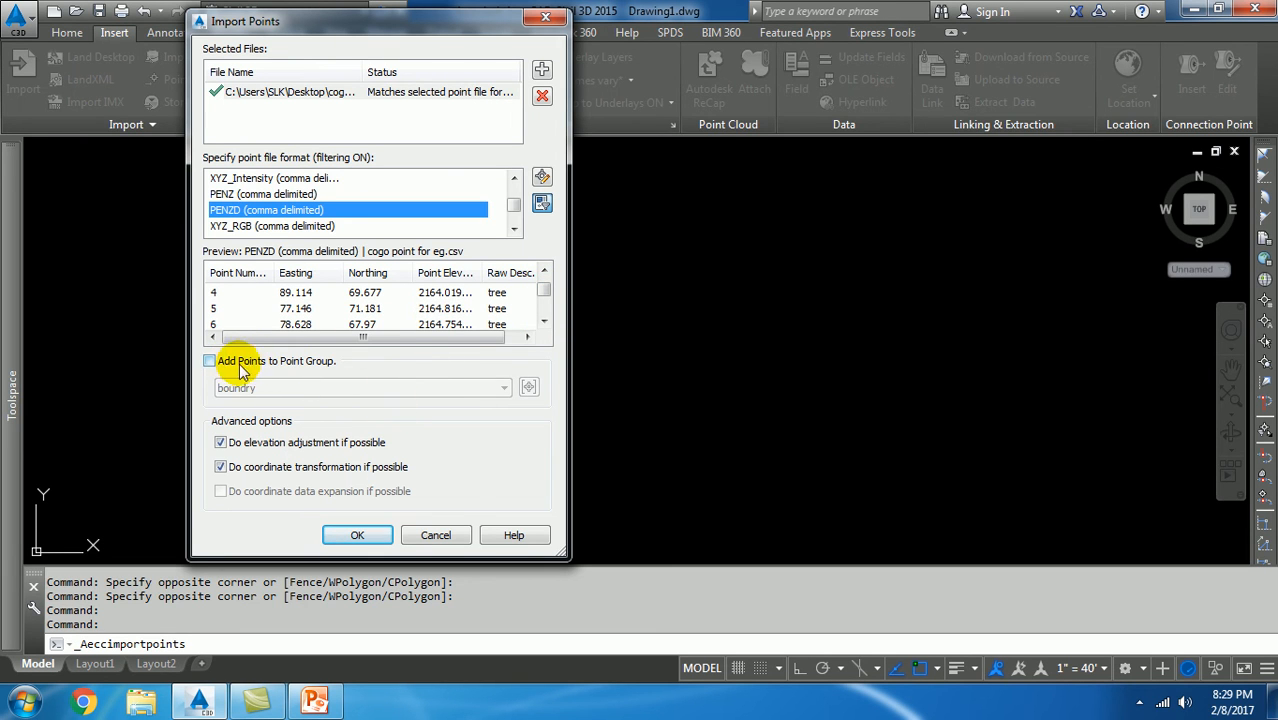
- Enable adding the points to a point group and start creating a new group
{"action": "left_click", "coordinate": [210, 360]}
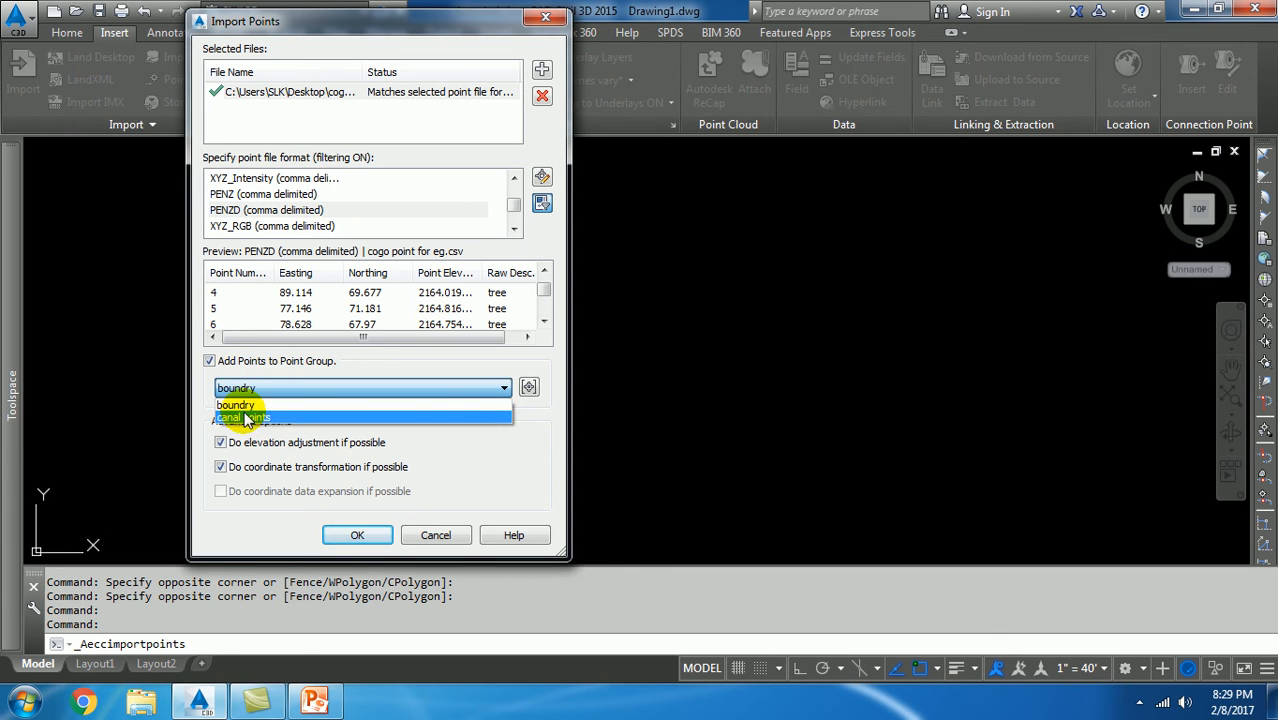
{"action": "left_click", "coordinate": [236, 404]}
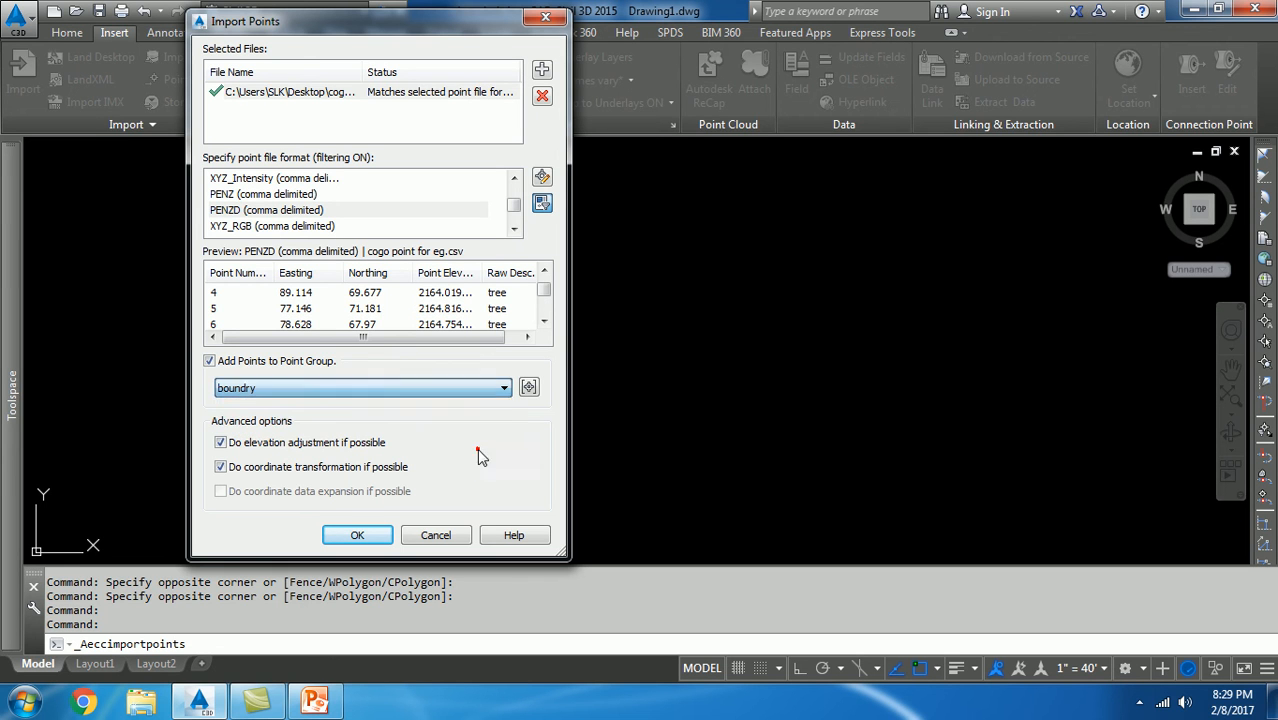
{"action": "left_click", "coordinate": [528, 388]}
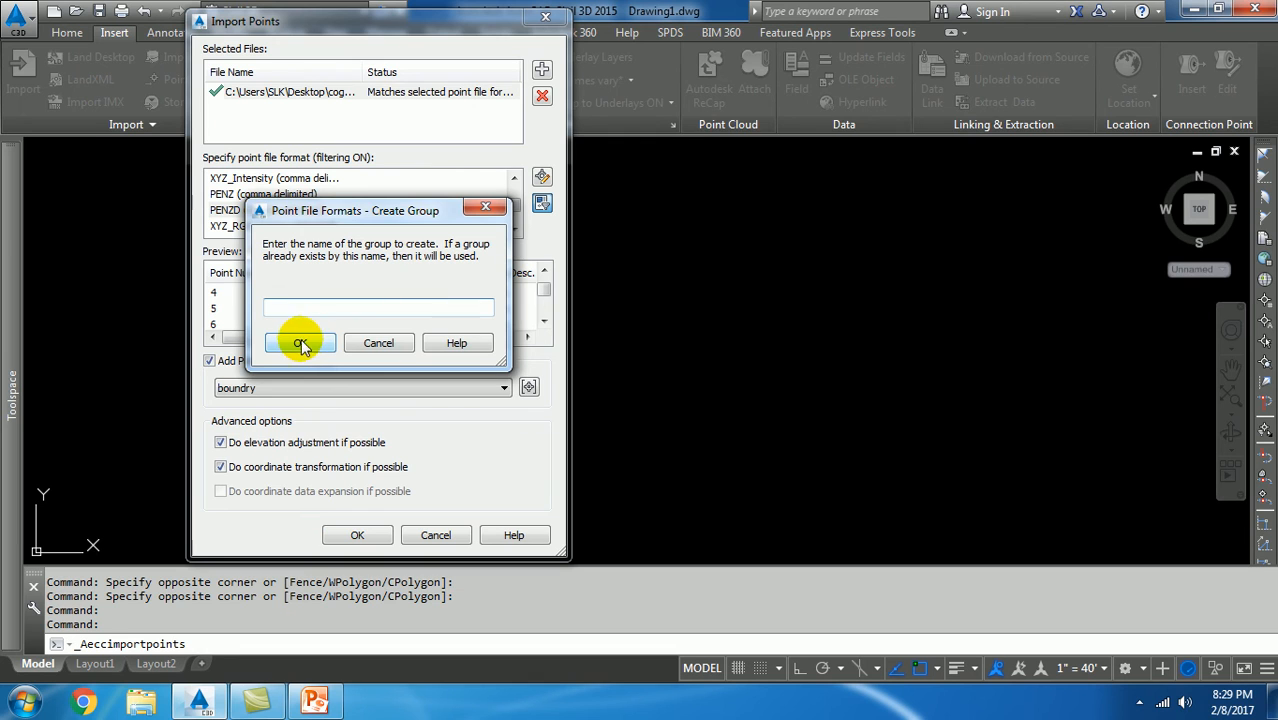
- Name the new point group 'cogo point for Eg'
{"action": "type", "text": "cogo"}
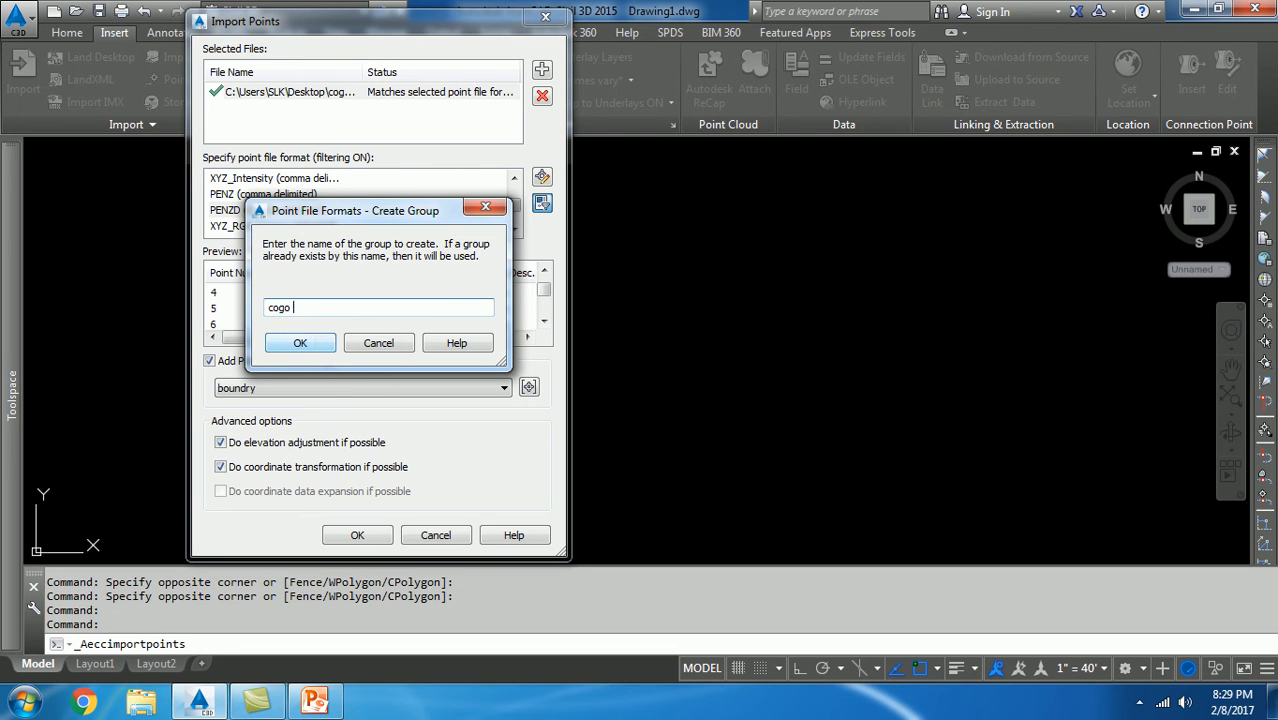
{"action": "type", "text": "point for"}
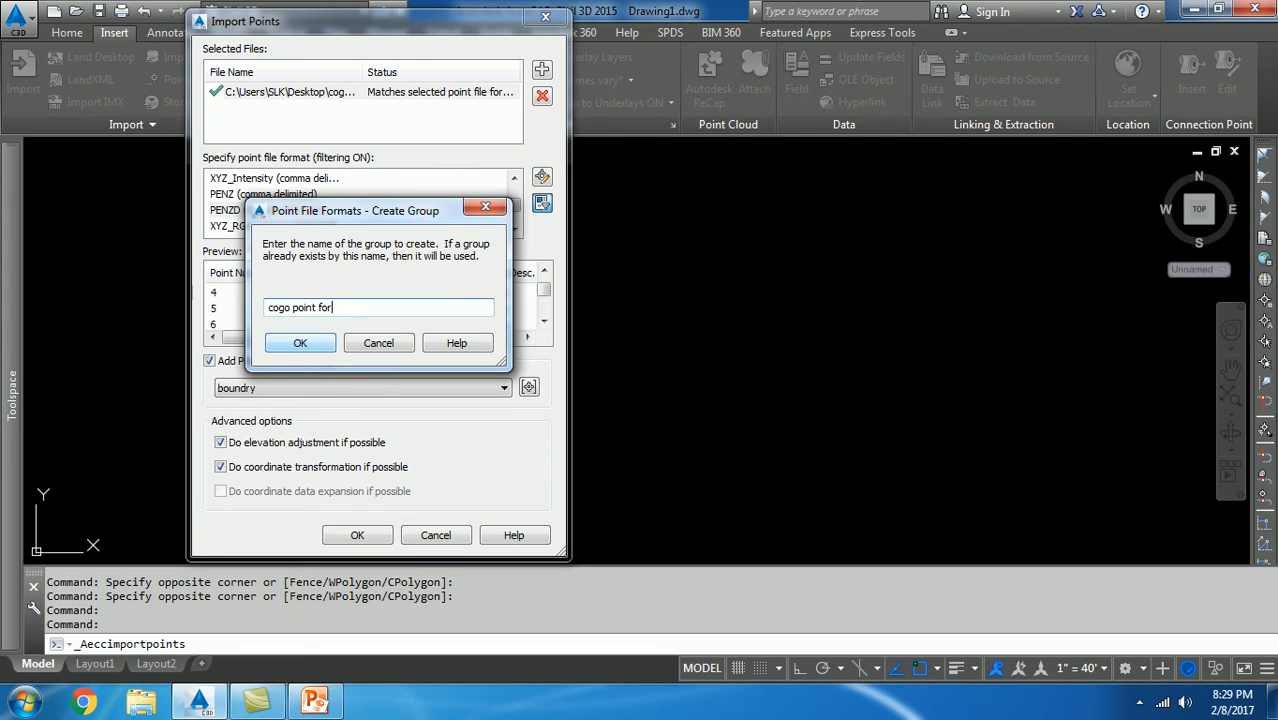
{"action": "type", "text": "Eg"}
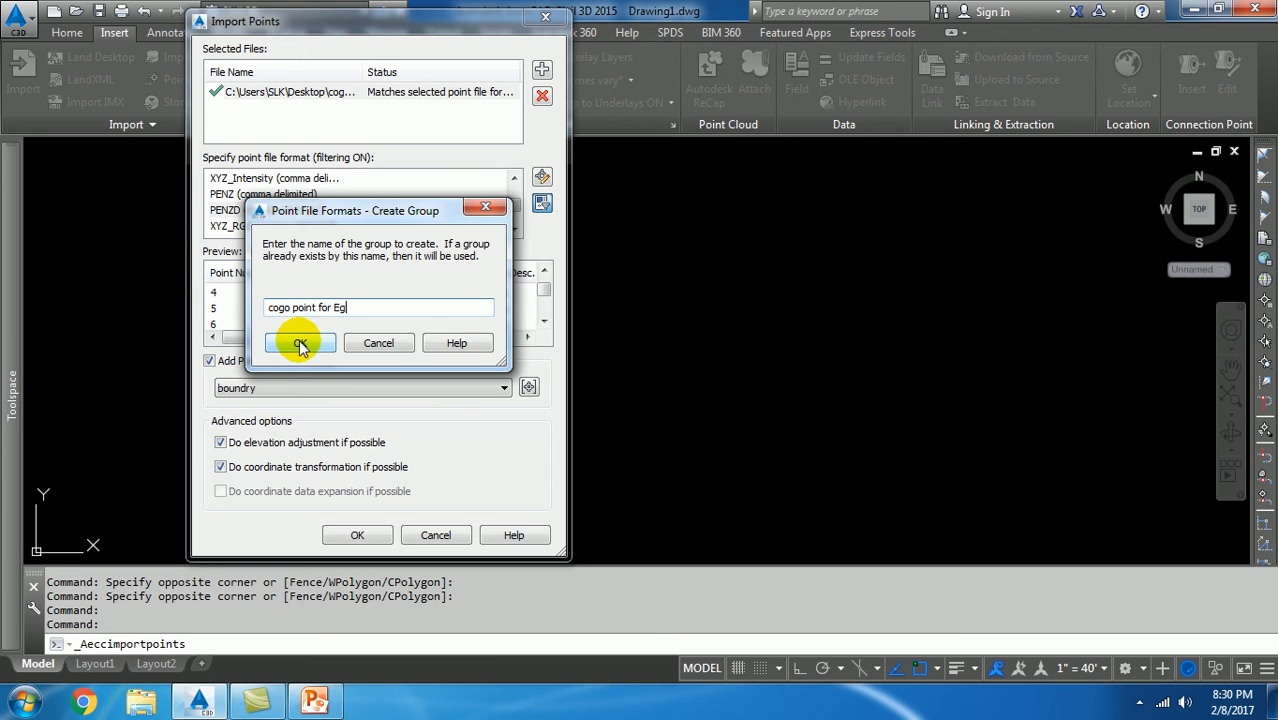
{"action": "left_click", "coordinate": [300, 344]}
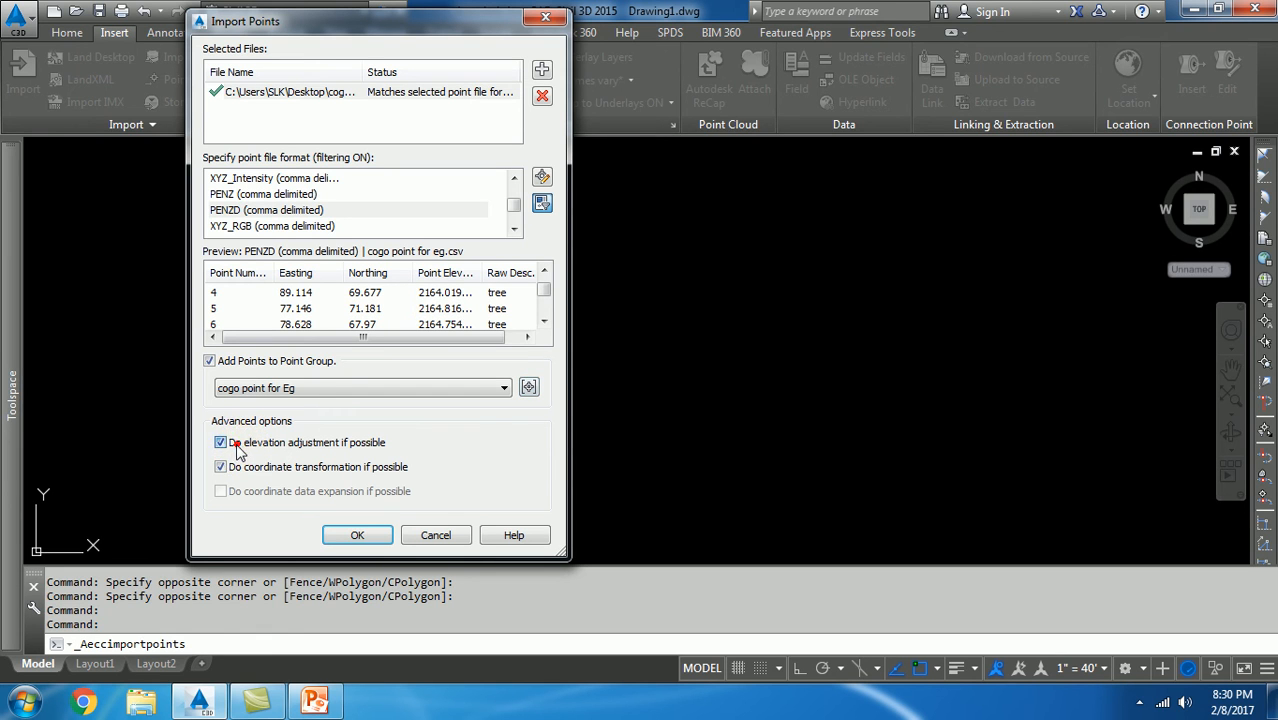
- Import the points with elevation adjustment and coordinate transformation turned off
{"action": "left_click", "coordinate": [220, 442]}
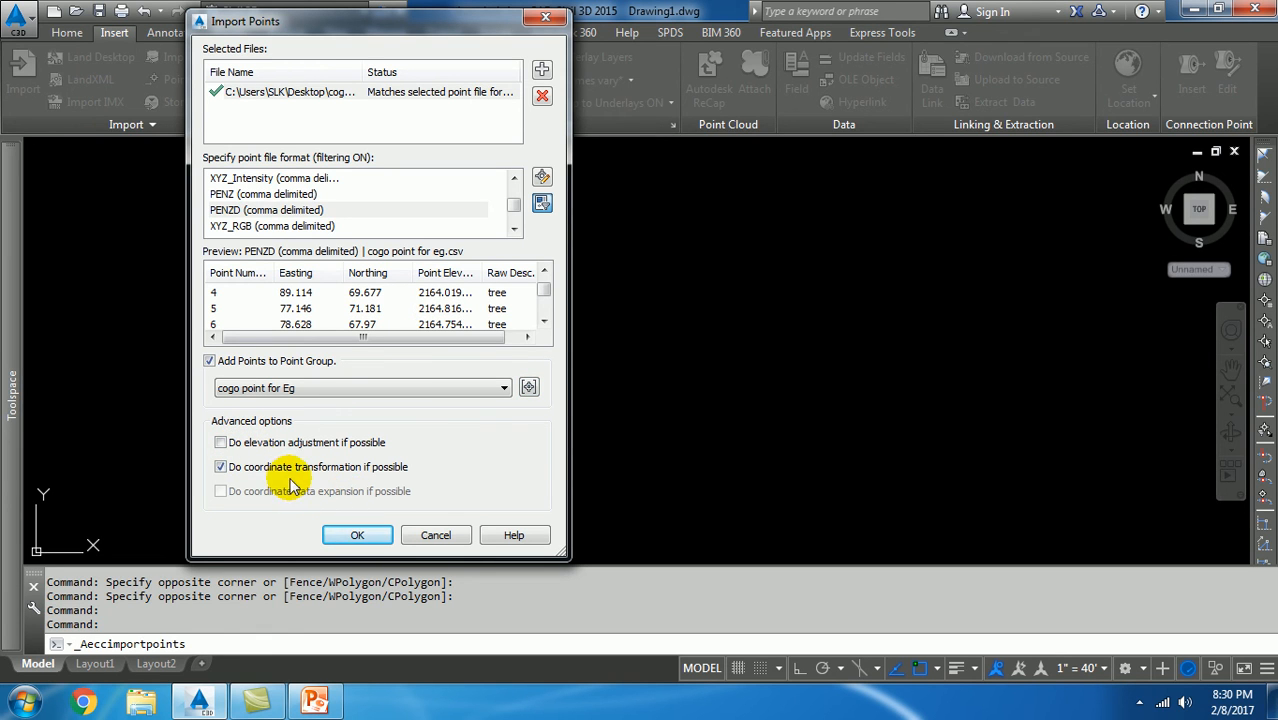
{"action": "left_click", "coordinate": [220, 468]}
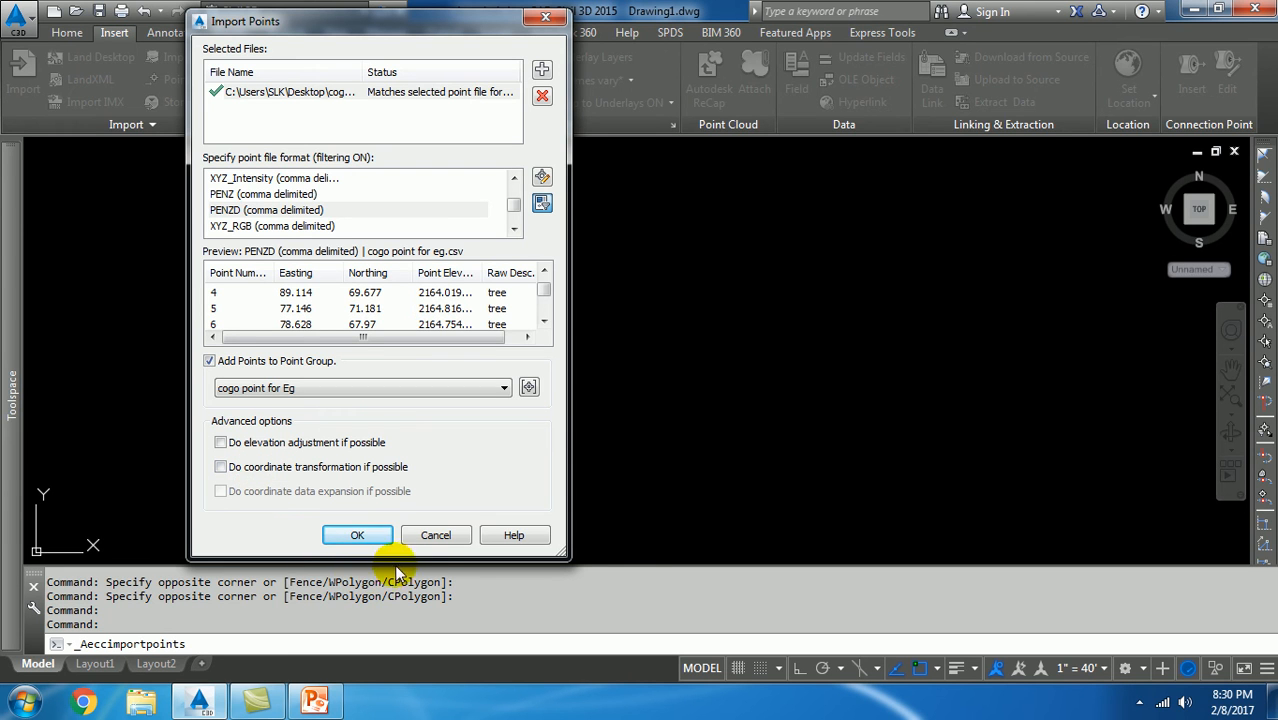
{"action": "left_click", "coordinate": [356, 536]}
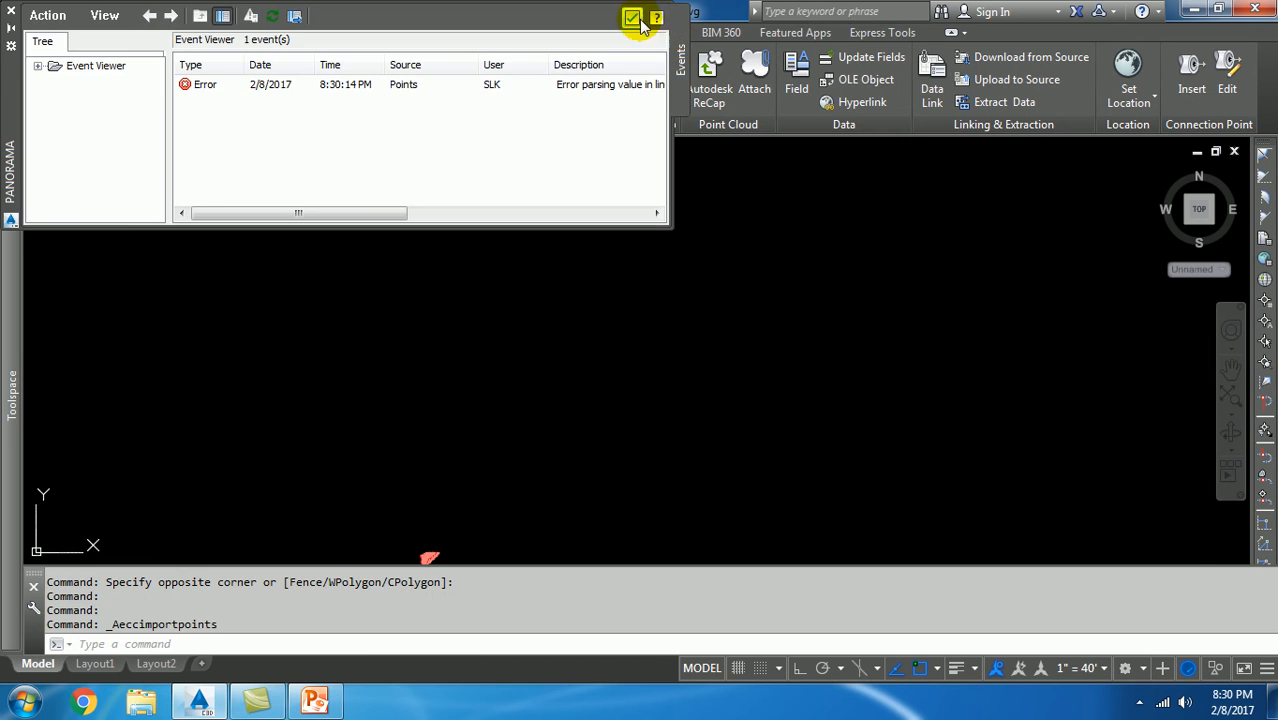
- Dismiss the Event Viewer error log and zoom to extents to show all imported points
{"action": "left_click", "coordinate": [632, 18]}
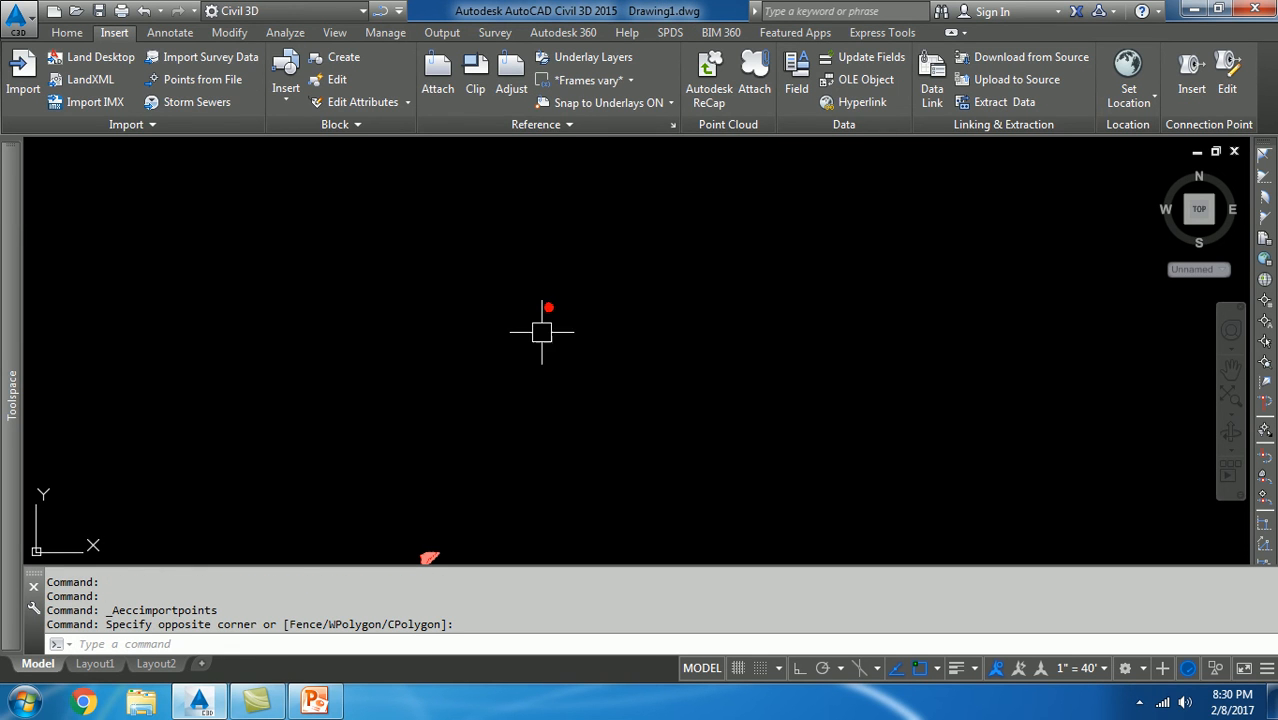
{"action": "mouse_move", "coordinate": [548, 356]}
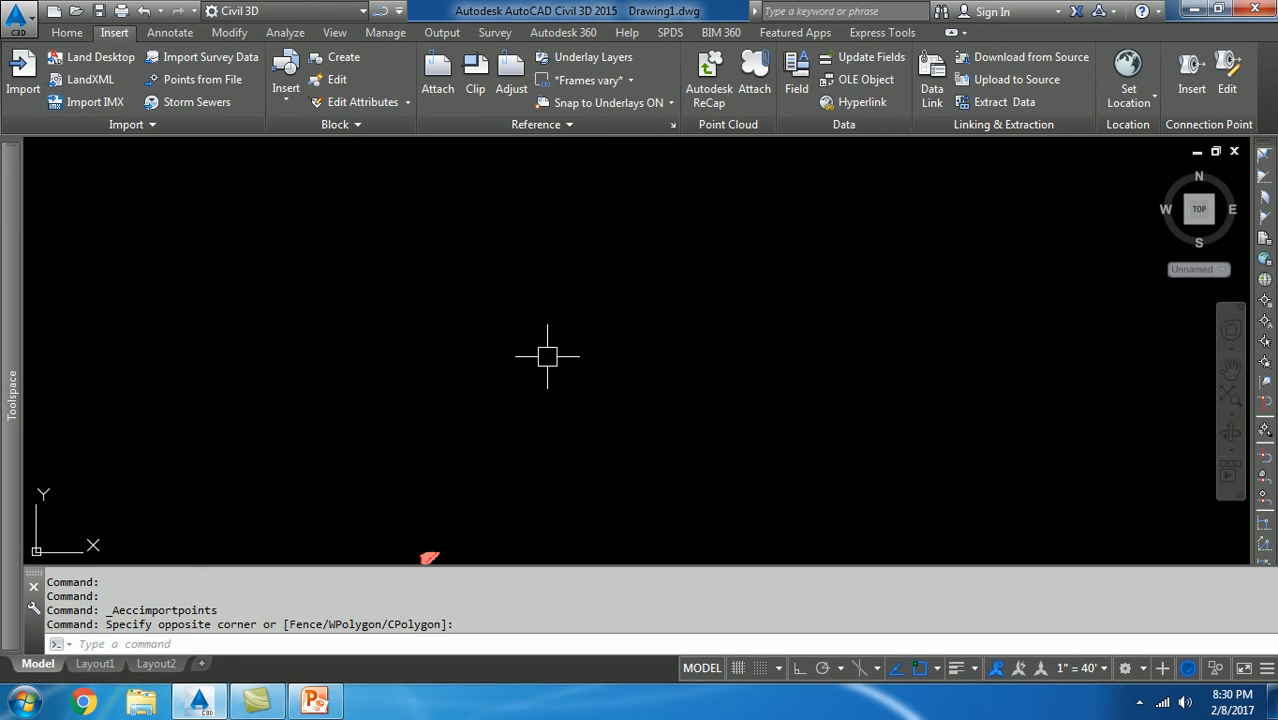
{"action": "type", "text": "z"}
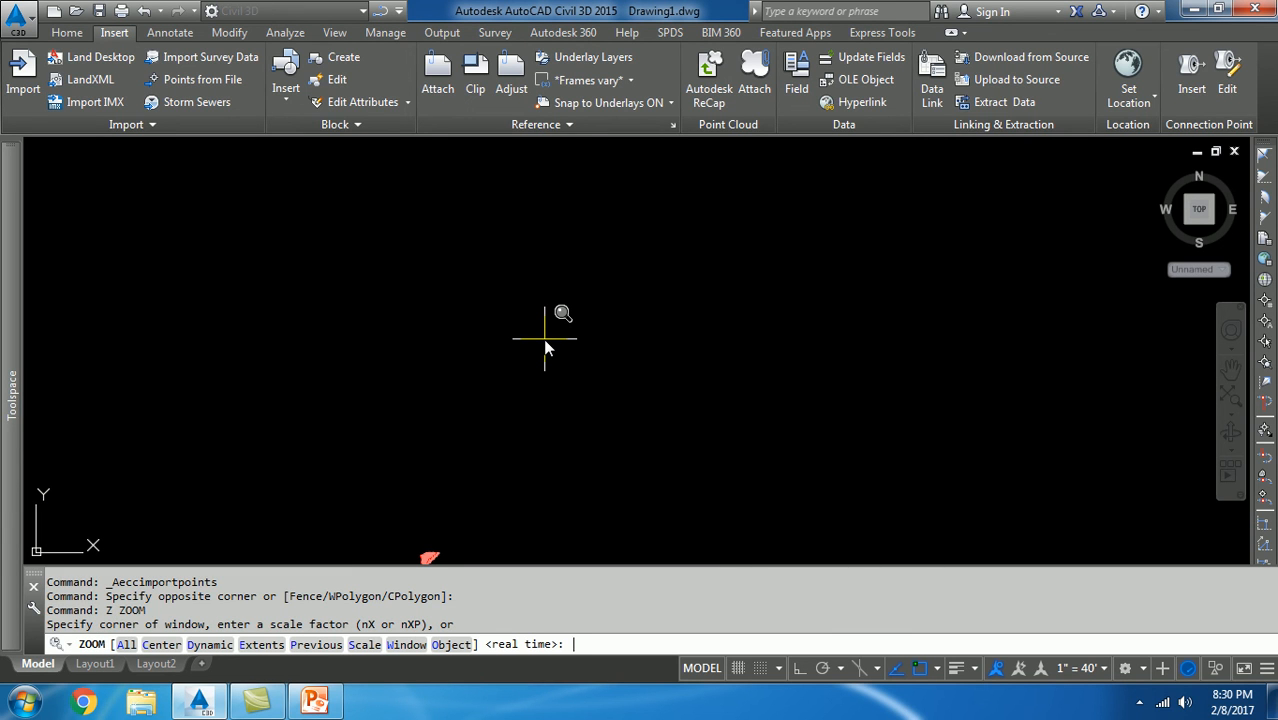
{"action": "type", "text": "e"}
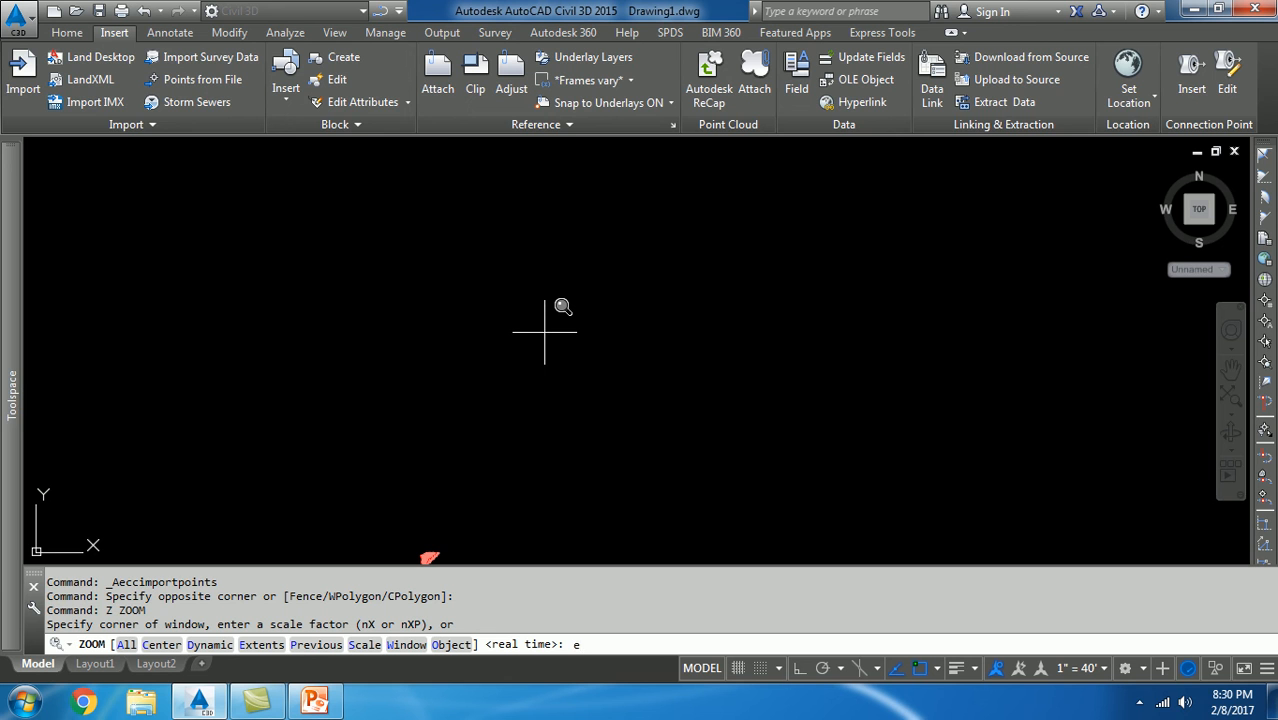
{"action": "type", "text": "e"}
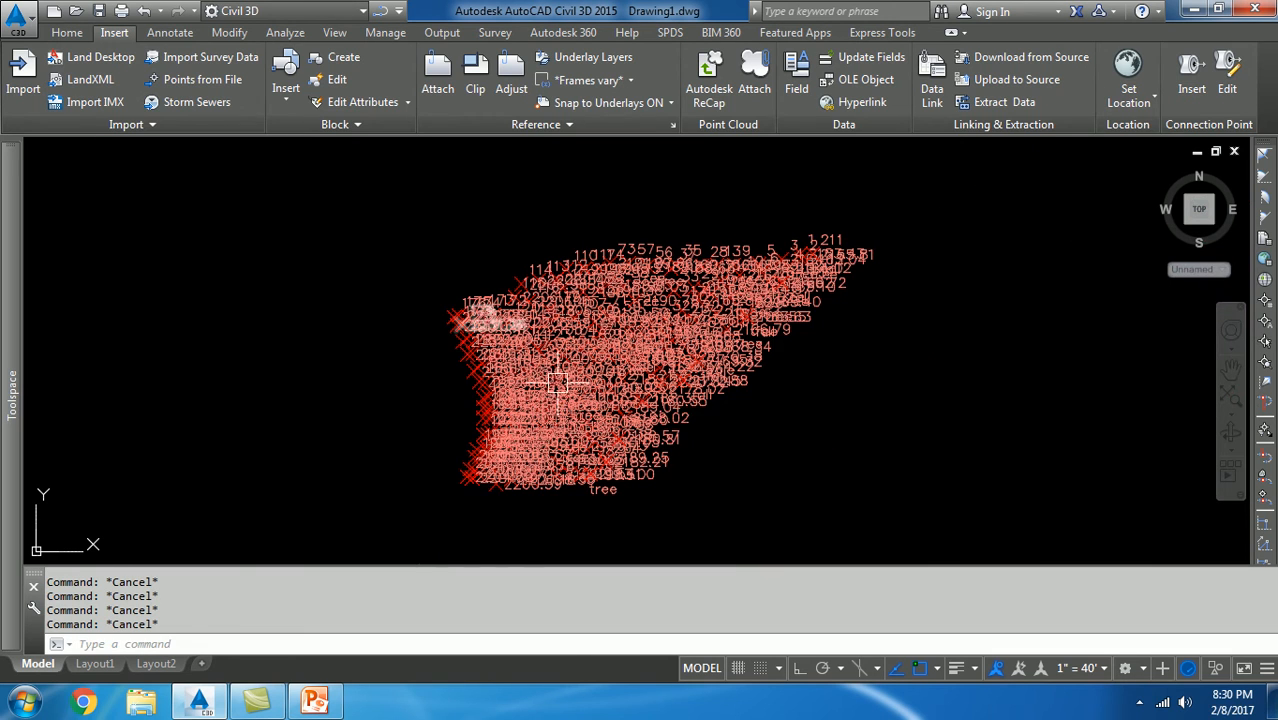
{"action": "mouse_move", "coordinate": [868, 456]}
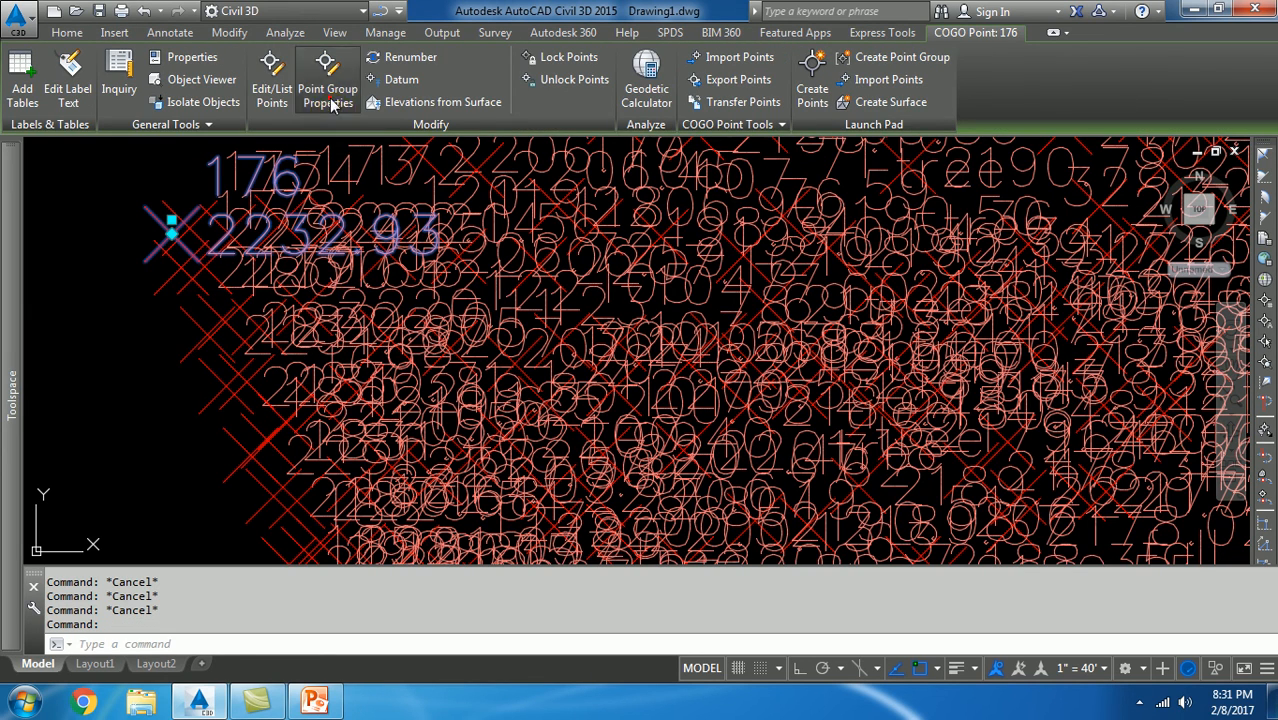
- Set the Eg point group's marker style to Benchmark, reviewing its marker settings
{"action": "left_click", "coordinate": [328, 88]}
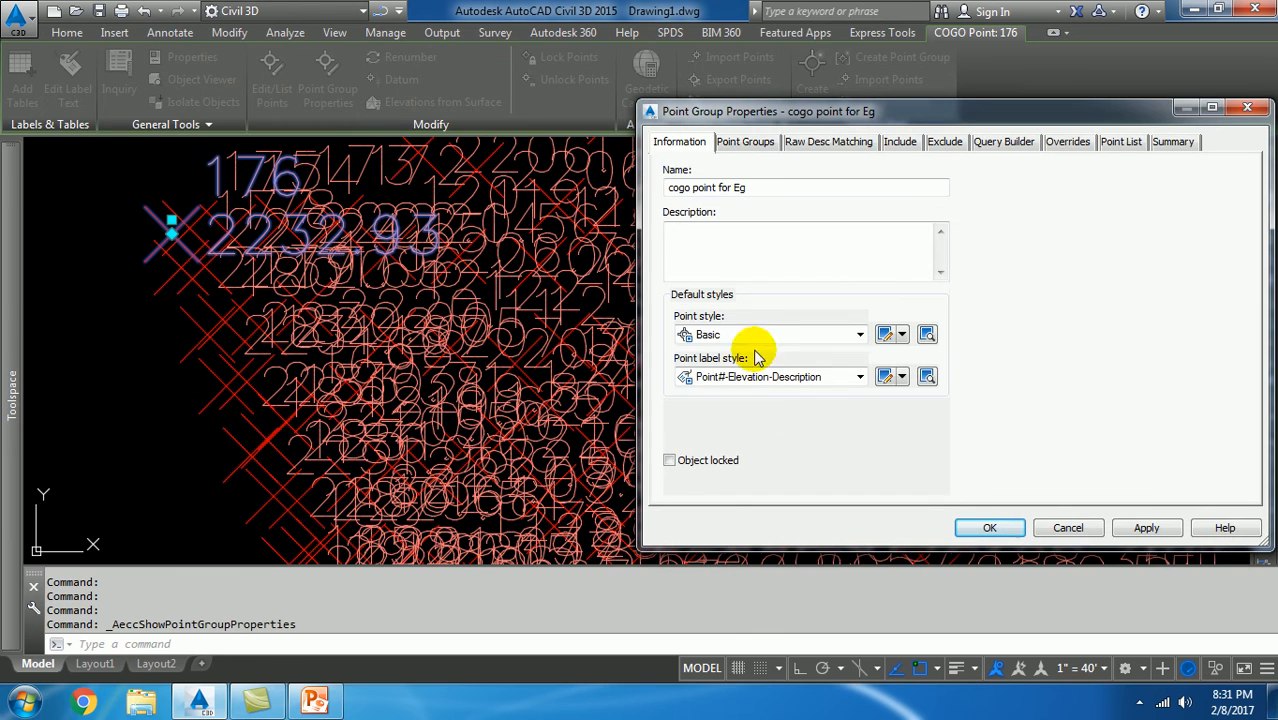
{"action": "left_click", "coordinate": [858, 334]}
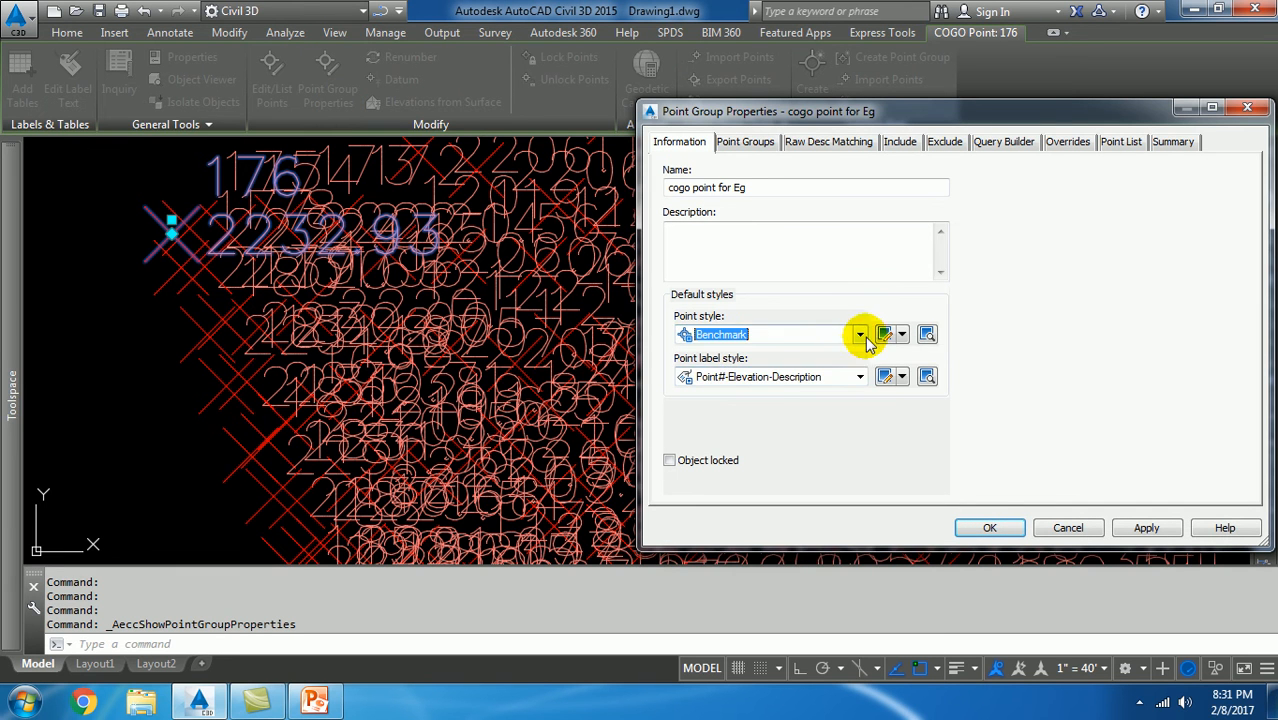
{"action": "left_click", "coordinate": [884, 334]}
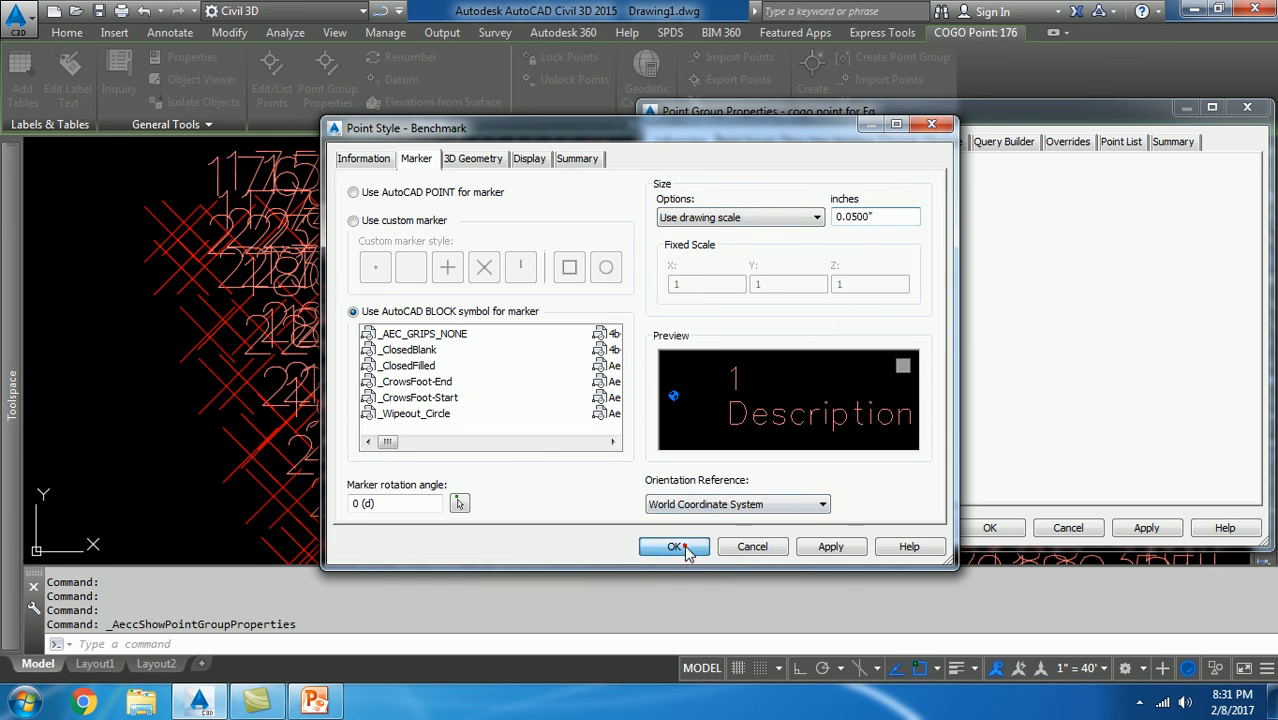
{"action": "left_click", "coordinate": [674, 546]}
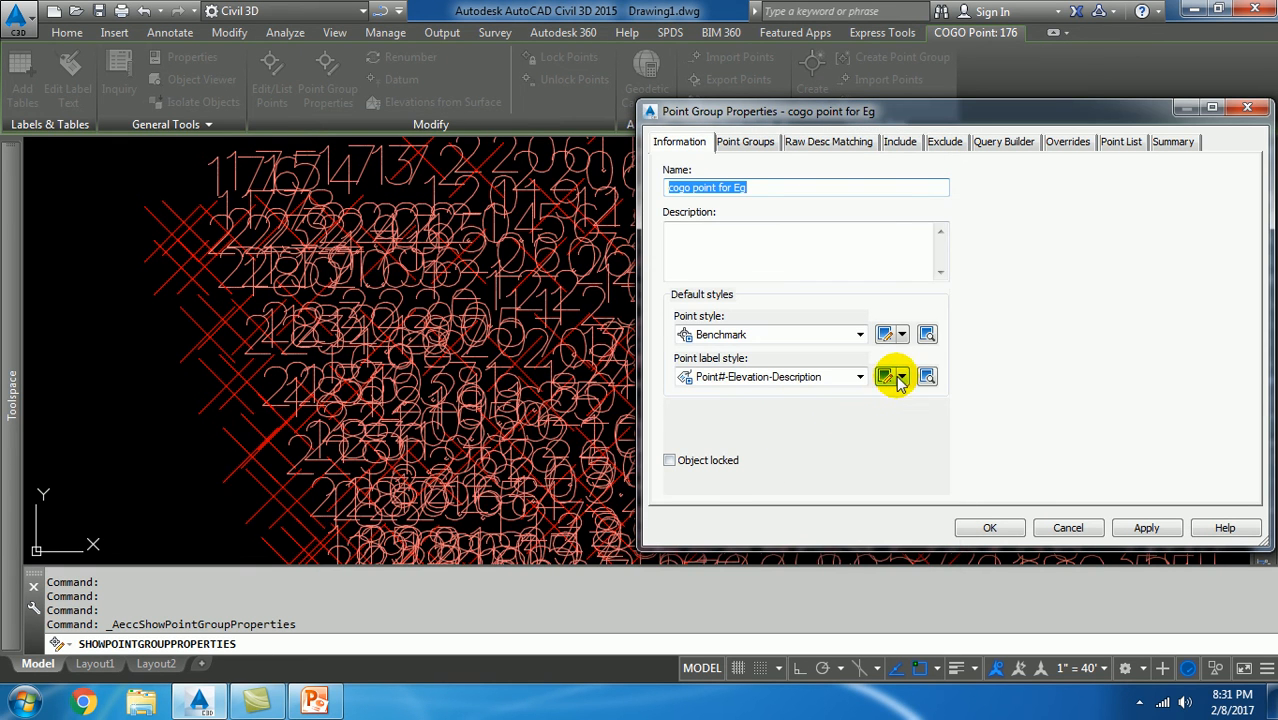
- Assign Northing and Easting labels with 0.05 text height and apply to the group
{"action": "left_click", "coordinate": [860, 376]}
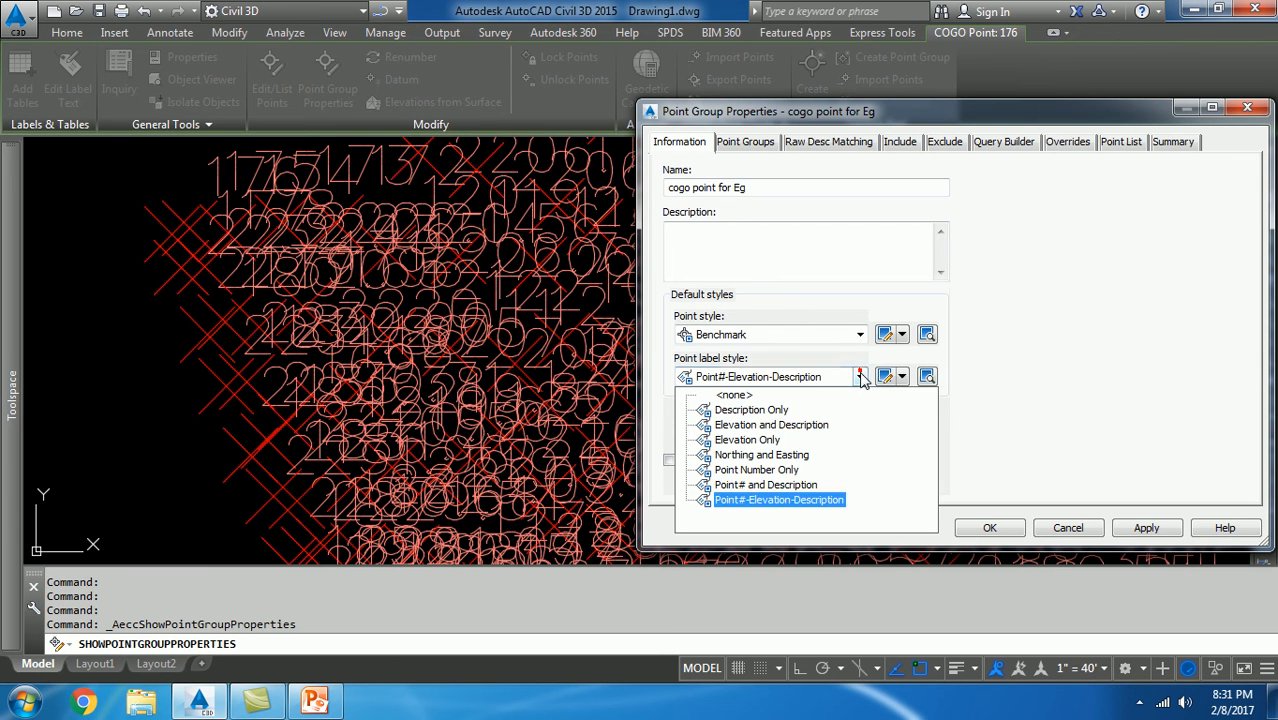
{"action": "left_click", "coordinate": [778, 500]}
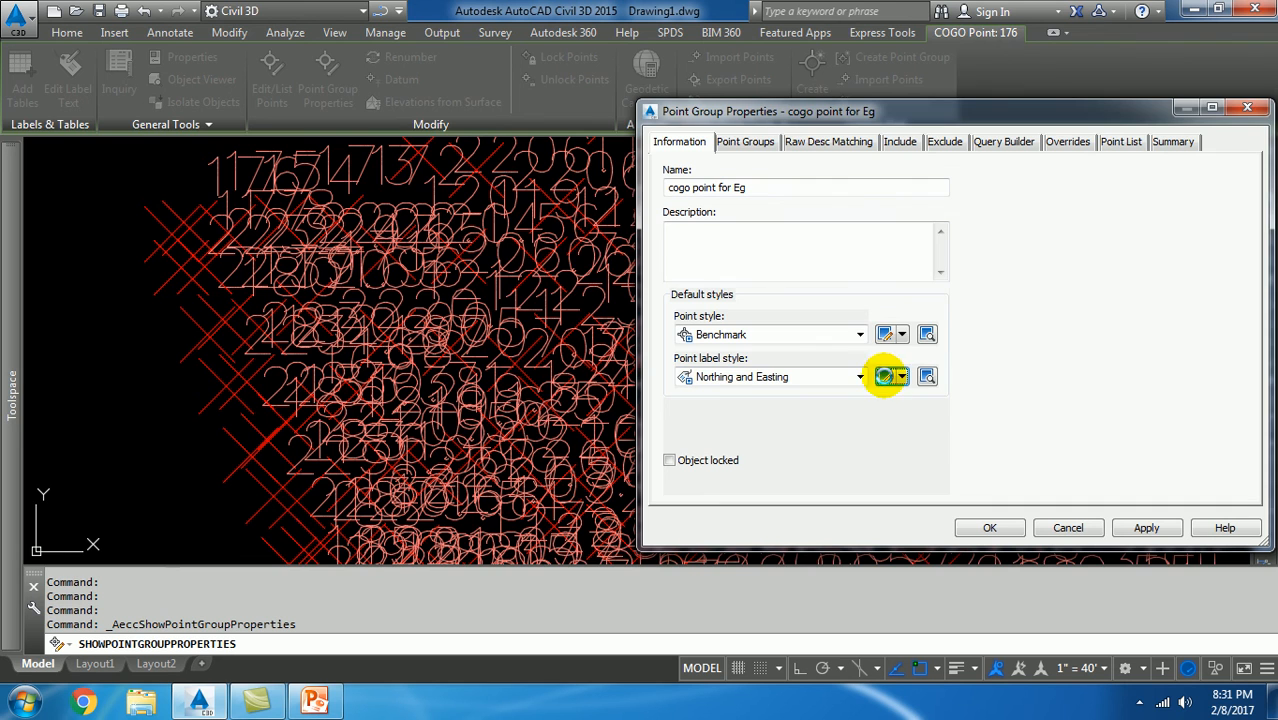
{"action": "left_click", "coordinate": [884, 376]}
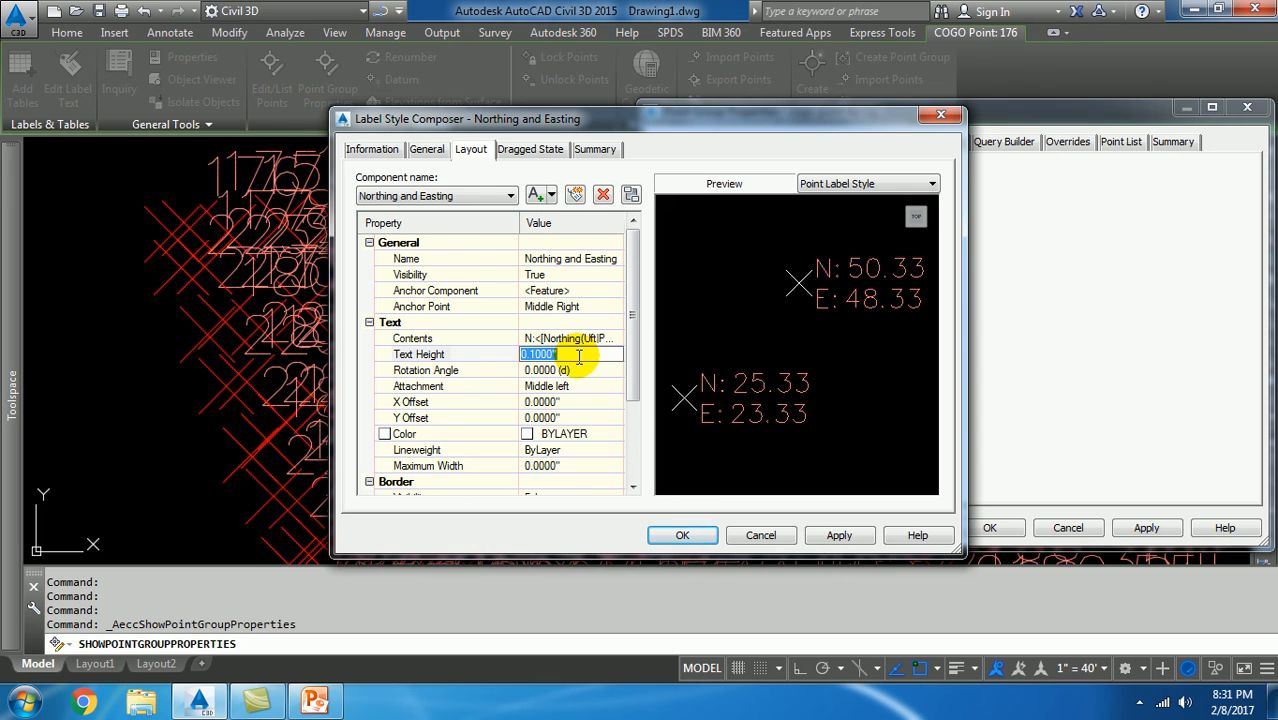
{"action": "type", "text": ".05"}
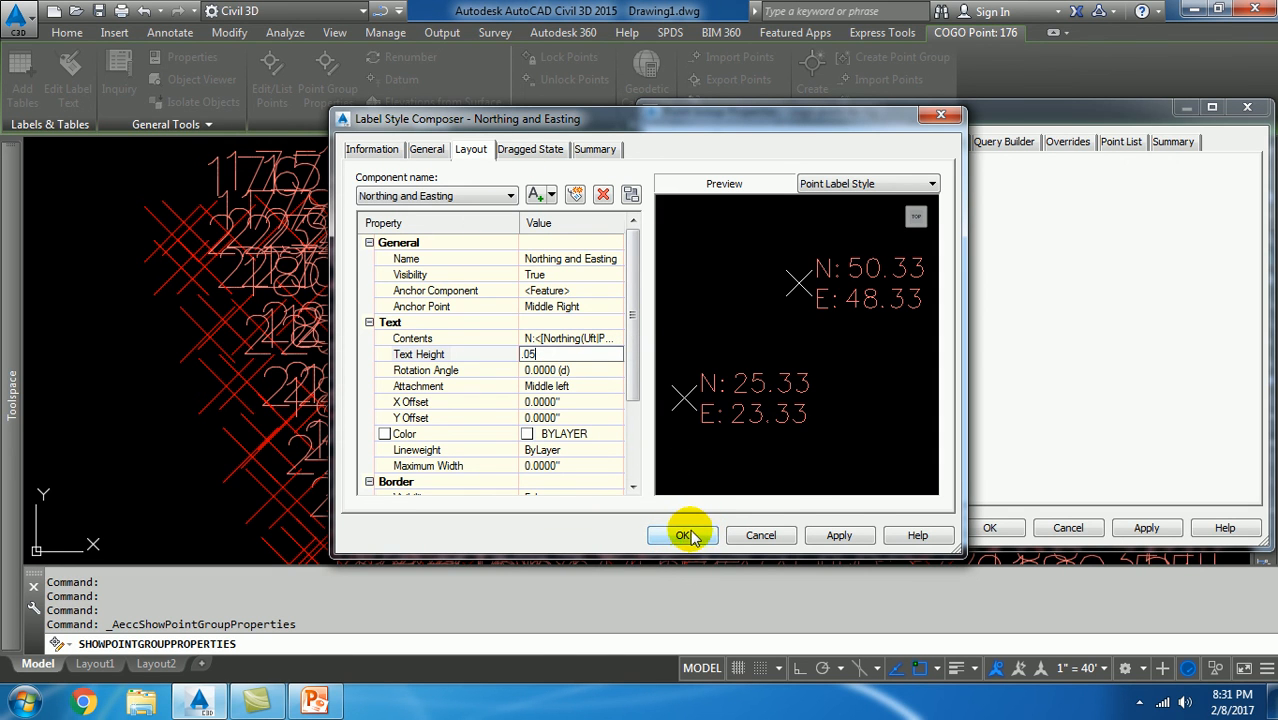
{"action": "left_click", "coordinate": [684, 532]}
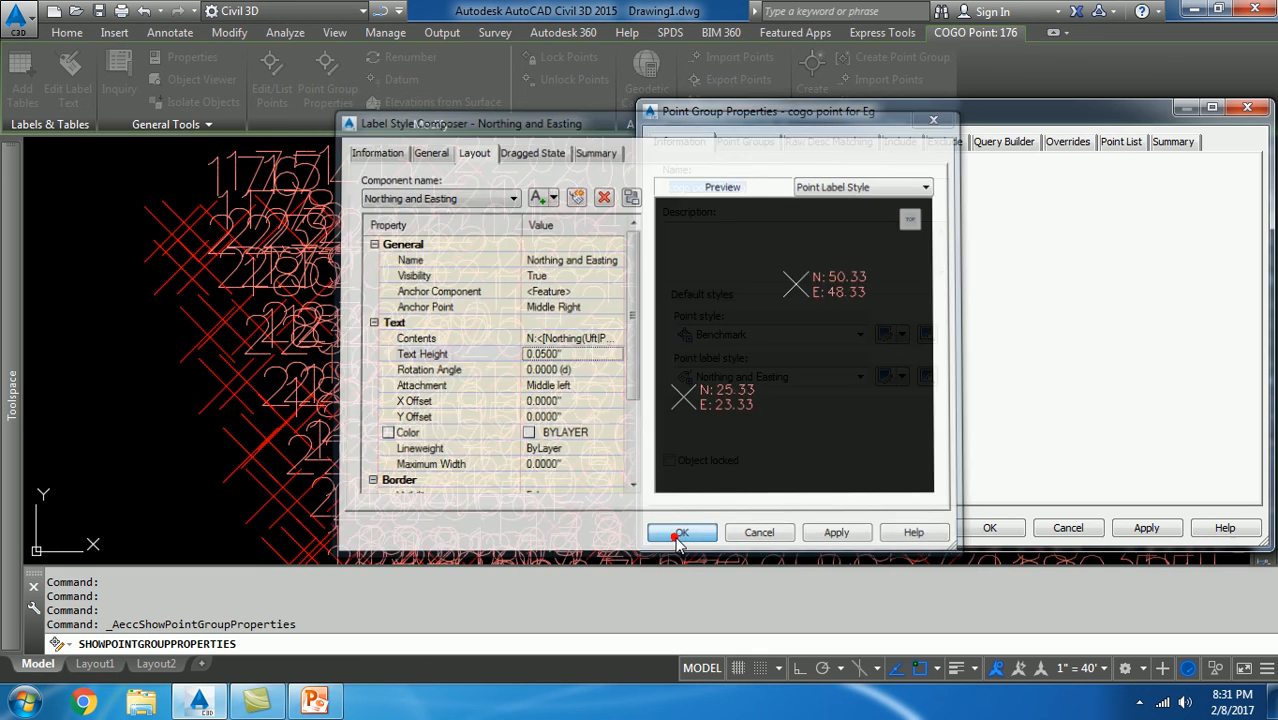
{"action": "left_click", "coordinate": [682, 532]}
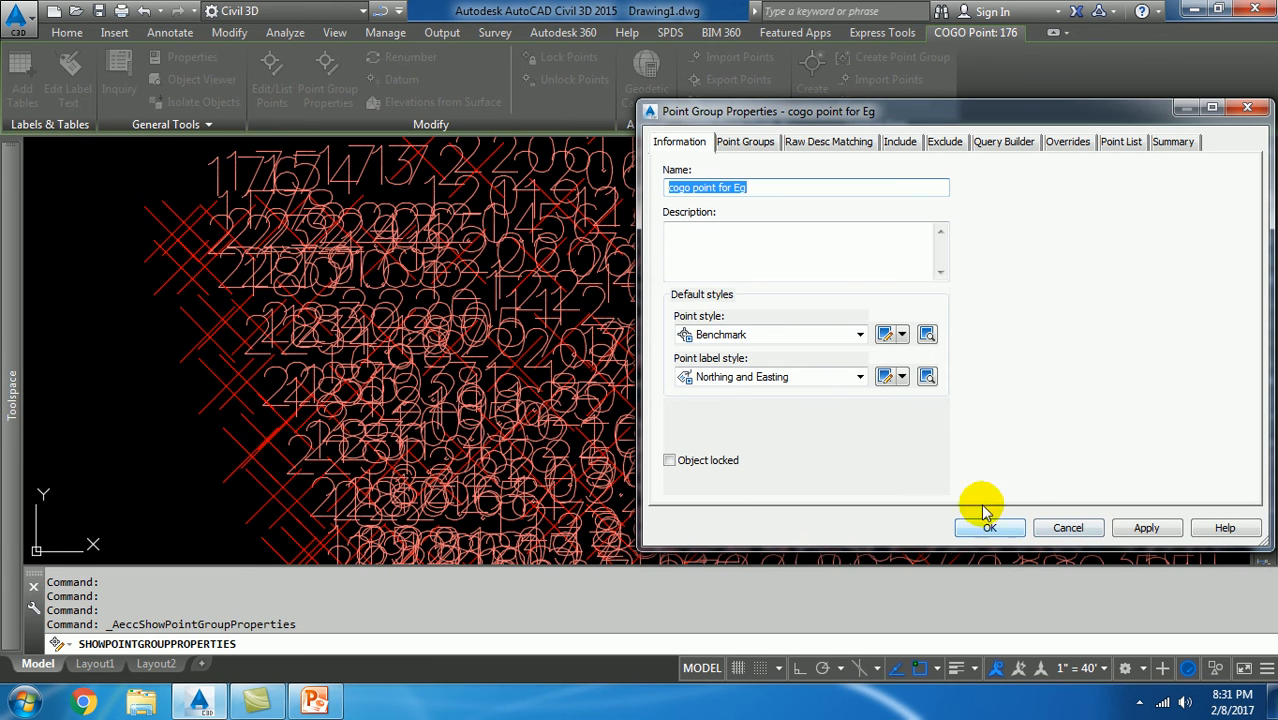
{"action": "left_click", "coordinate": [1146, 528]}
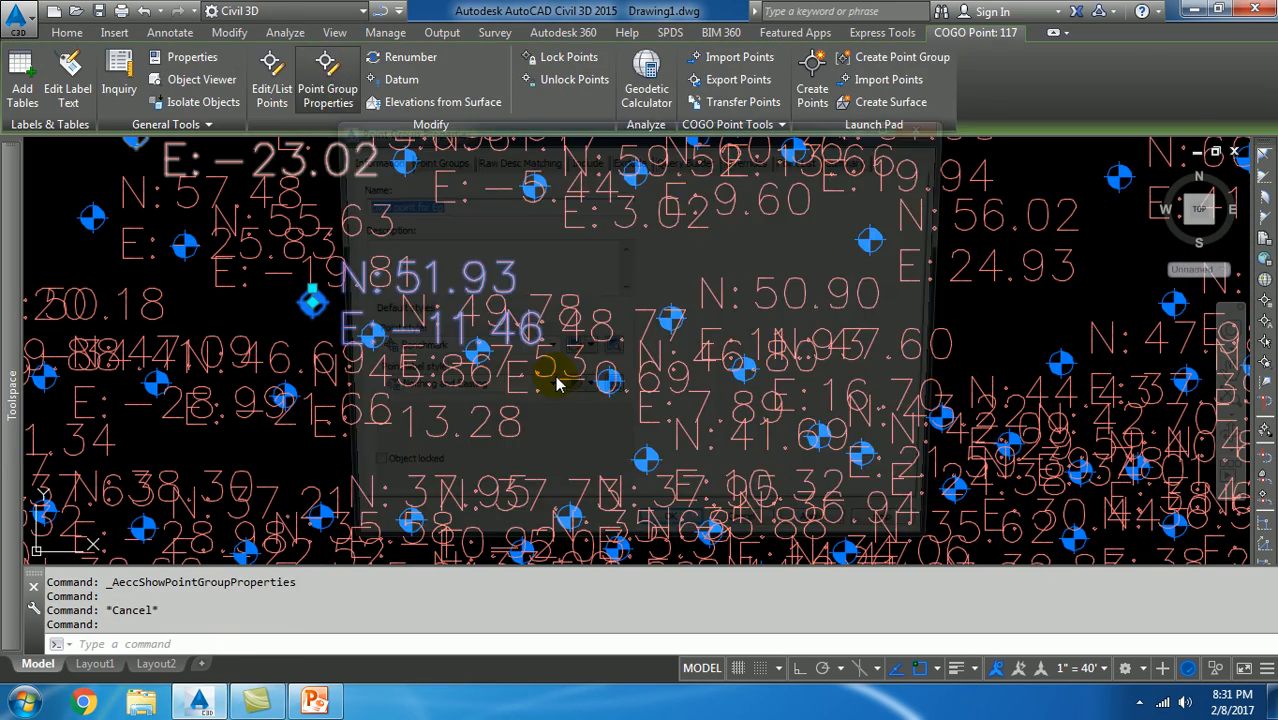
- Lower the Northing and Easting label text height to .00 and apply to the Eg group
{"action": "left_click", "coordinate": [326, 88]}
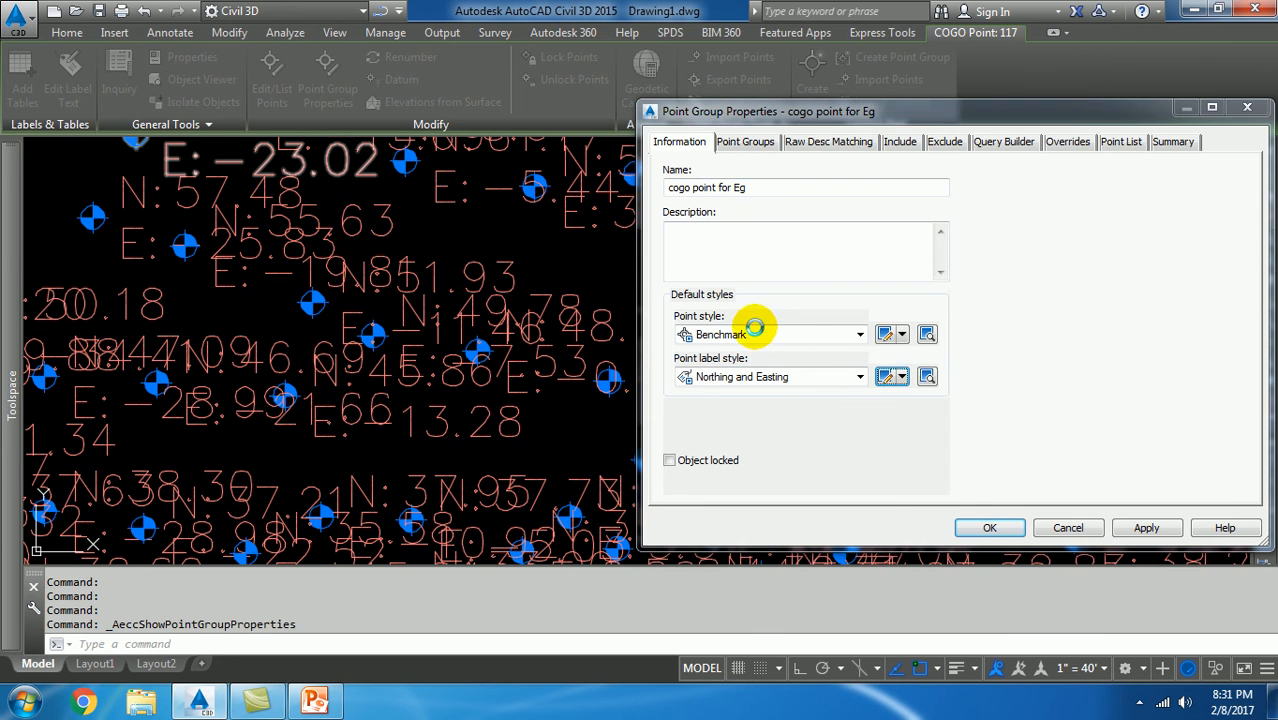
{"action": "left_click", "coordinate": [890, 376]}
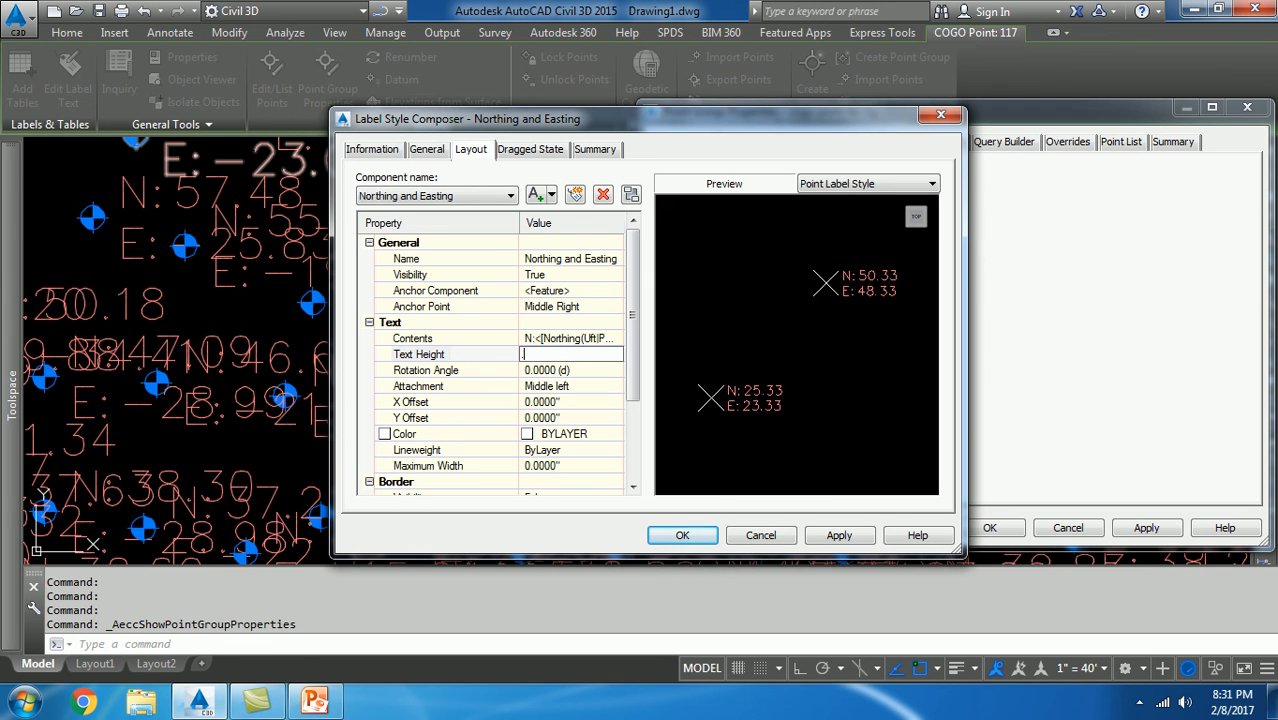
{"action": "type", "text": ".00"}
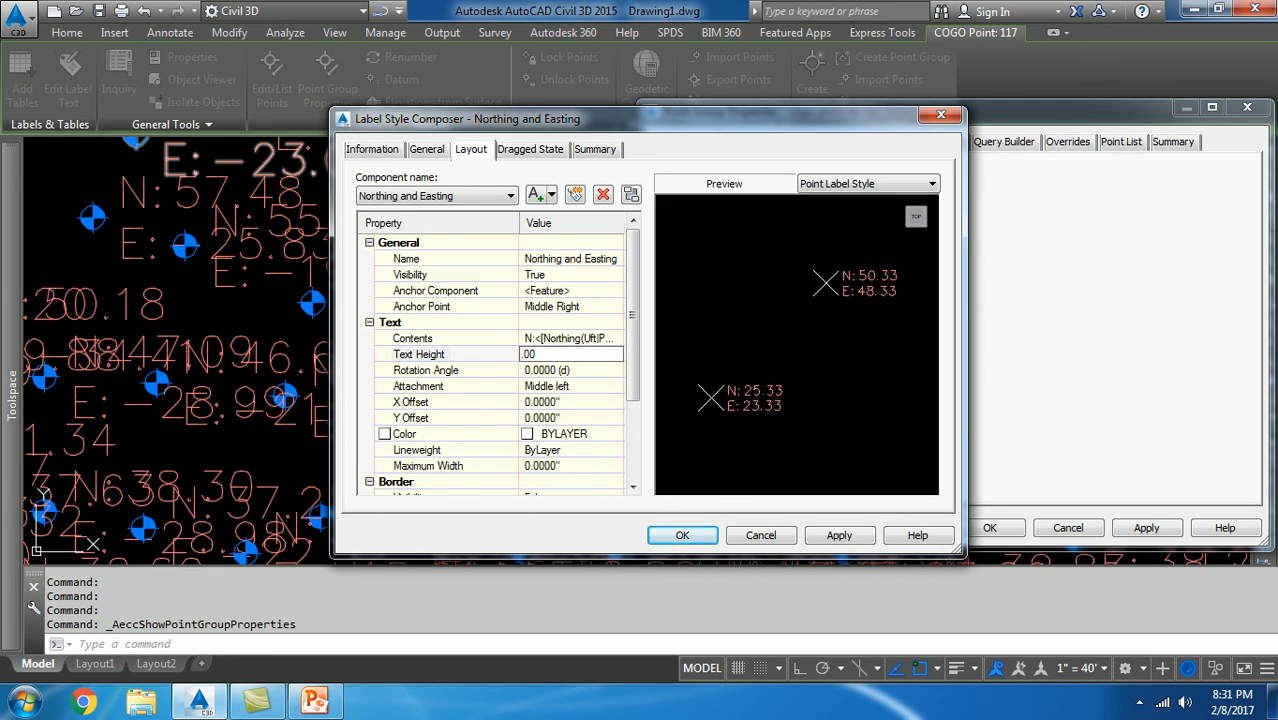
{"action": "left_click", "coordinate": [682, 536]}
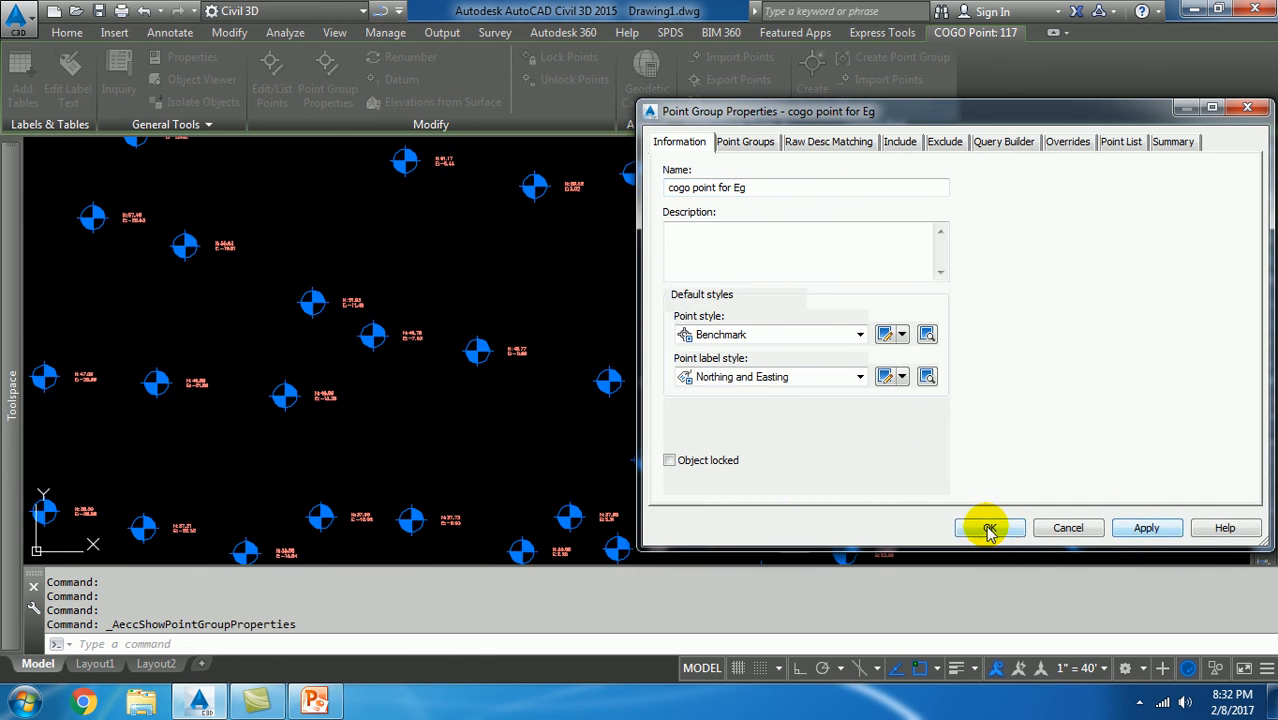
{"action": "left_click", "coordinate": [988, 528]}
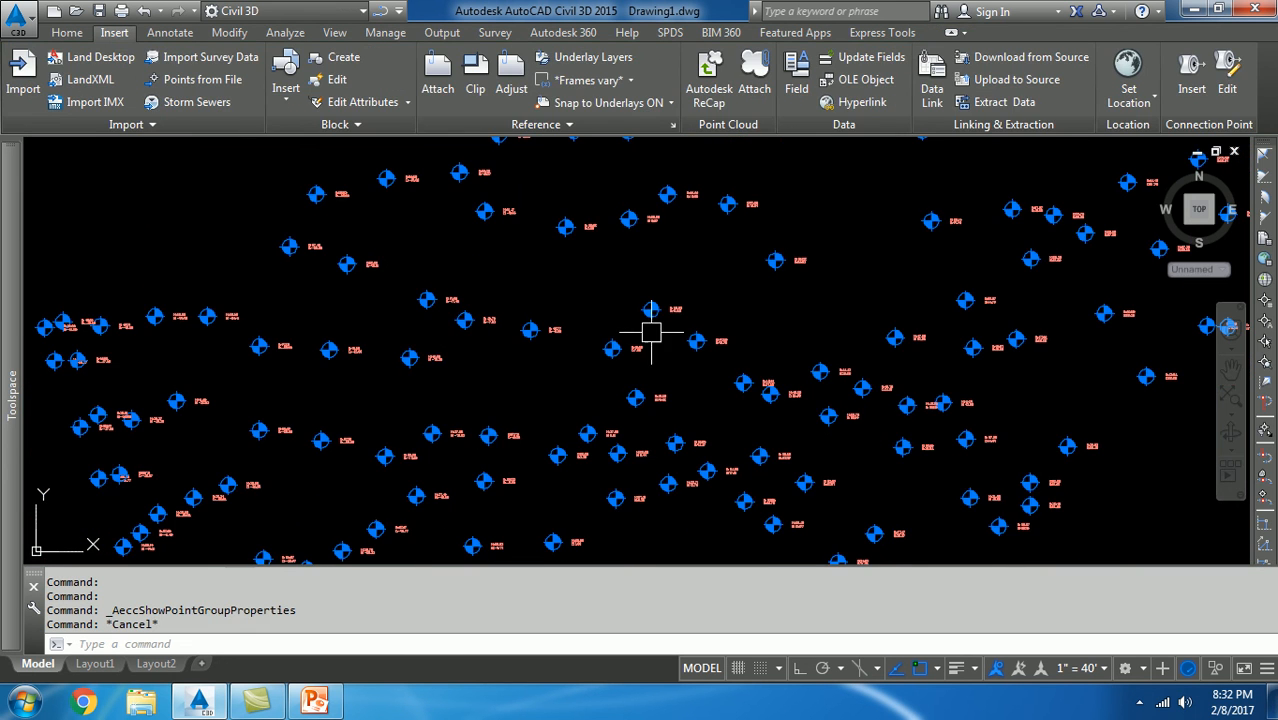